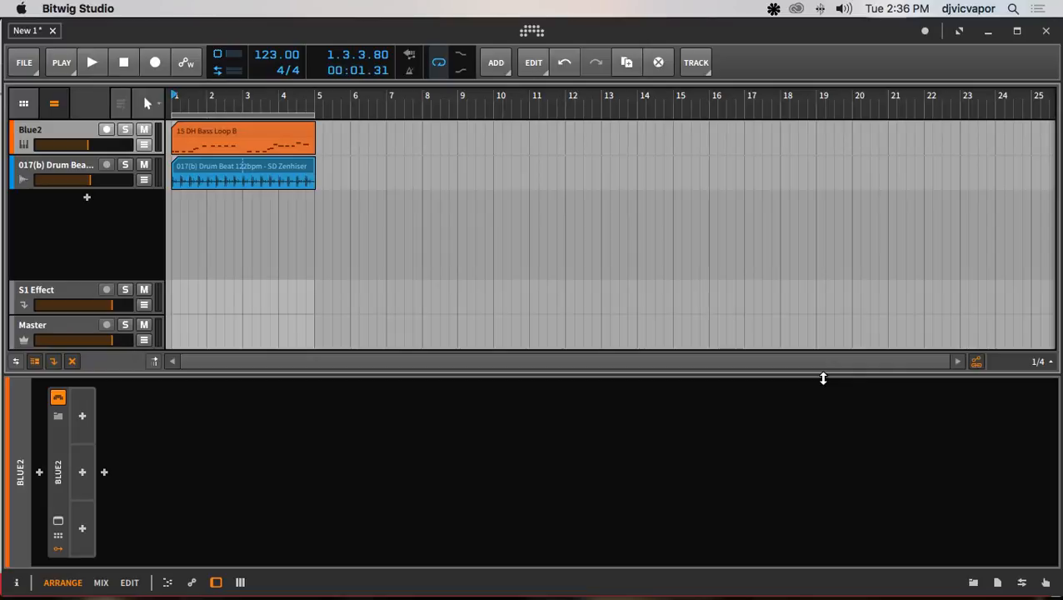
mouse_move(570, 443)
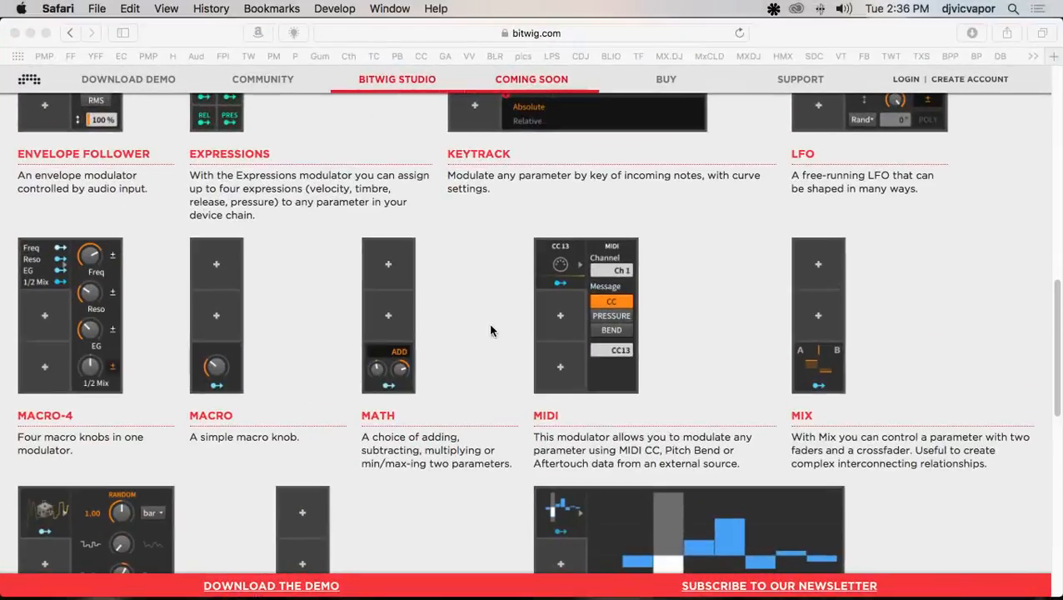
mouse_move(276, 134)
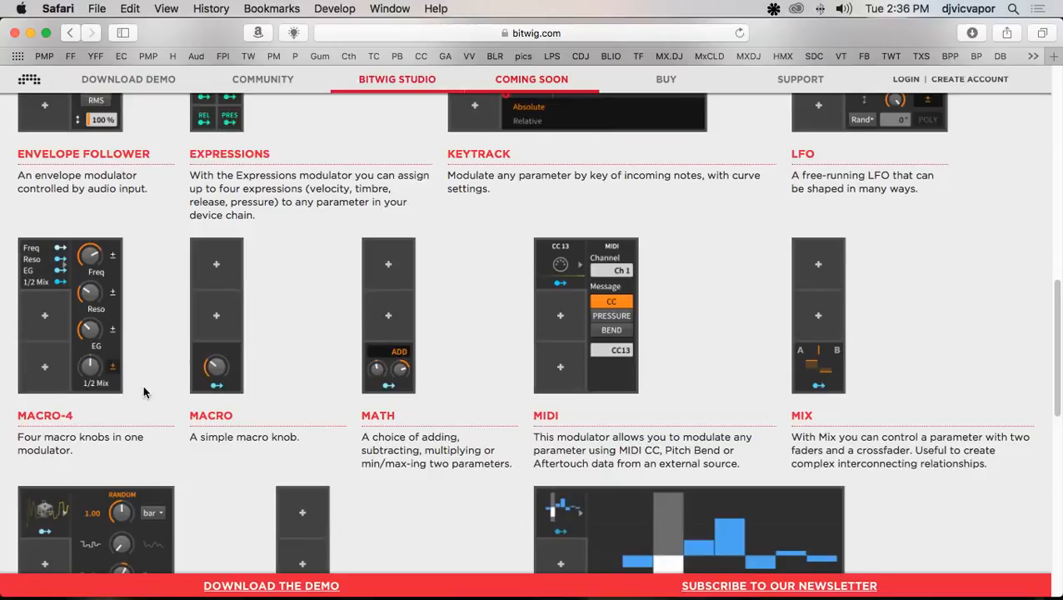
mouse_move(375, 354)
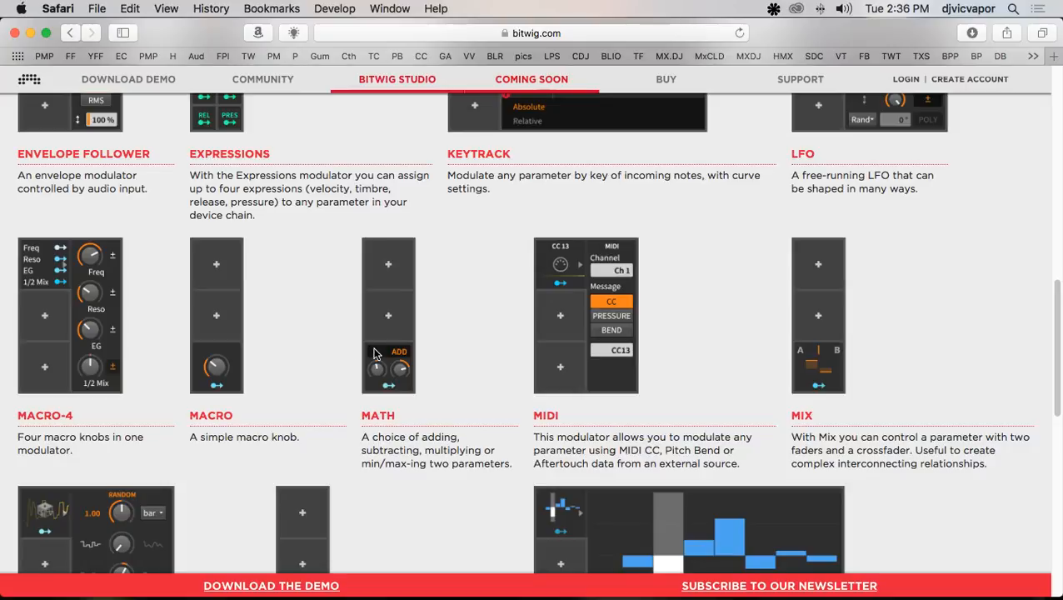
mouse_move(846, 360)
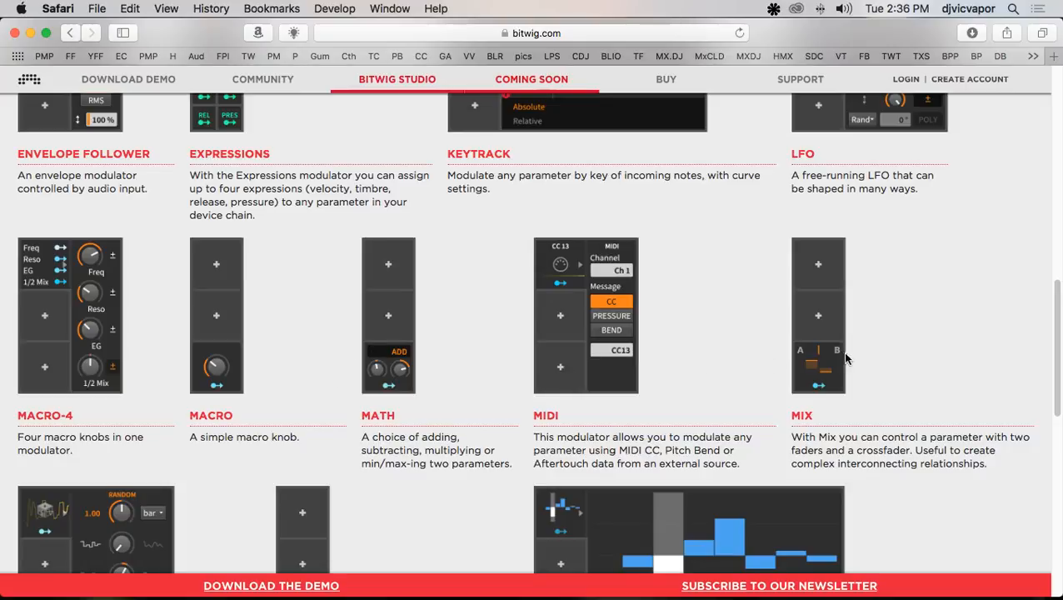
Step: Scroll the Bitwig modulators page down to Random, Select-4, Steps, Vector-4, Vector-8 and XY
scroll(down, 3)
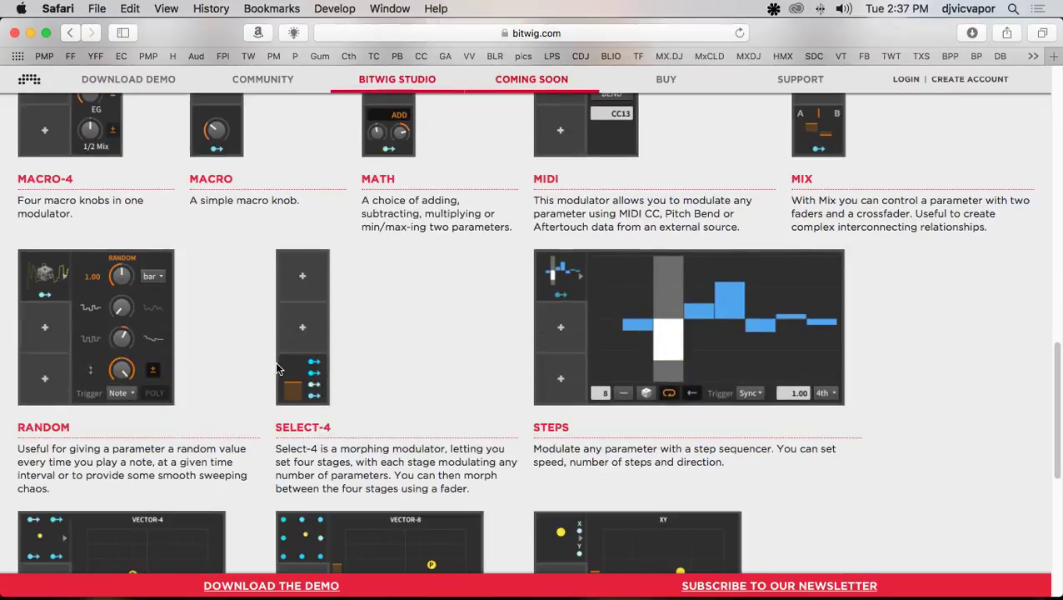
scroll(down, 3)
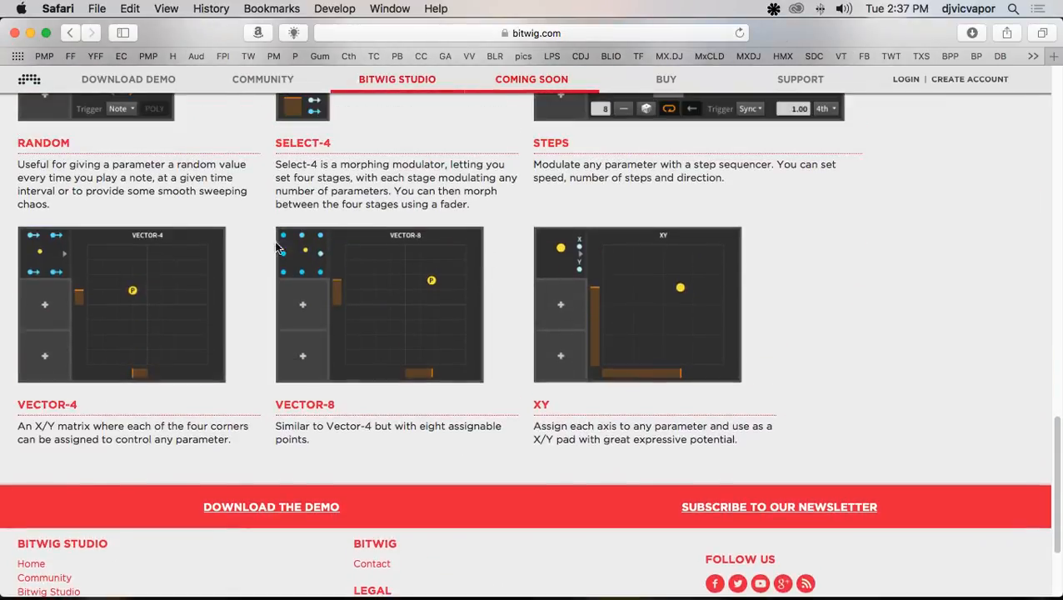
mouse_move(35, 256)
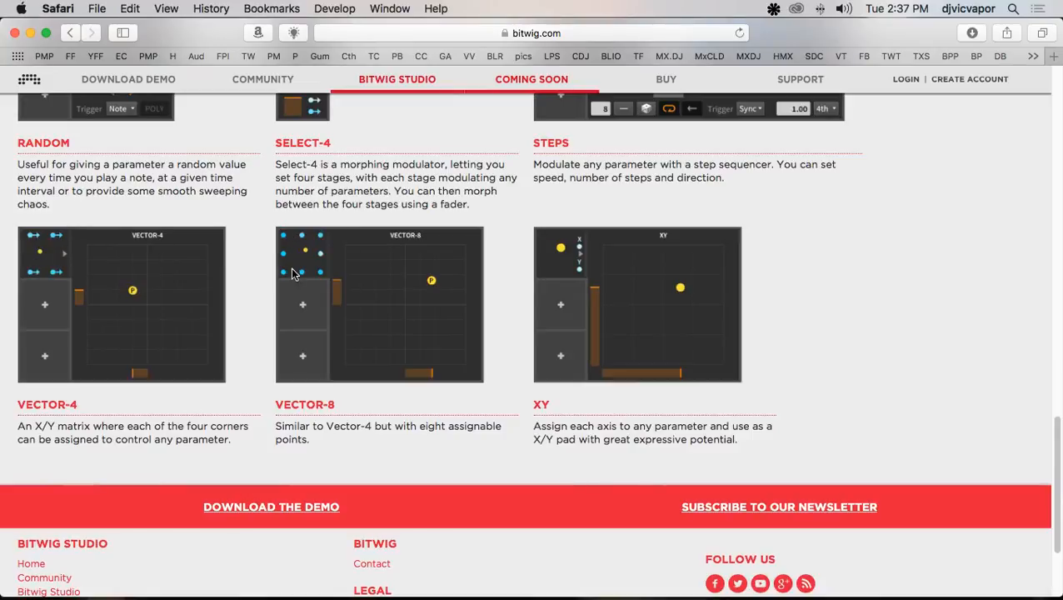
mouse_move(343, 273)
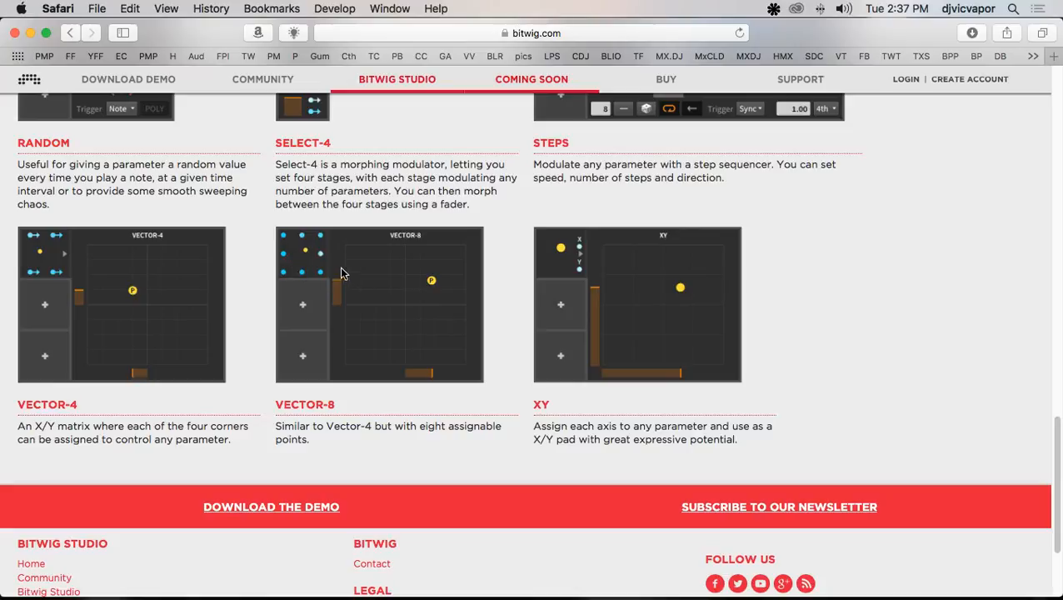
mouse_move(594, 267)
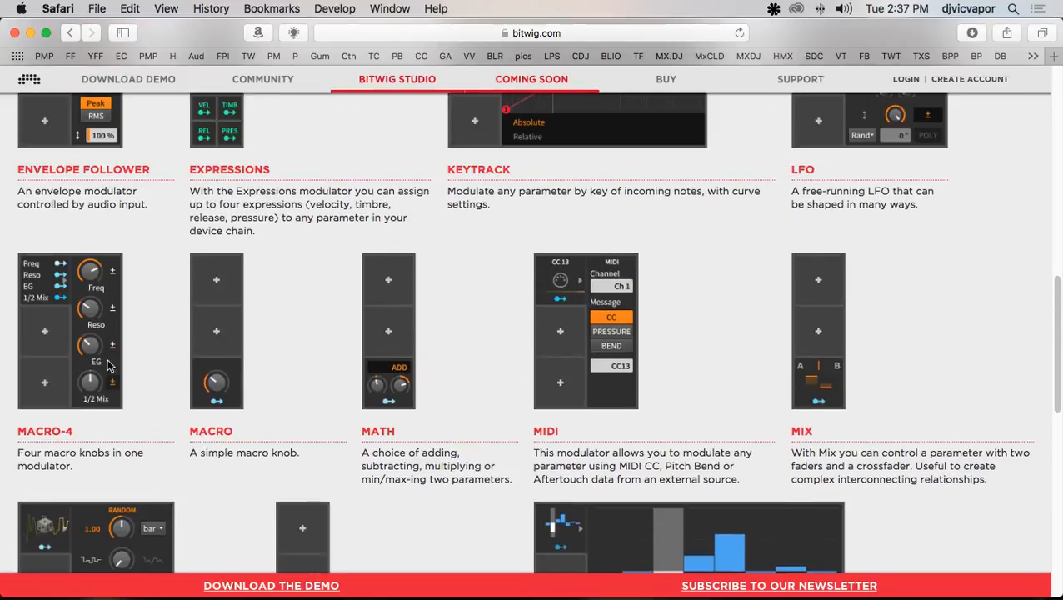
mouse_move(53, 450)
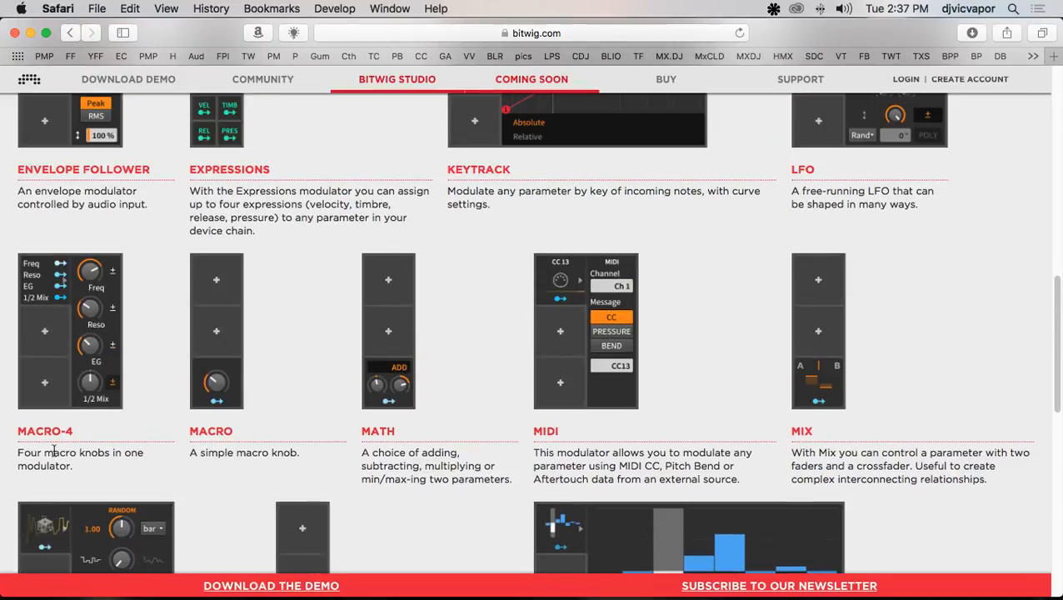
Step: Scroll the modulators page back to the Macro-4, Macro, Math, MIDI and Mix descriptions
scroll(down, 3)
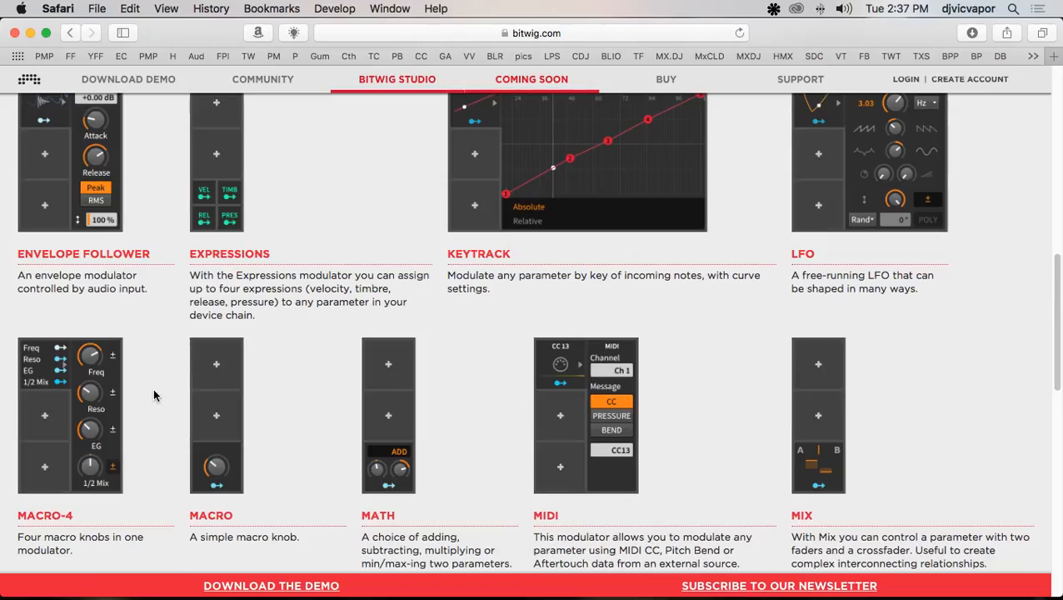
scroll(down, 3)
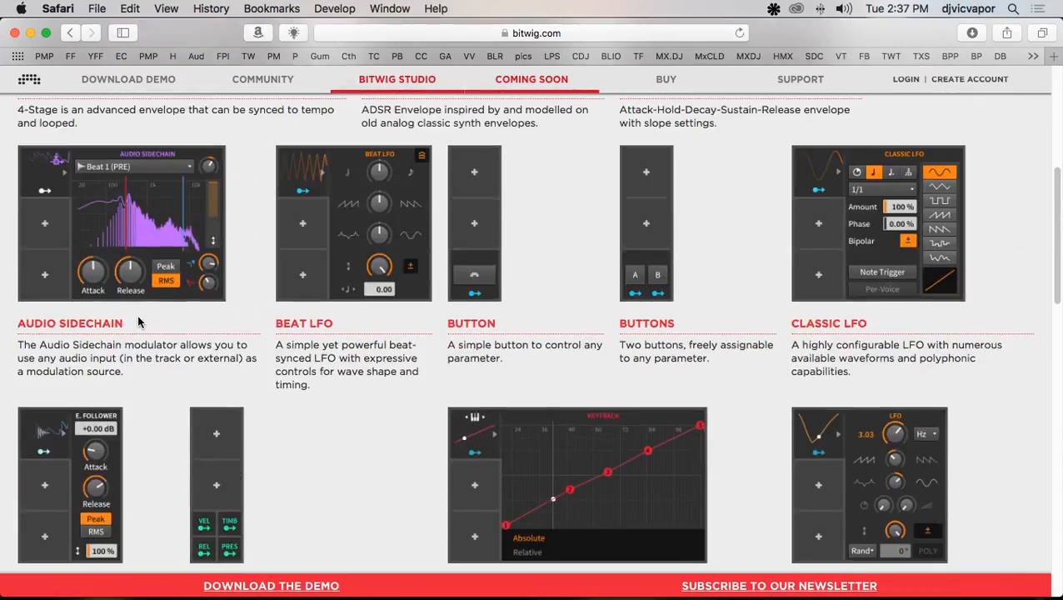
scroll(down, 3)
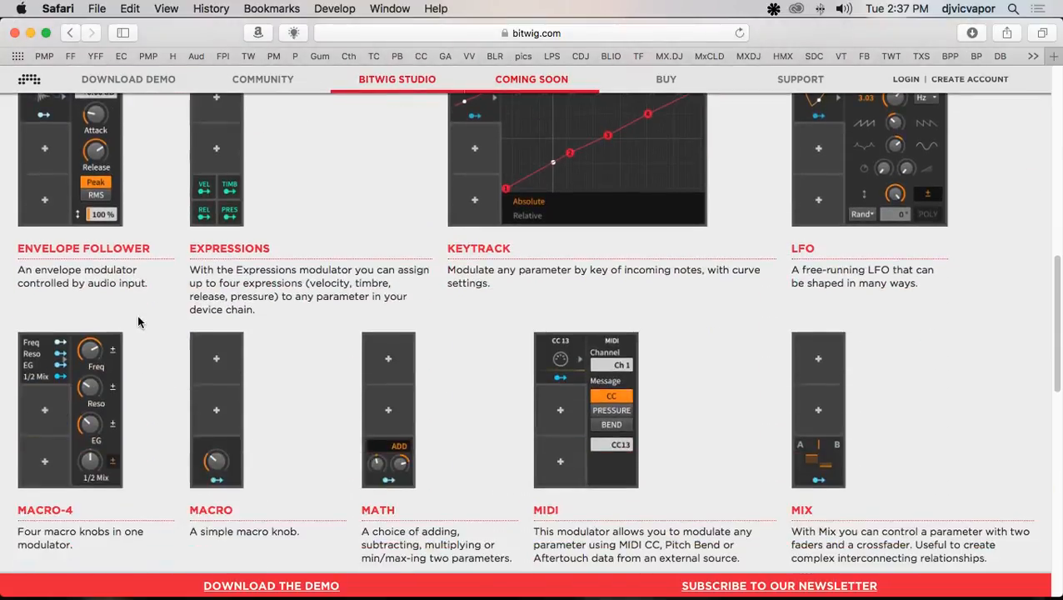
scroll(down, 3)
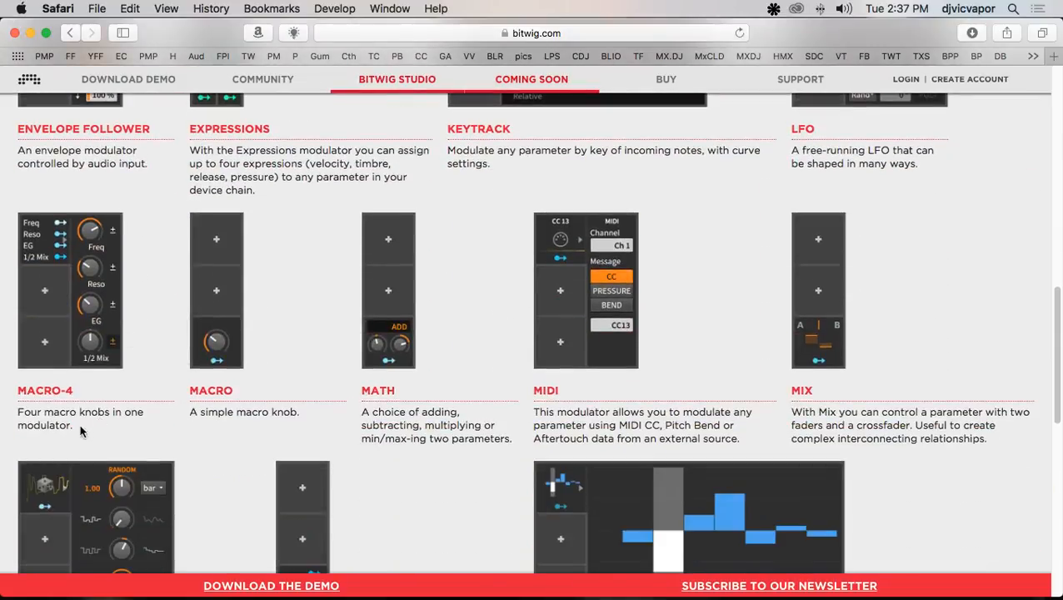
mouse_move(206, 421)
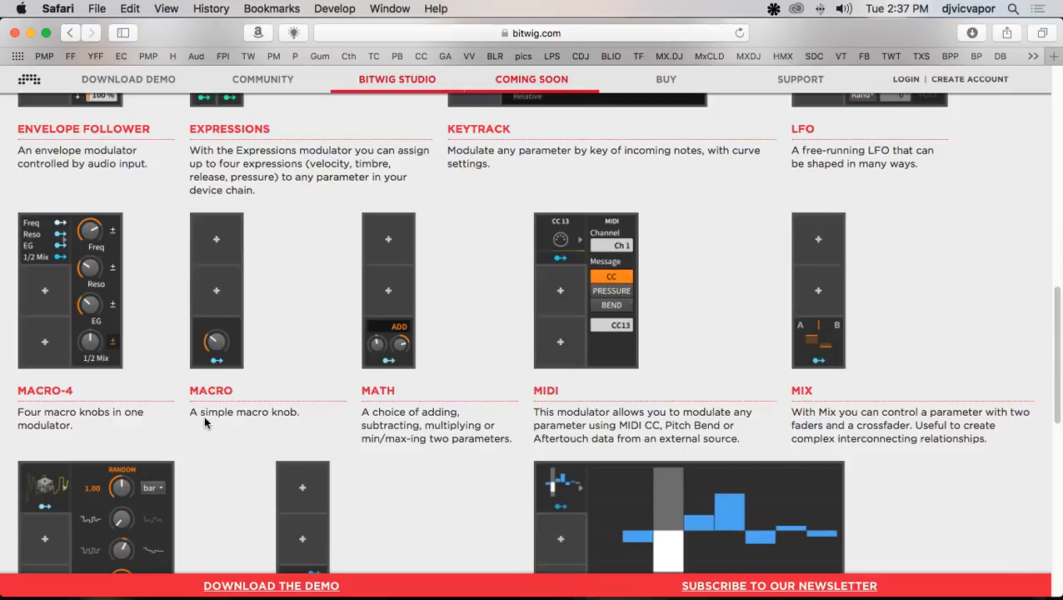
mouse_move(222, 340)
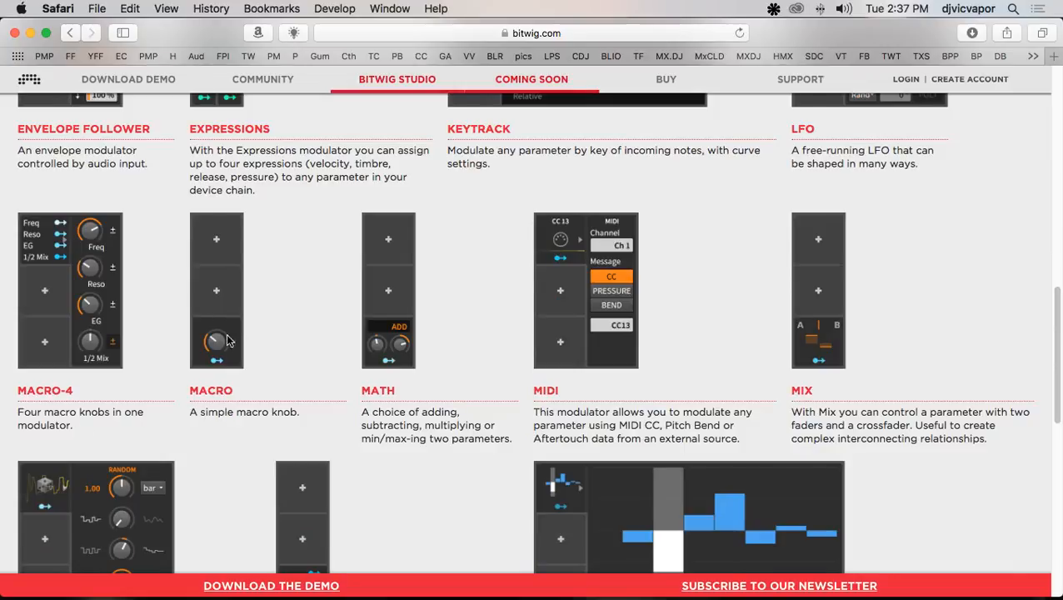
mouse_move(400, 360)
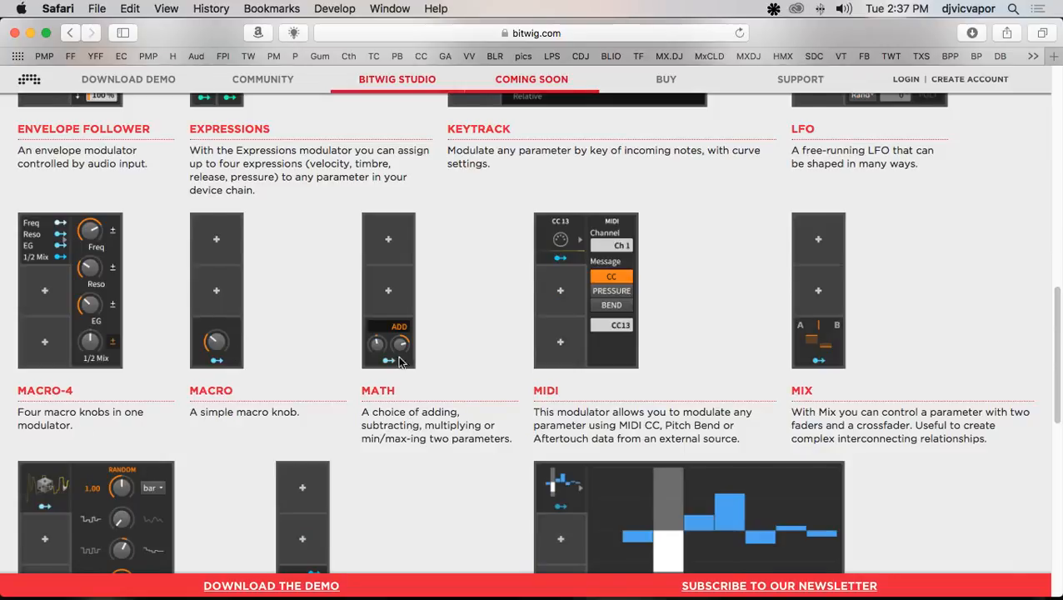
mouse_move(417, 453)
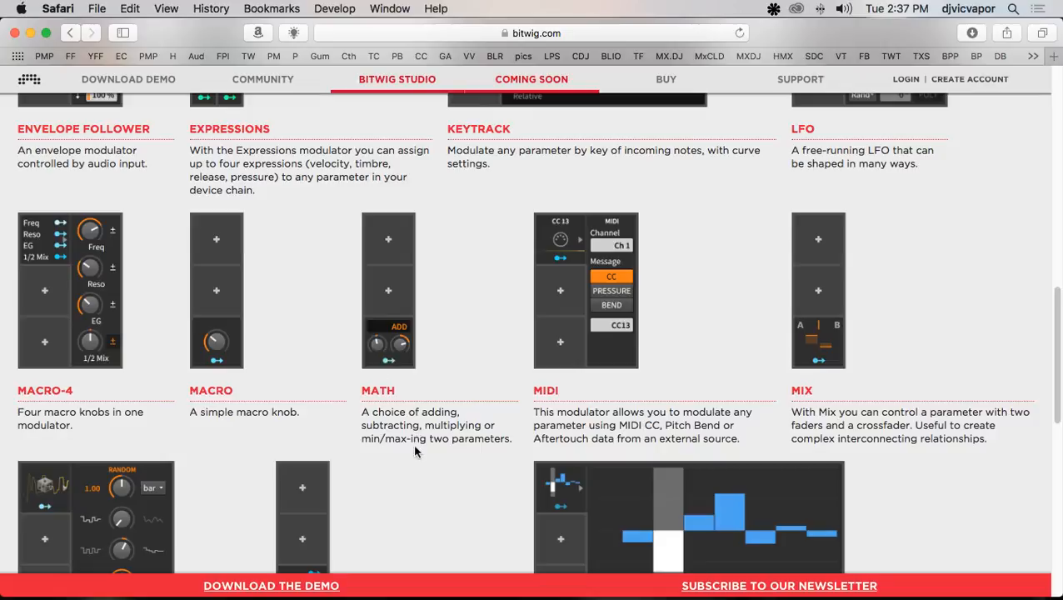
scroll(down, 3)
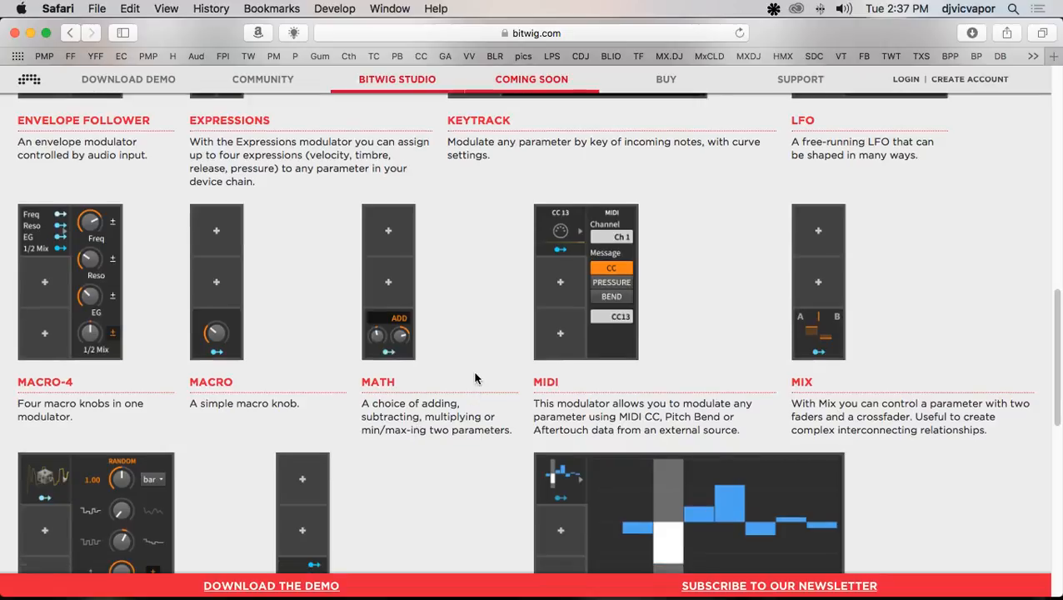
mouse_move(546, 286)
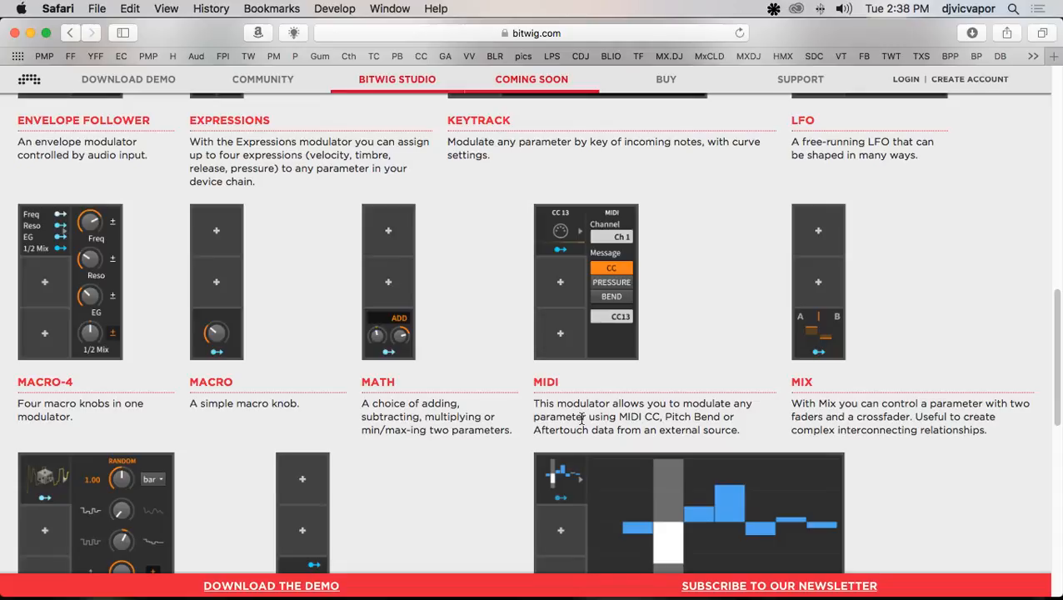
mouse_move(803, 381)
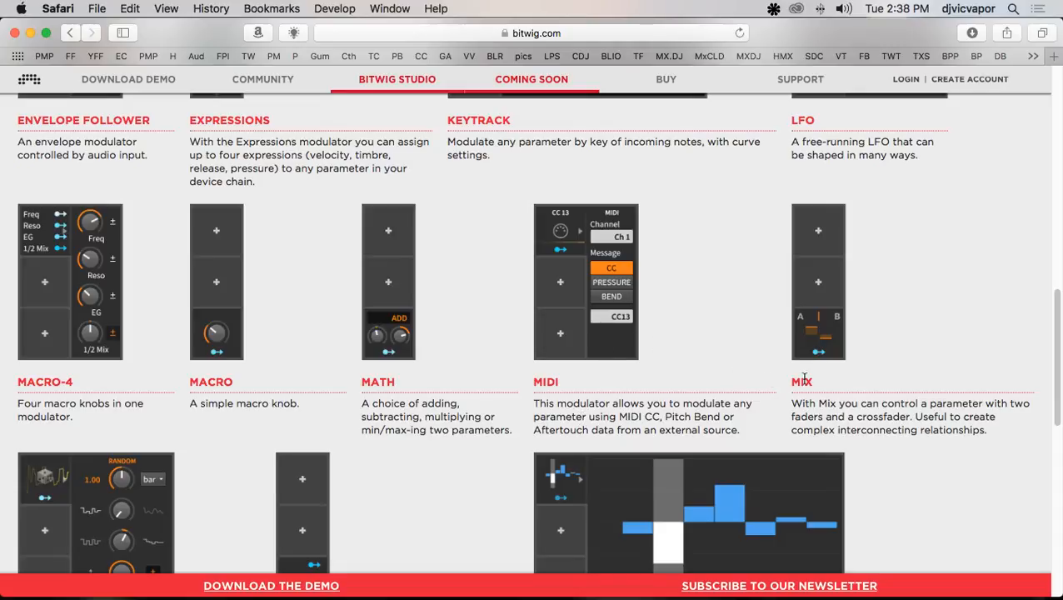
mouse_move(873, 366)
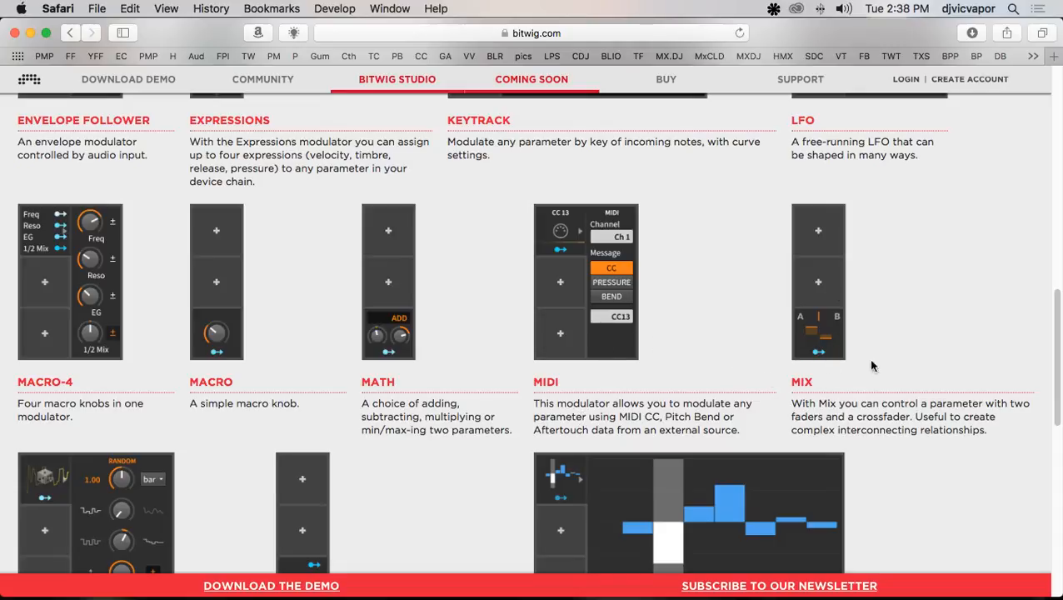
mouse_move(828, 333)
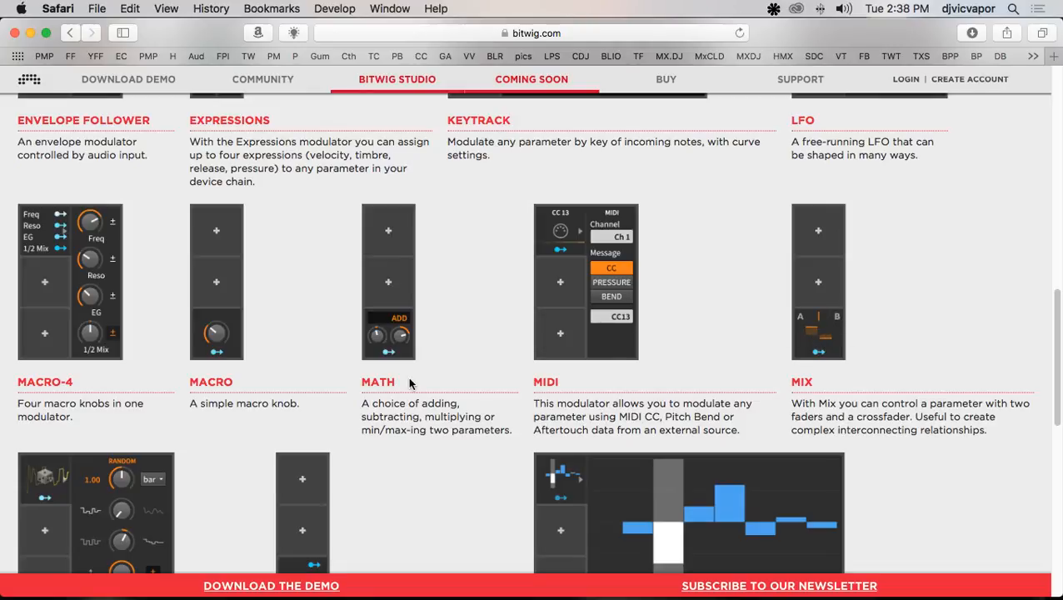
scroll(down, 3)
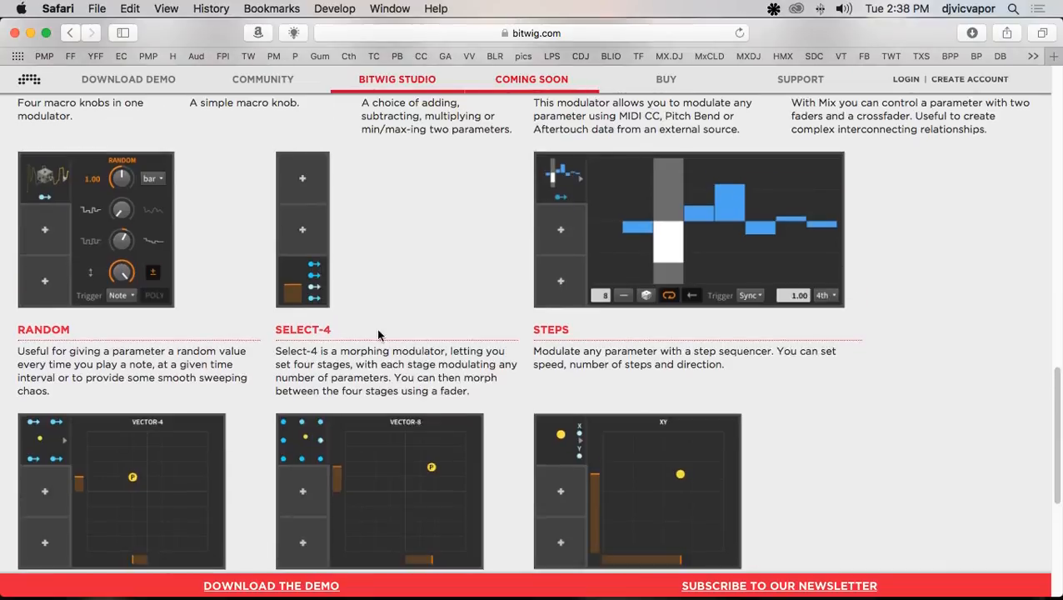
mouse_move(320, 299)
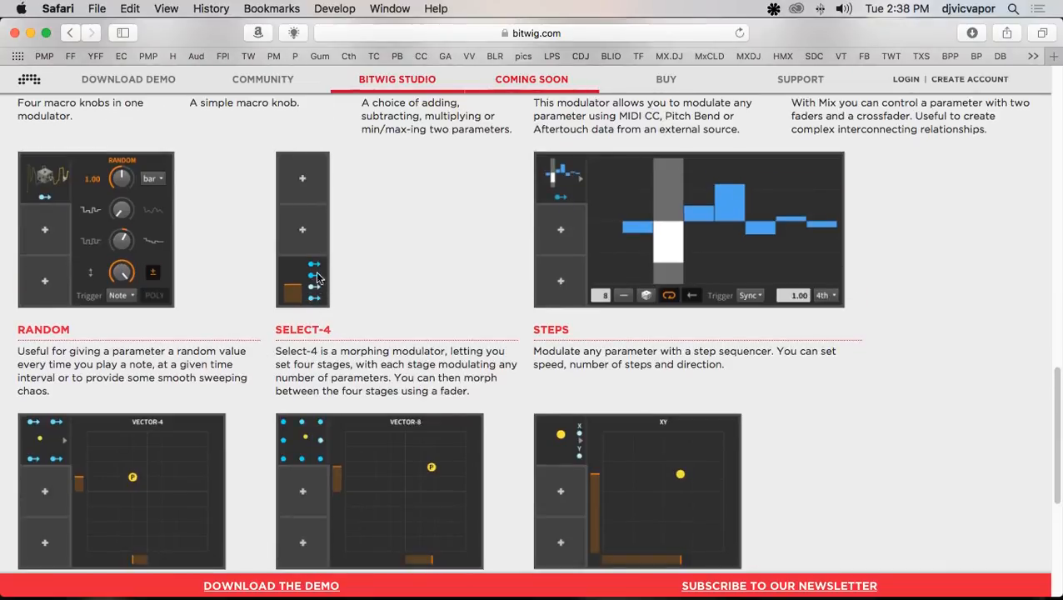
mouse_move(298, 274)
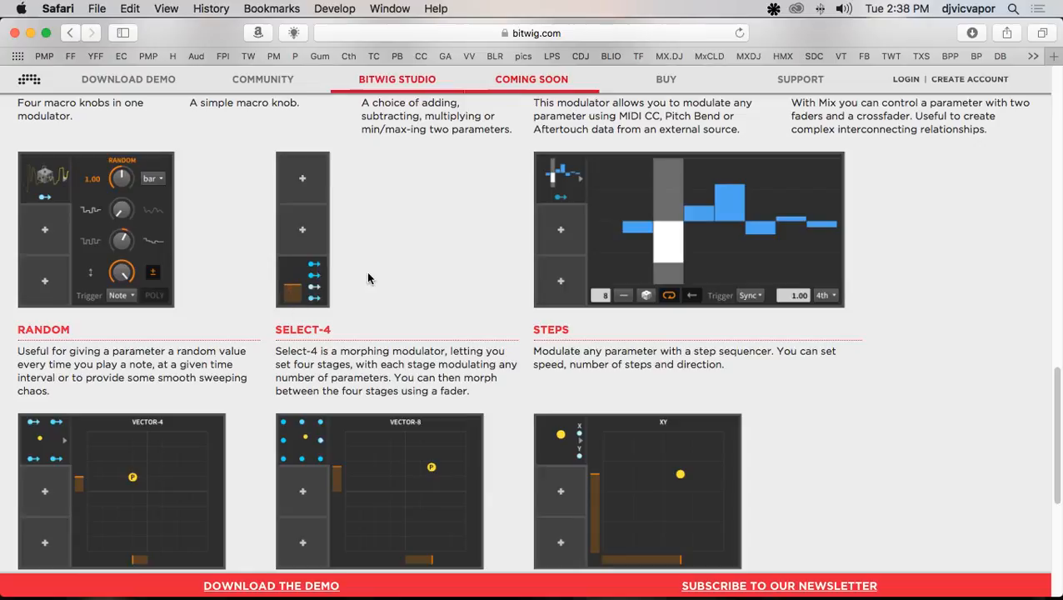
scroll(down, 3)
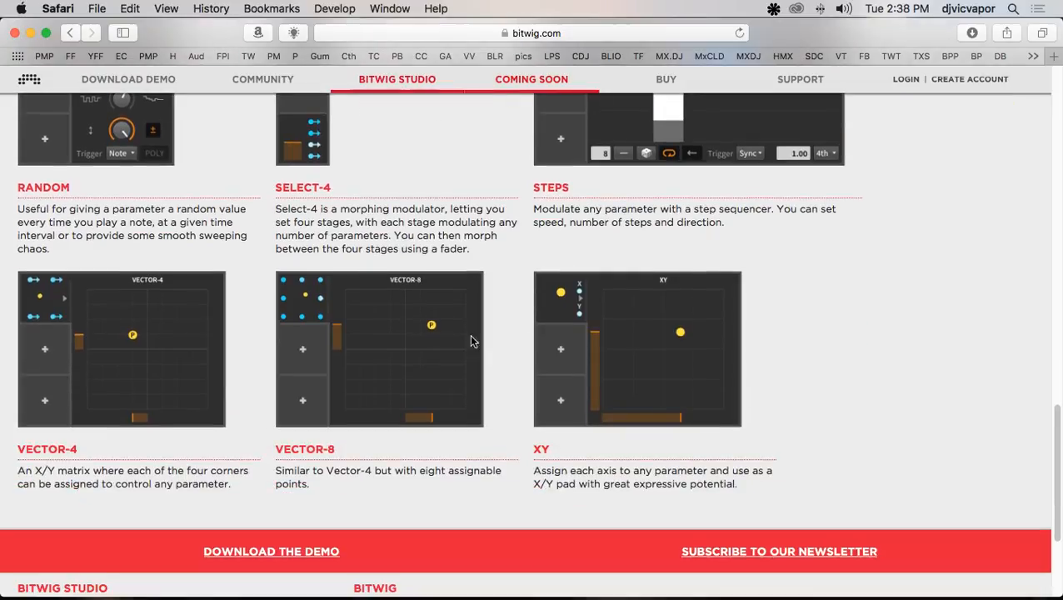
scroll(up, 3)
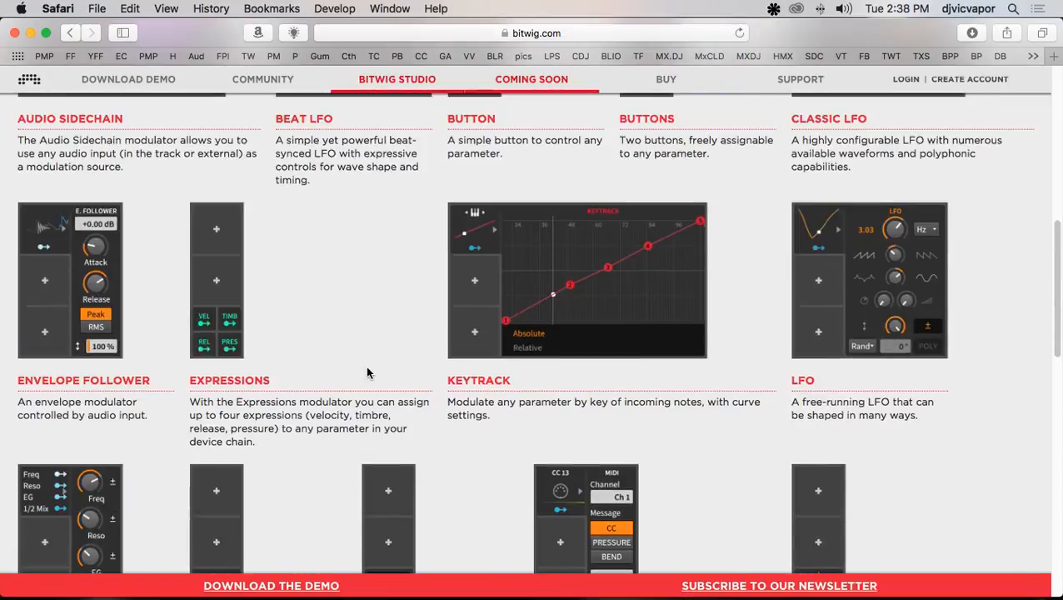
scroll(up, 3)
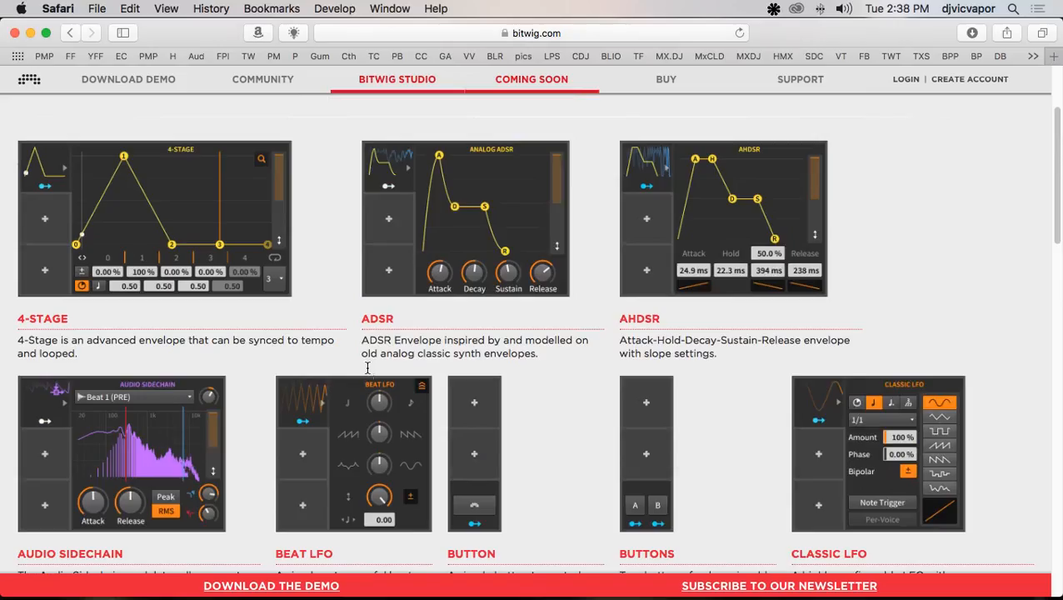
scroll(down, 3)
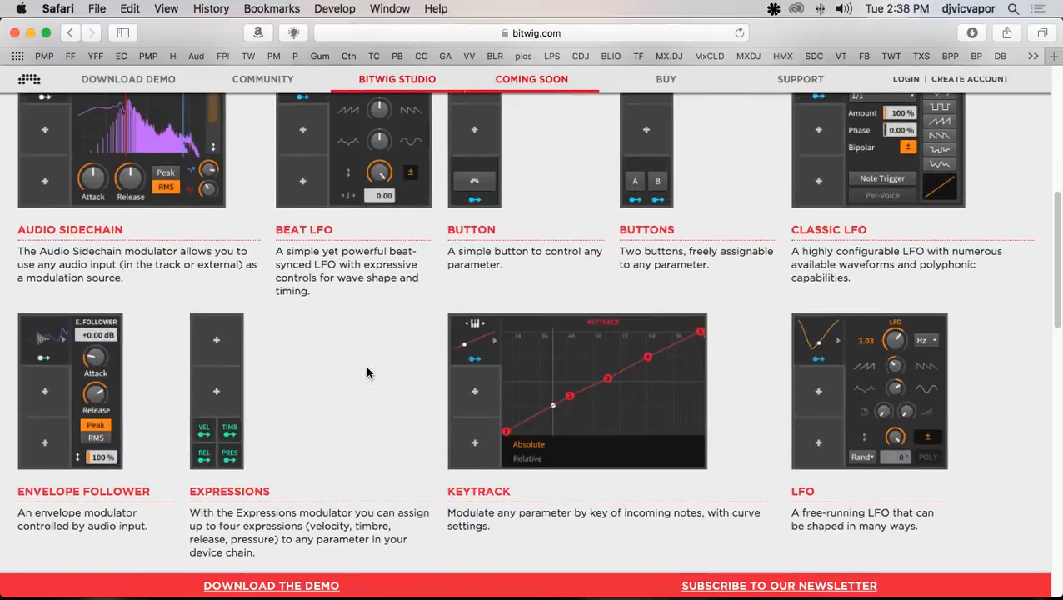
scroll(down, 3)
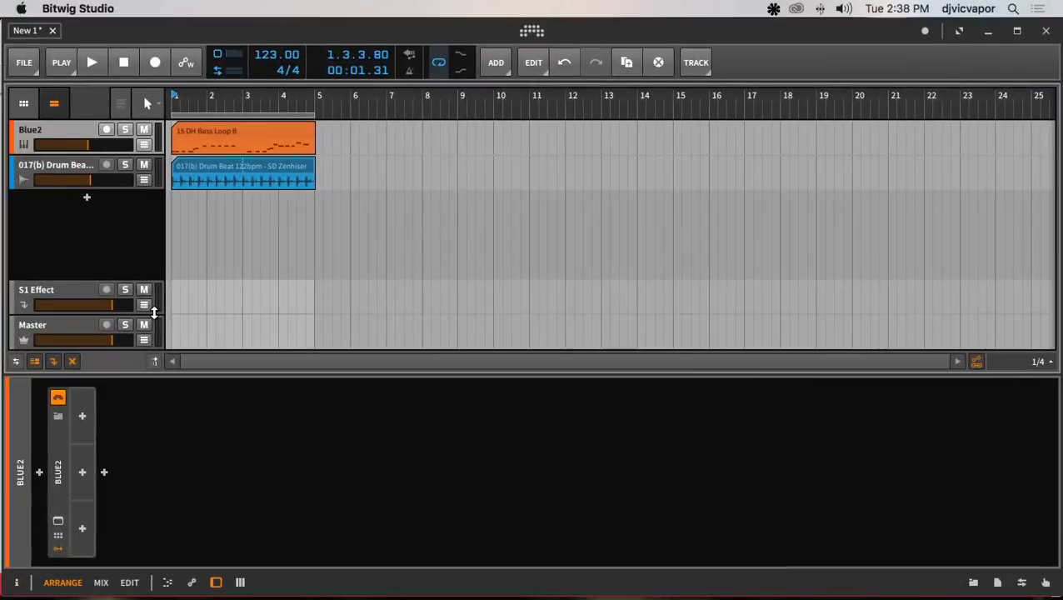
Step: Play and stop the bass and drum loops, then bring up the device browser for the Blue2 chain
click(94, 61)
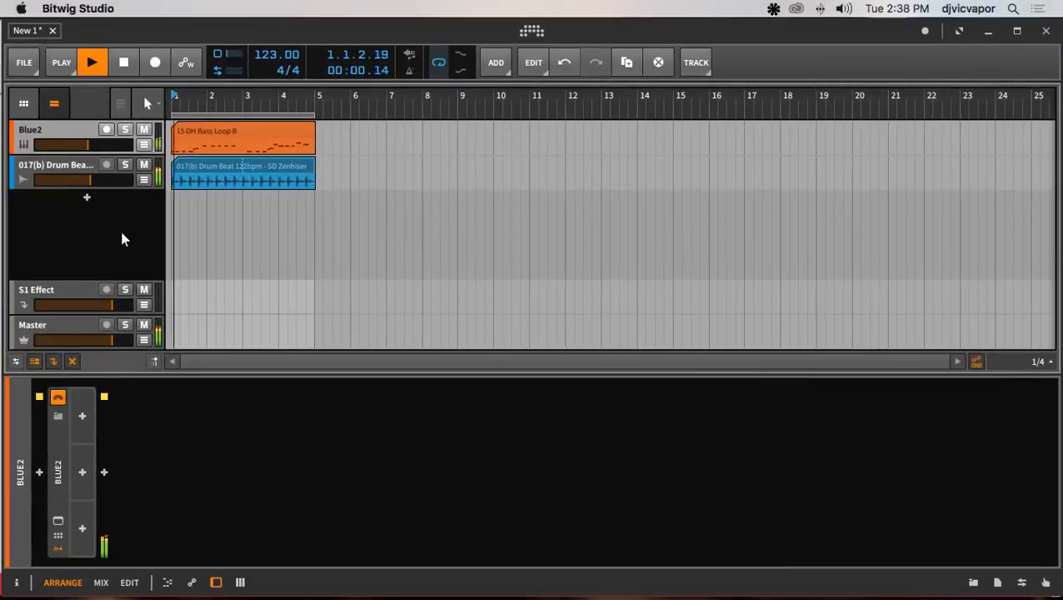
click(93, 62)
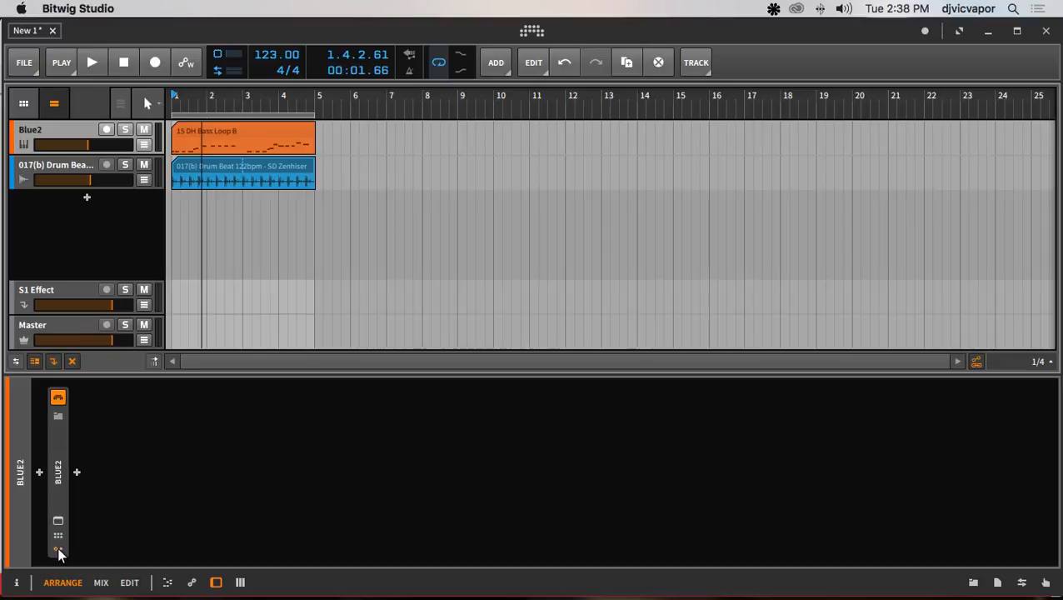
click(57, 553)
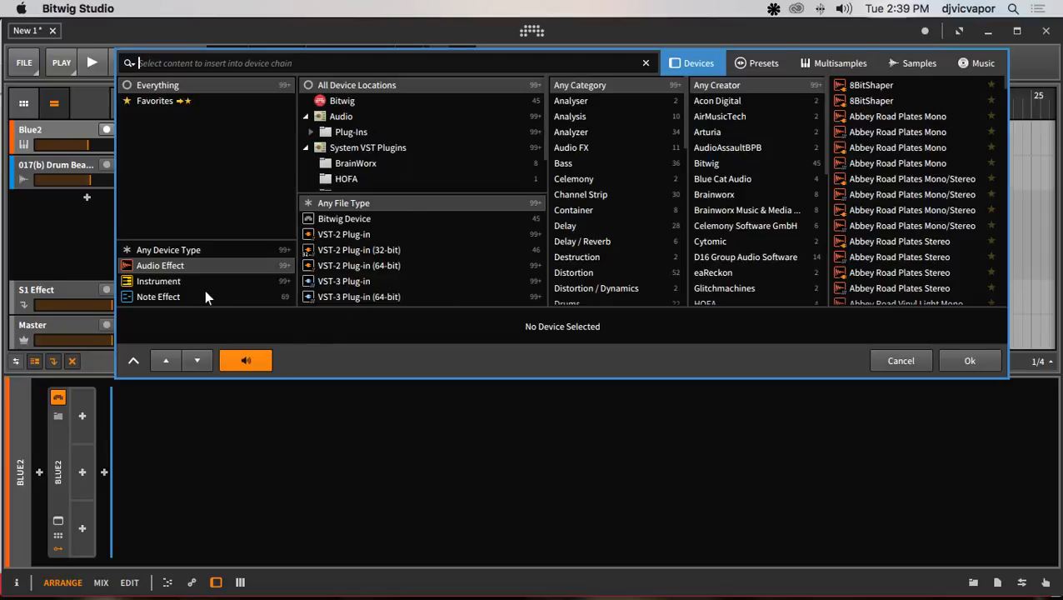
Step: Filter the device browser to instruments and scroll through the device locations
click(158, 280)
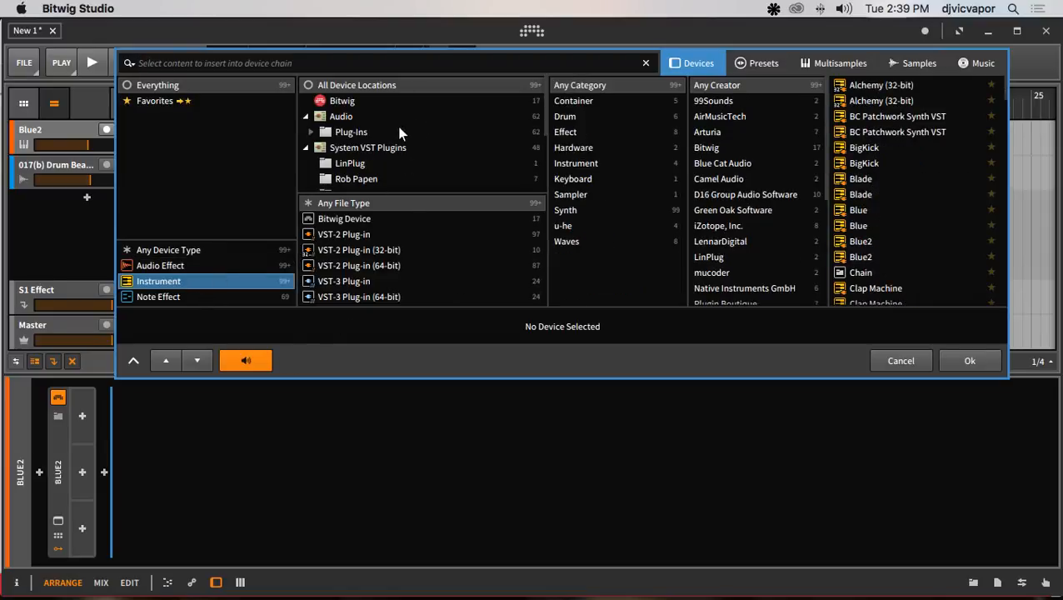
scroll(down, 3)
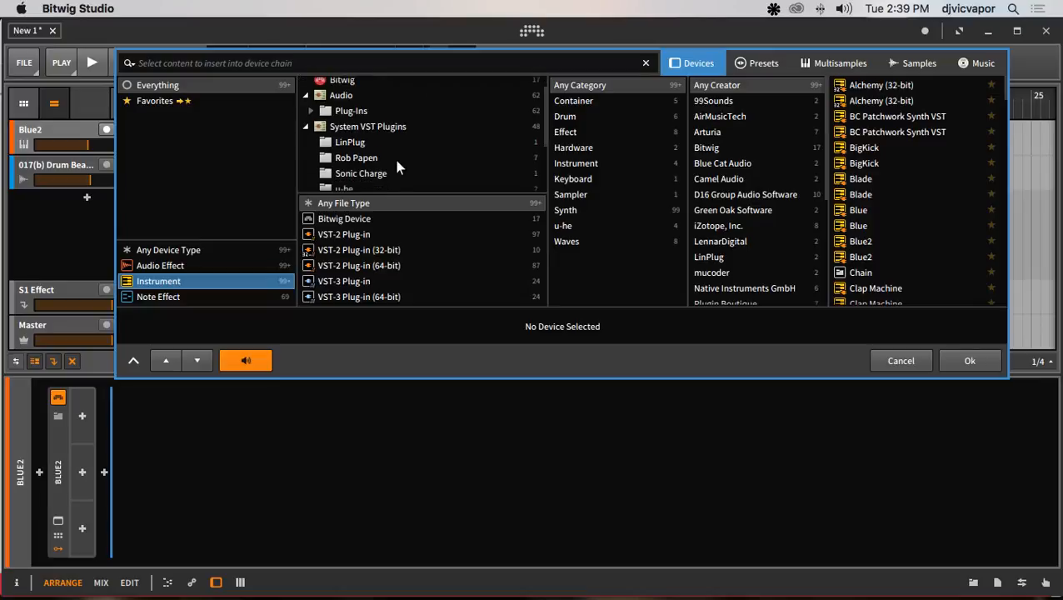
scroll(down, 3)
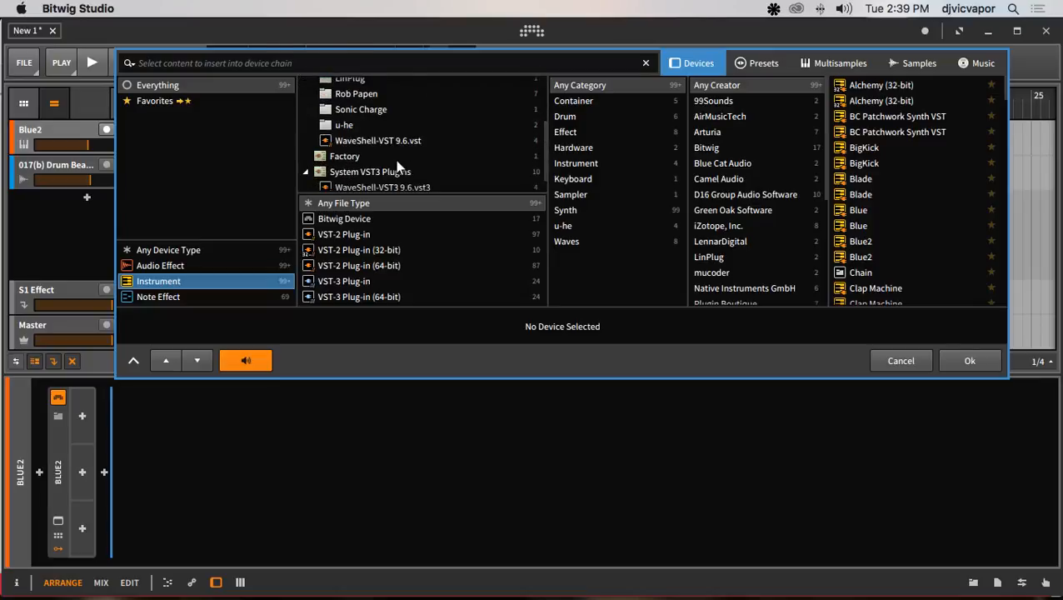
scroll(down, 3)
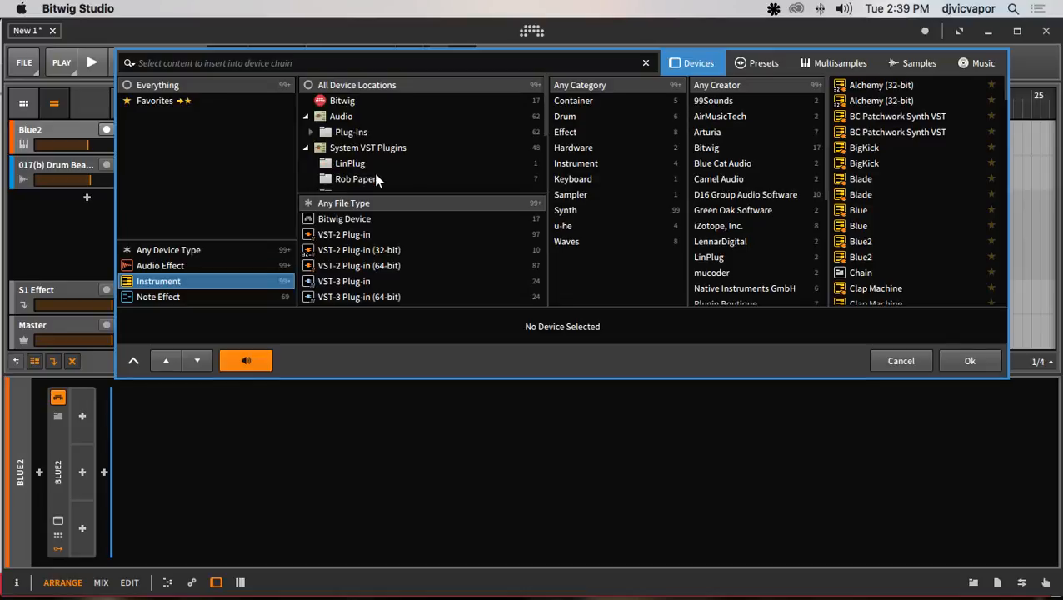
mouse_move(193, 280)
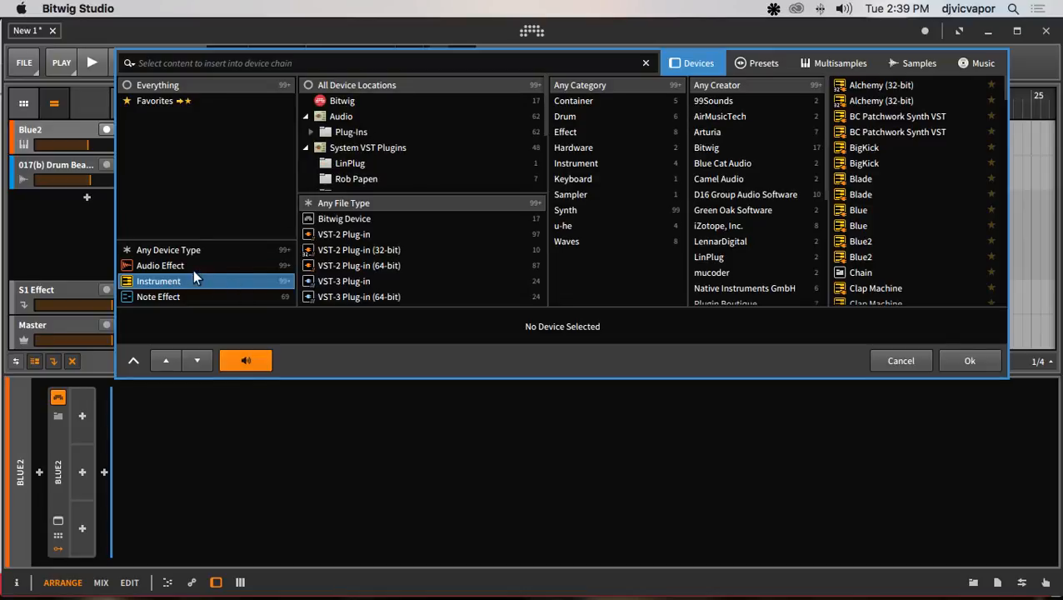
Step: Filter the browser to audio effects and scroll the results down to Bass Rider
click(160, 265)
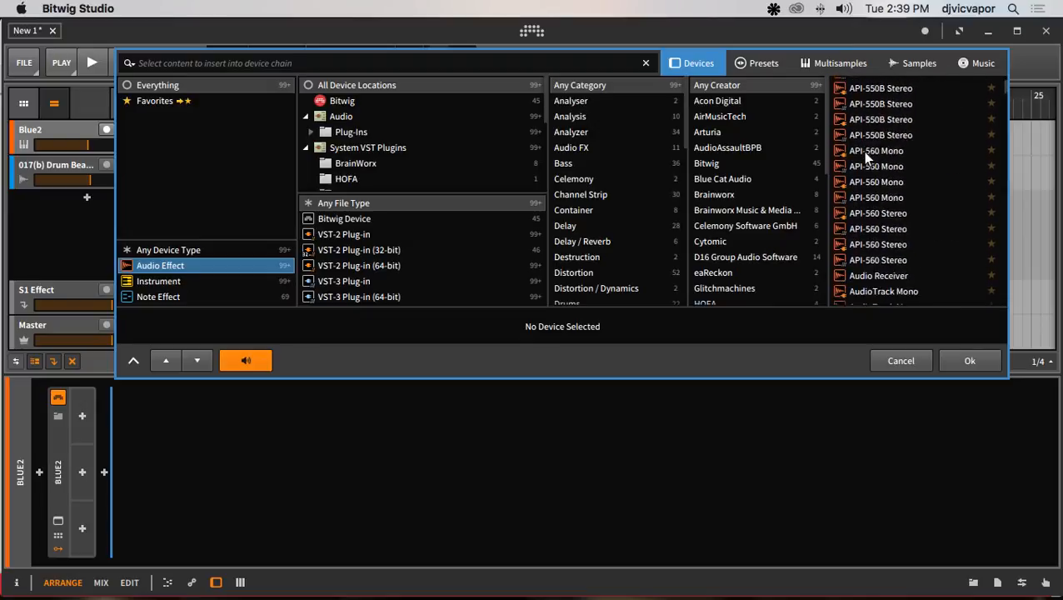
scroll(down, 3)
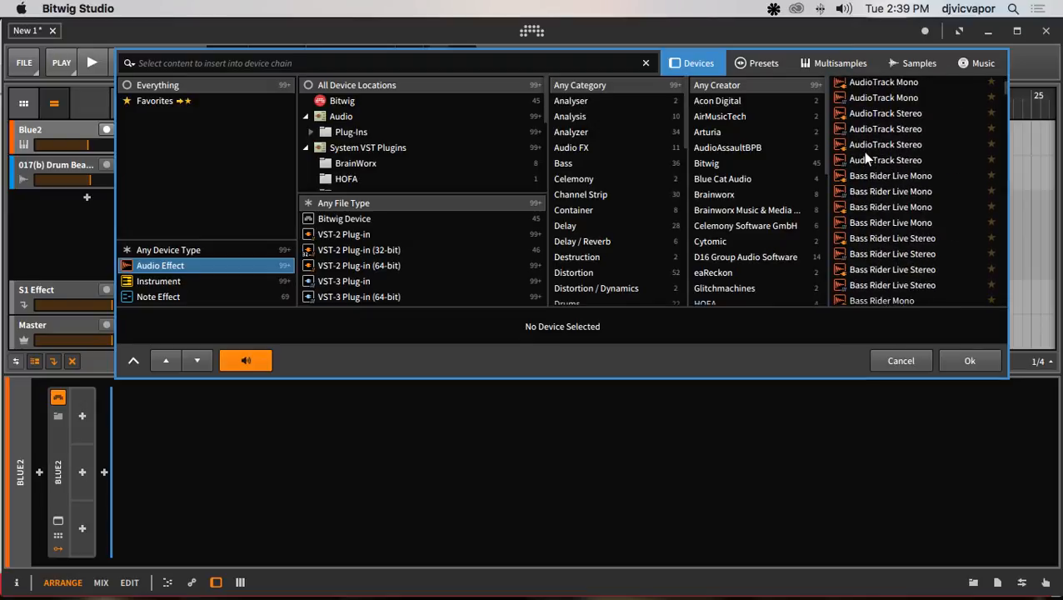
scroll(down, 3)
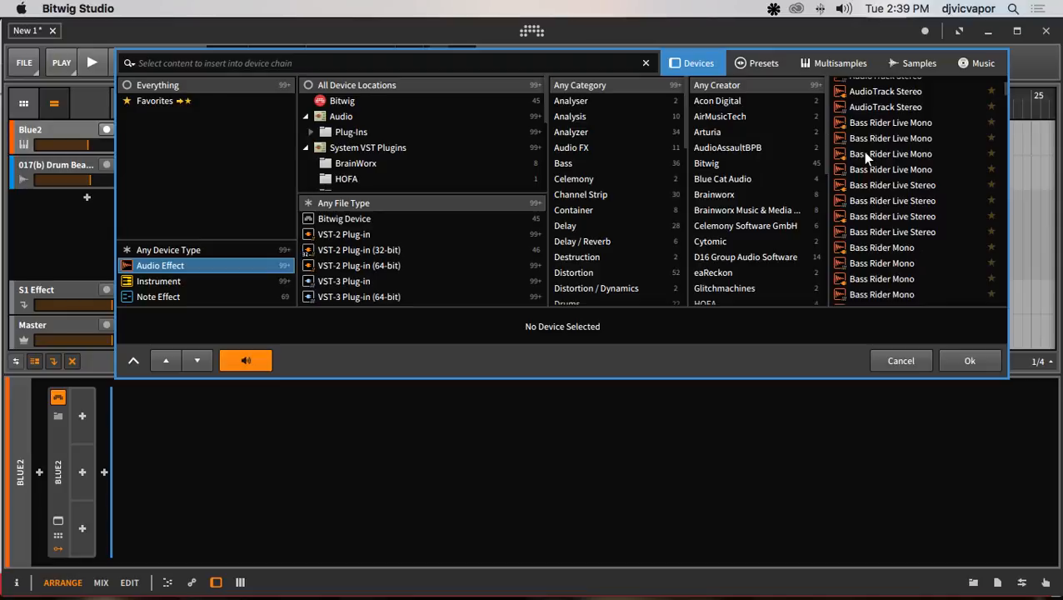
scroll(down, 3)
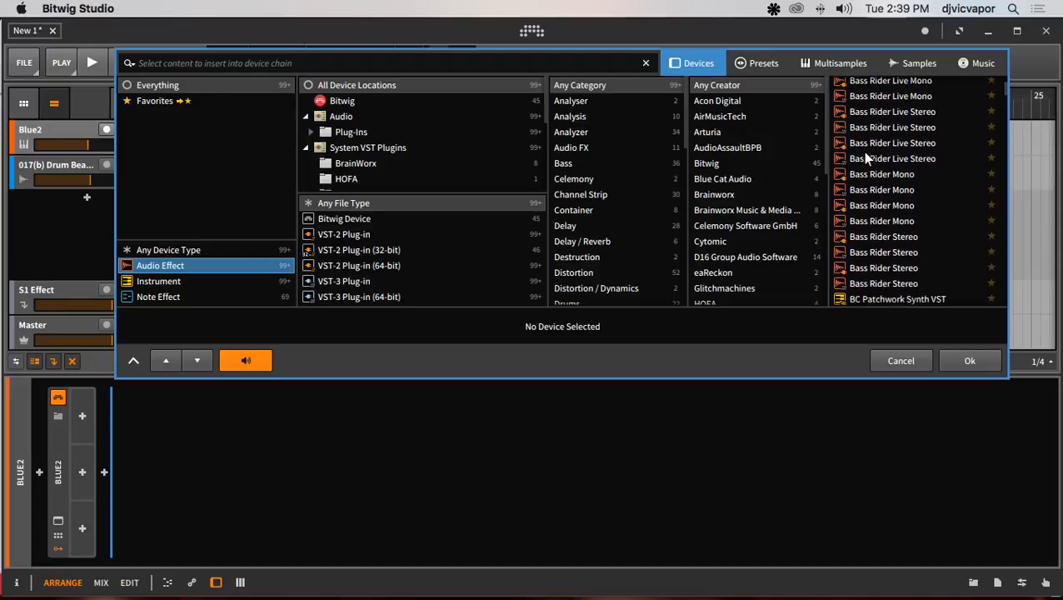
mouse_move(876, 245)
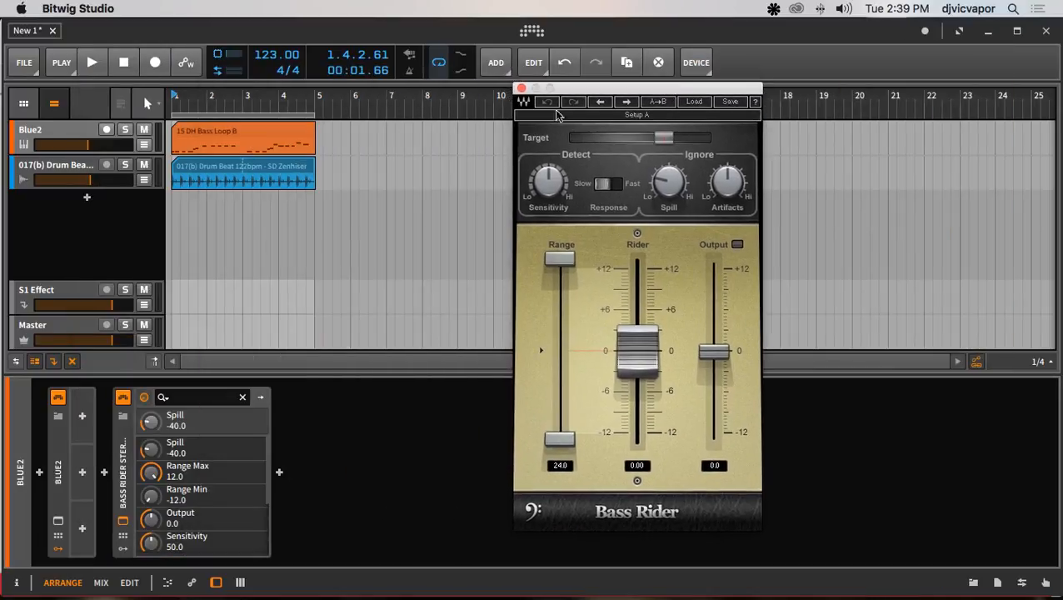
Step: Close the Bass Rider plug-in window and scroll back through the browser results
click(520, 90)
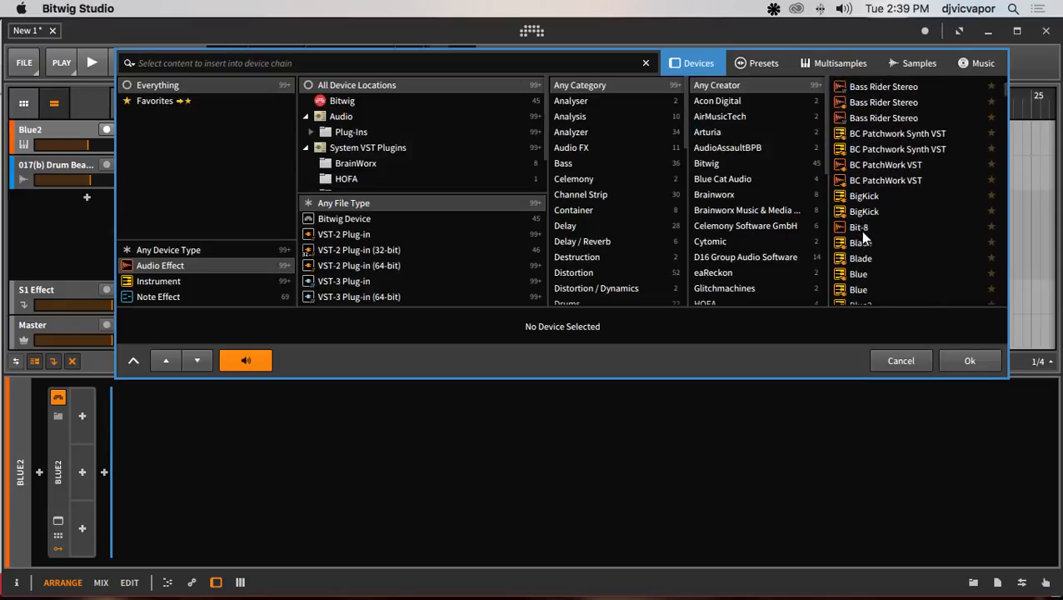
scroll(down, 3)
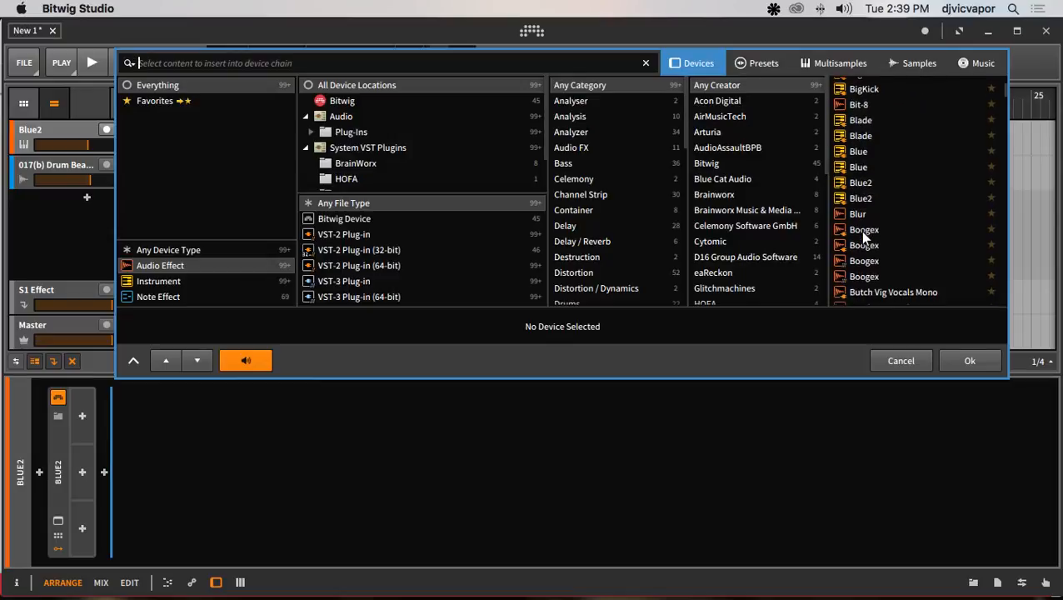
mouse_move(890, 226)
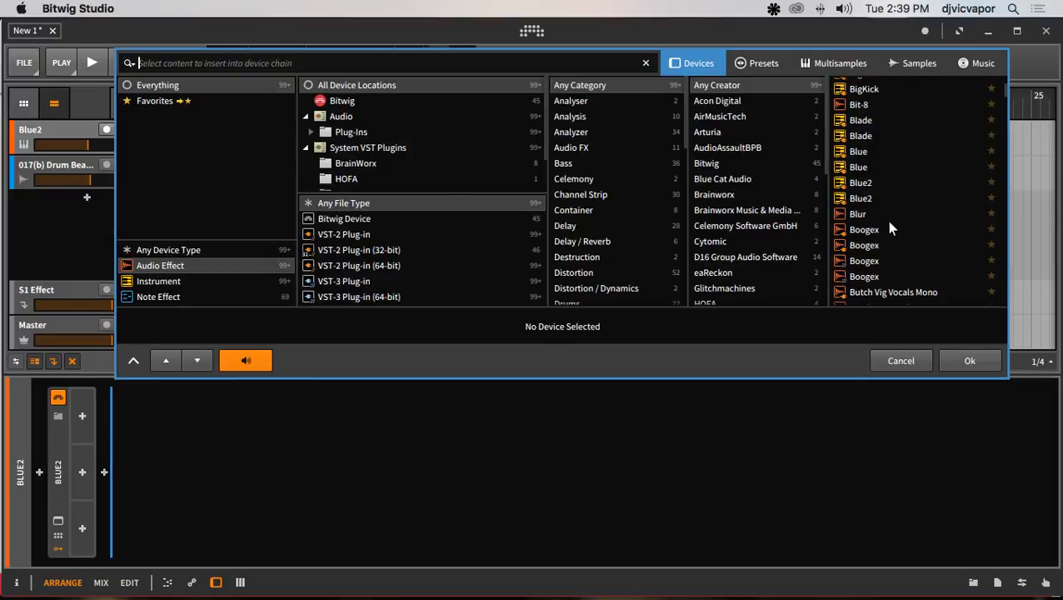
scroll(down, 3)
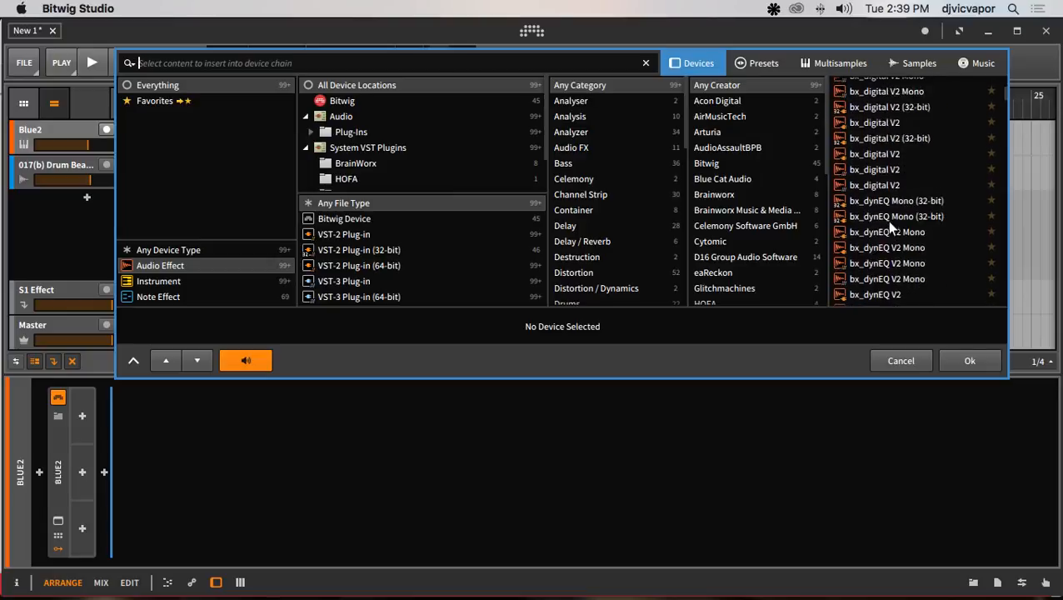
scroll(down, 3)
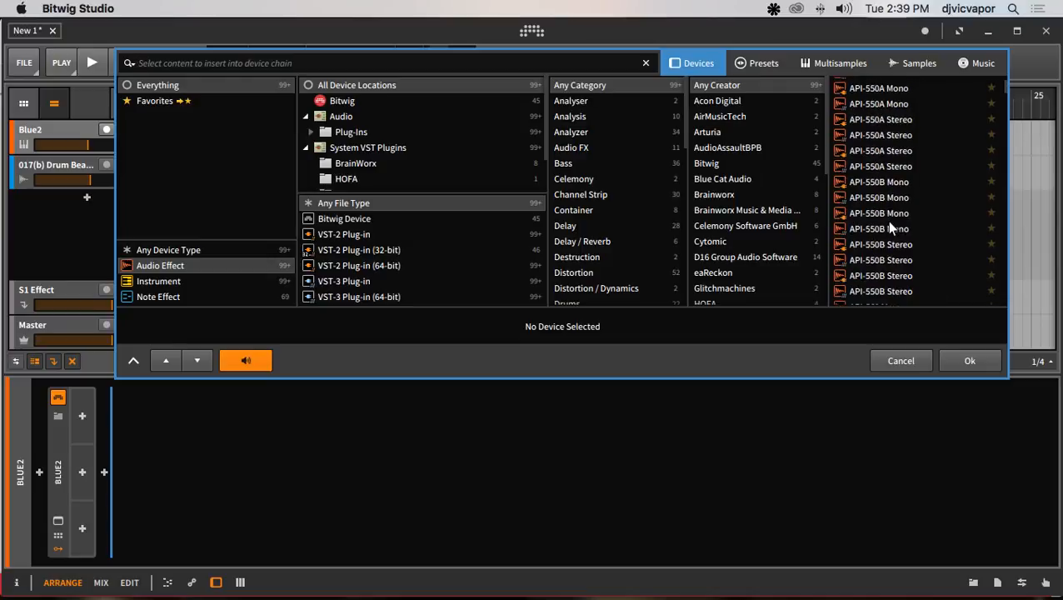
Step: Narrow the browser to Bitwig's own Delay effects for the Blue2 chain
click(566, 225)
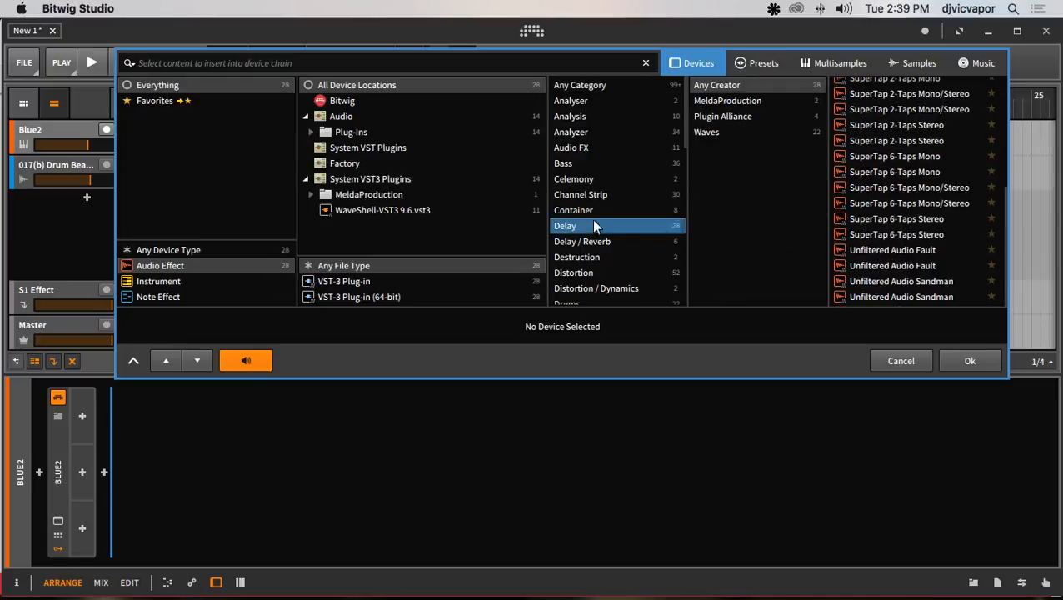
mouse_move(891, 213)
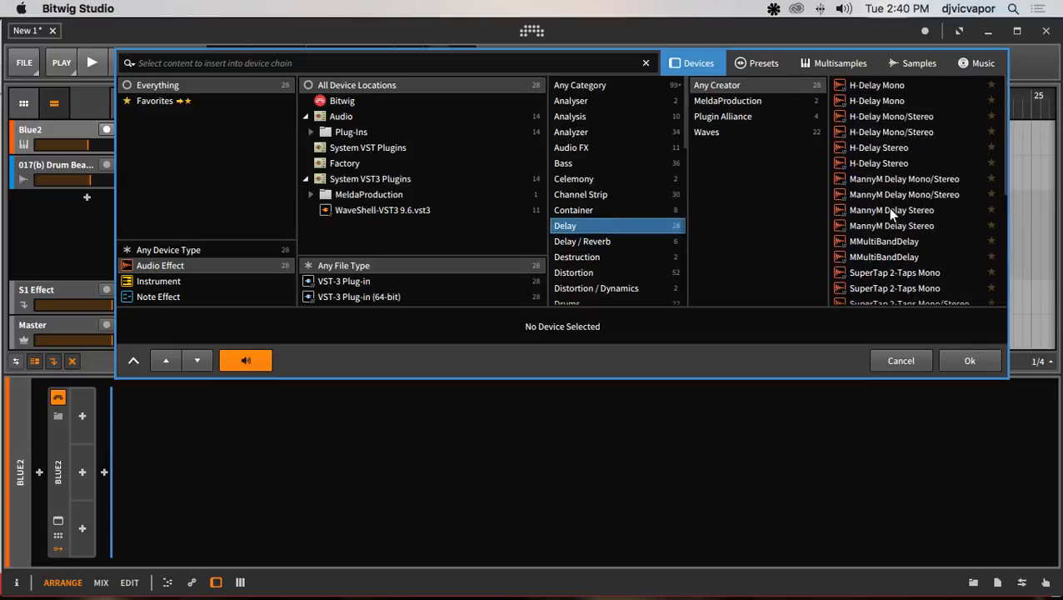
scroll(down, 3)
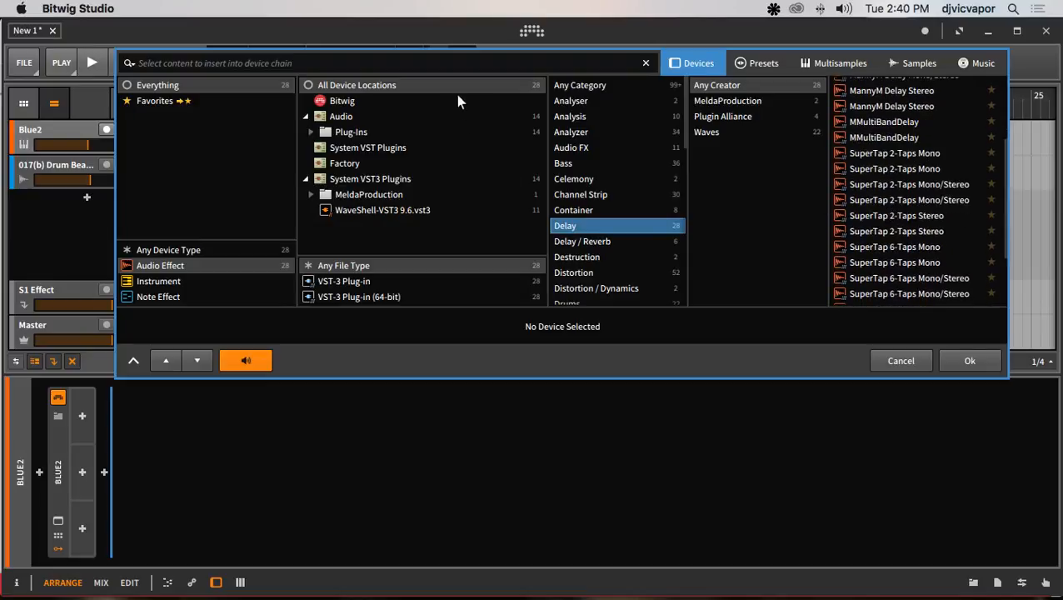
click(342, 100)
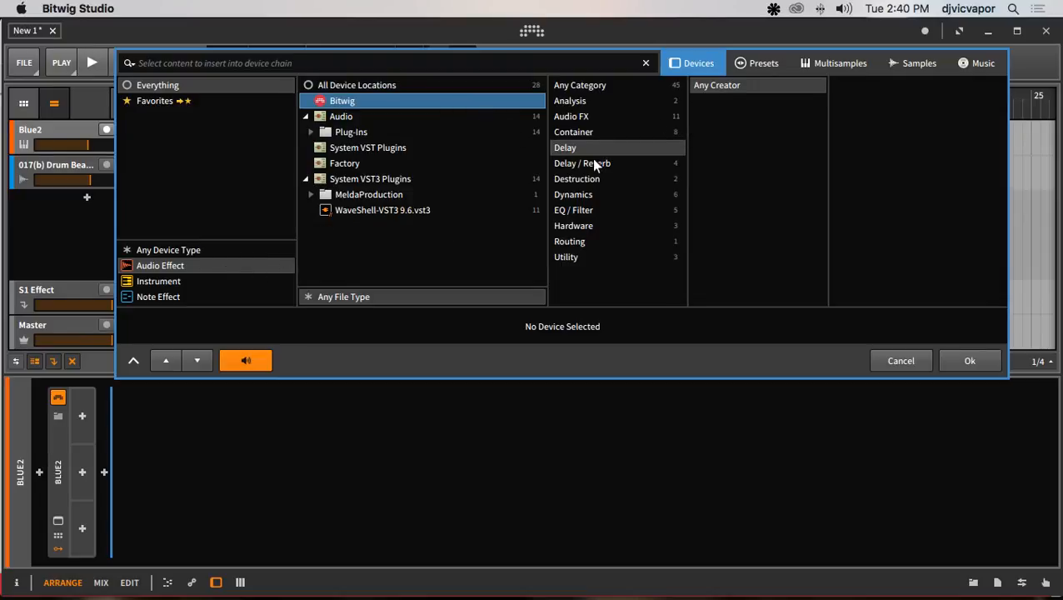
click(583, 163)
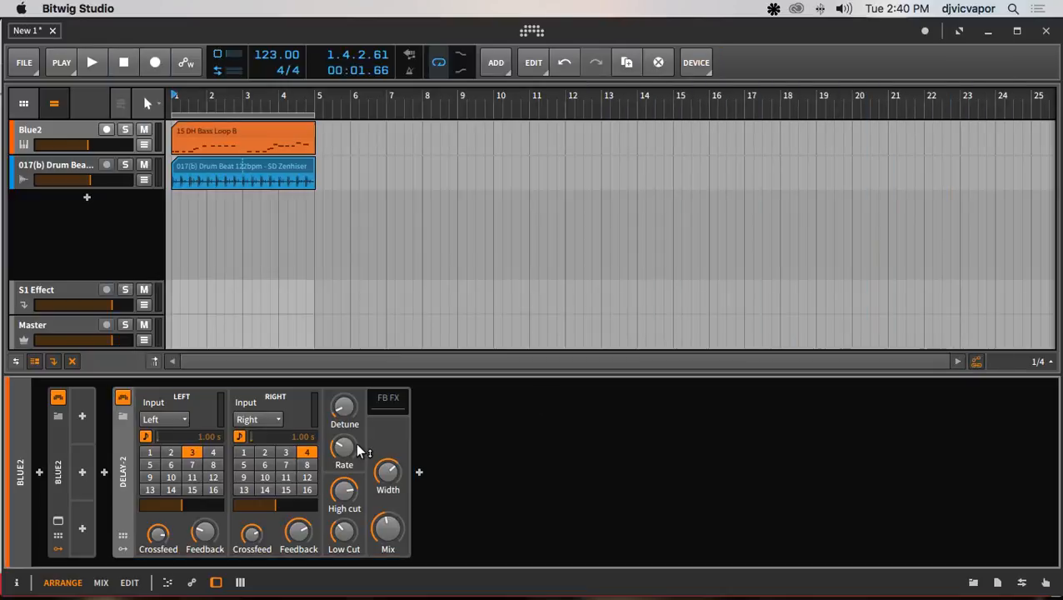
Step: During playback, add a Button modulator to the bass track's Delay-2 device
click(93, 63)
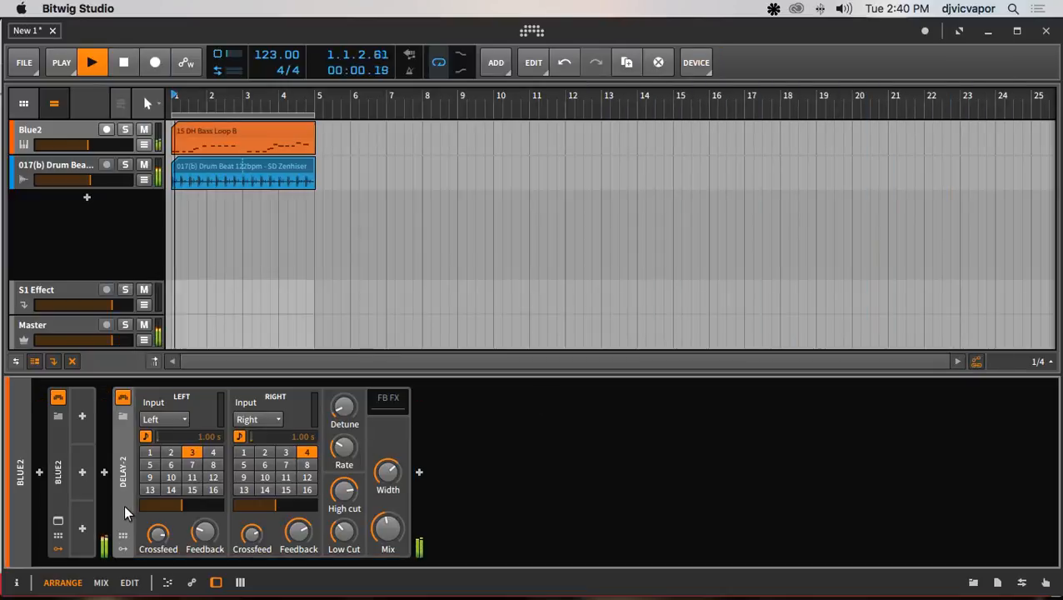
click(93, 62)
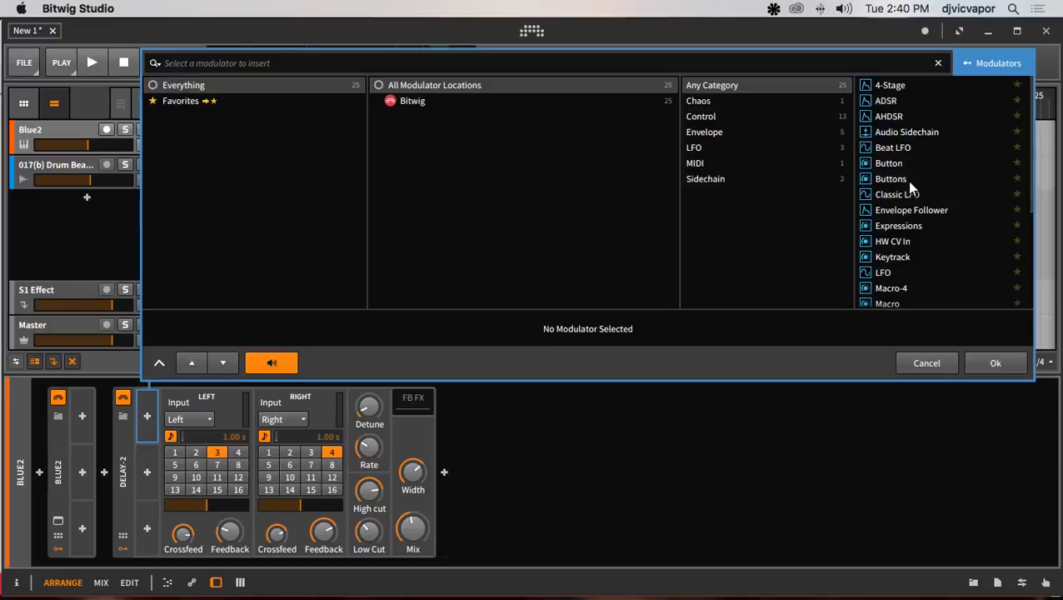
click(888, 163)
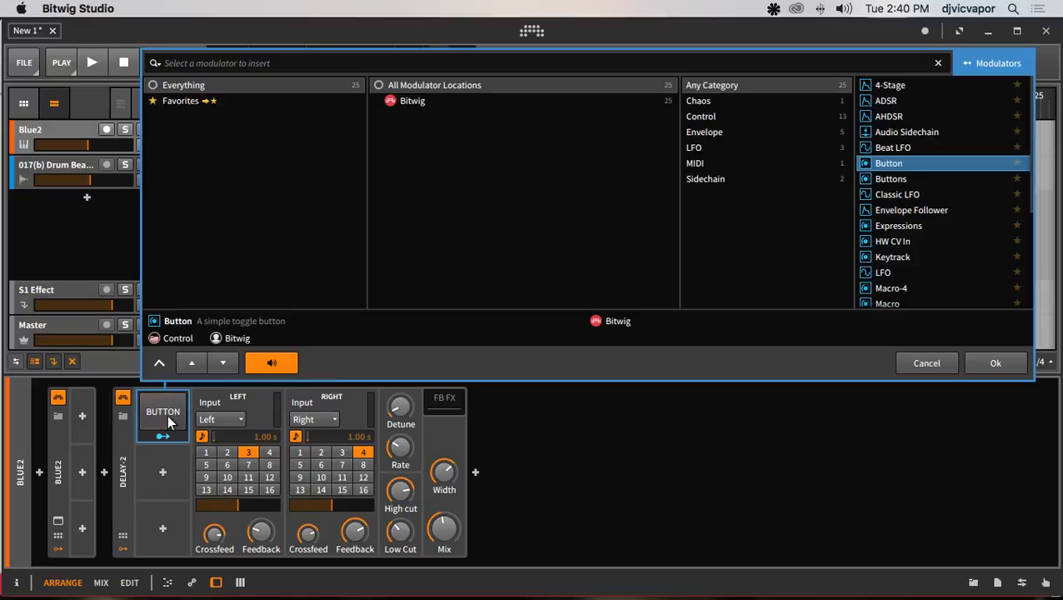
click(164, 411)
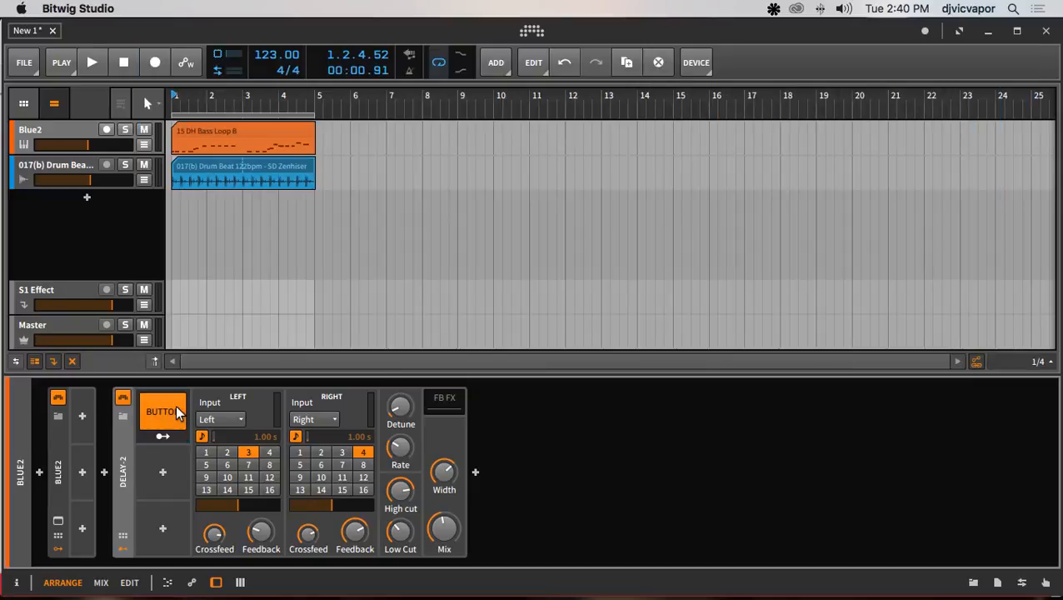
Step: Map the Button modulator to the delay mix and switch it on while the project plays
click(95, 63)
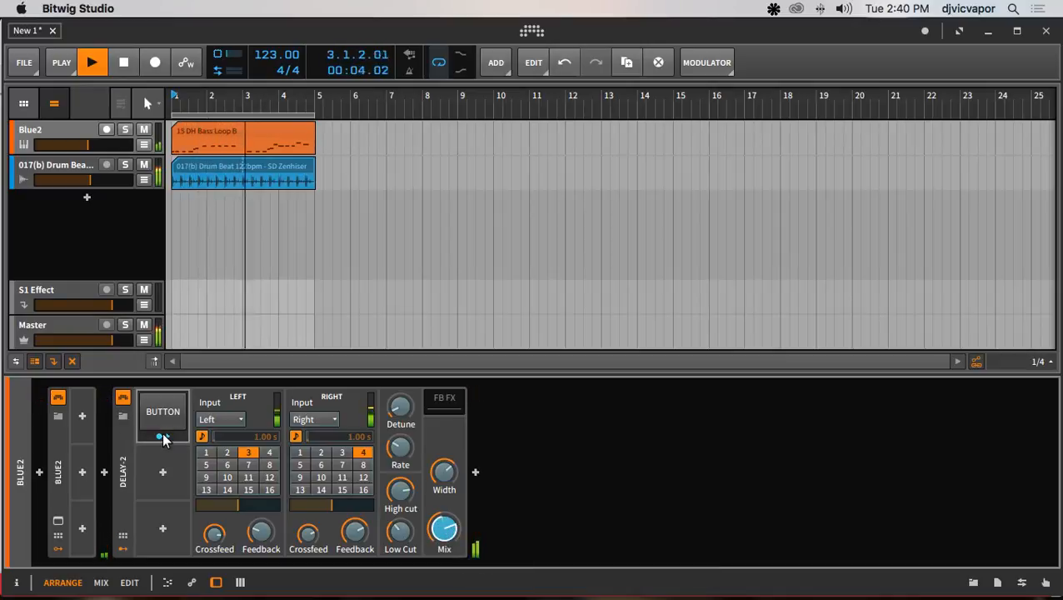
click(162, 413)
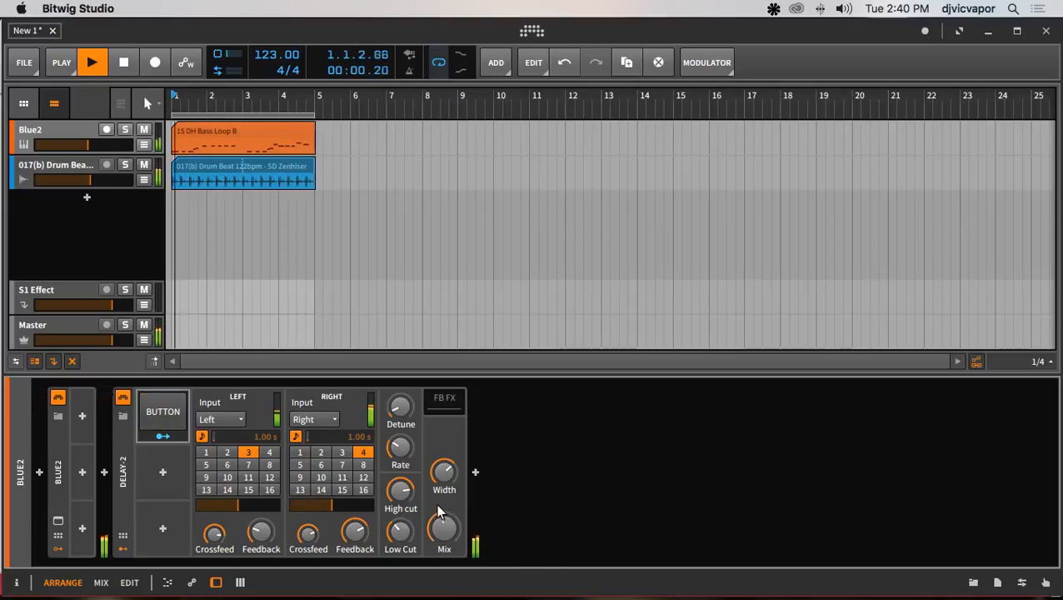
click(161, 413)
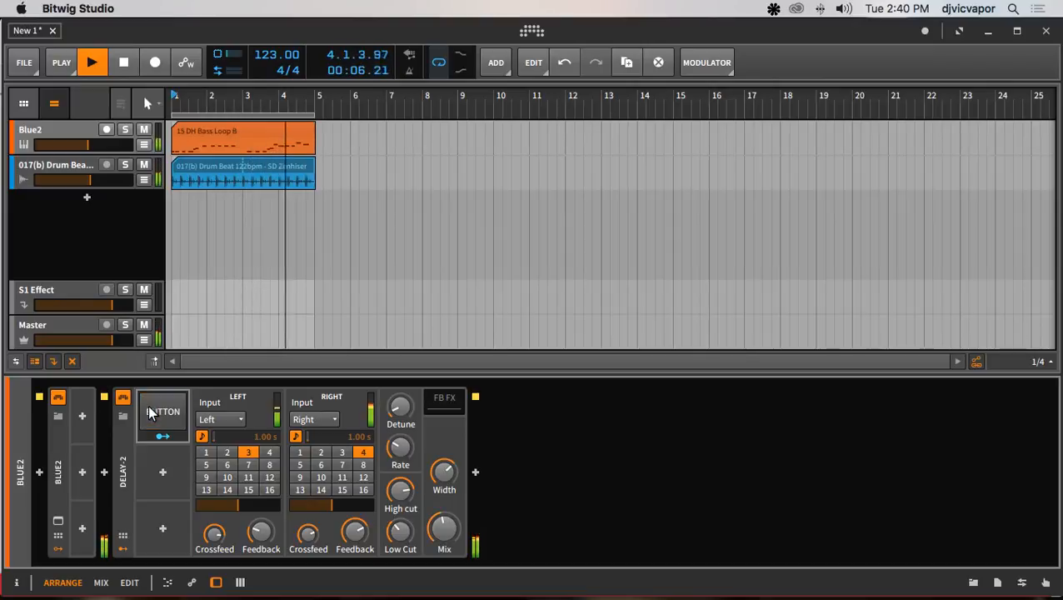
click(163, 416)
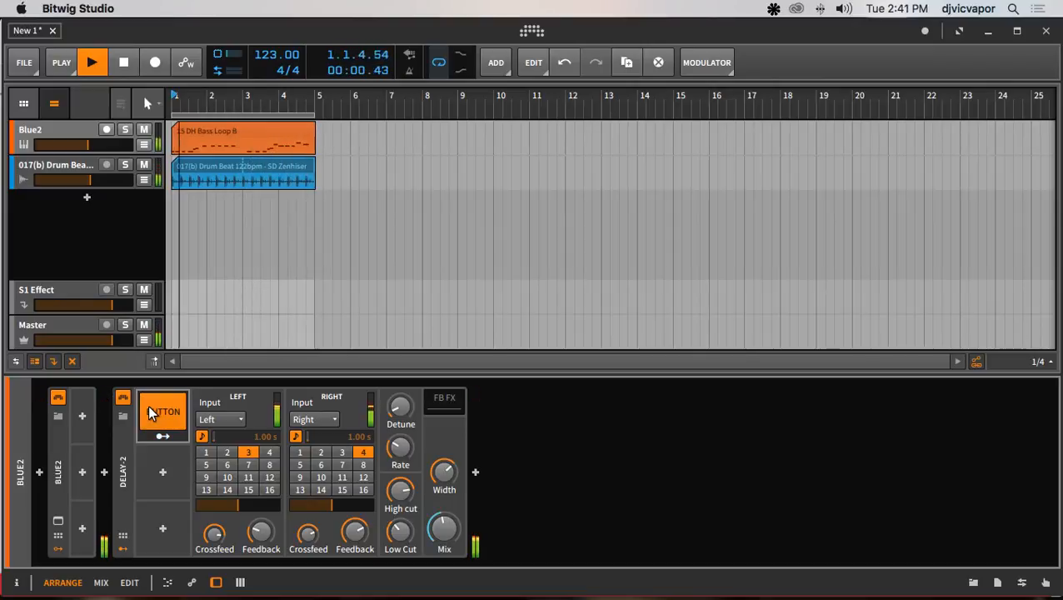
click(93, 62)
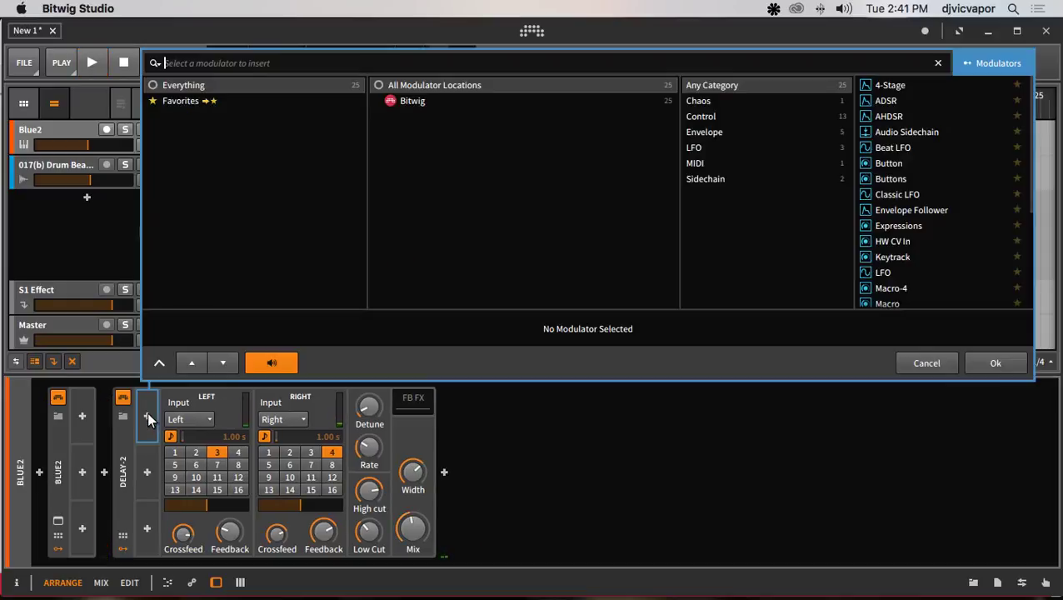
Step: Preview the Buttons and Expressions modulators, then insert HW CV In on Delay-2
click(890, 178)
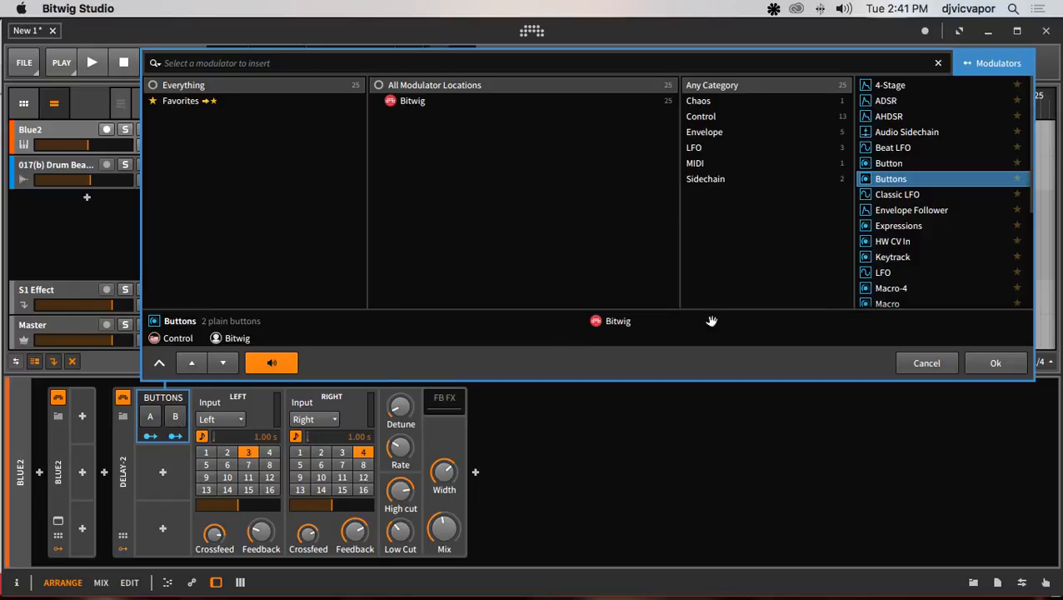
mouse_move(897, 236)
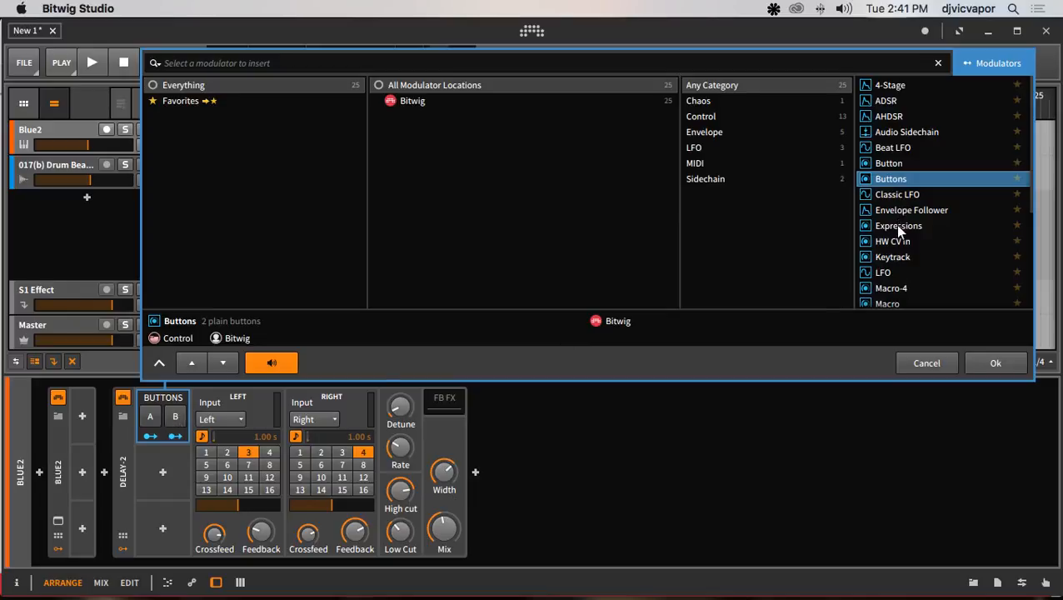
click(898, 225)
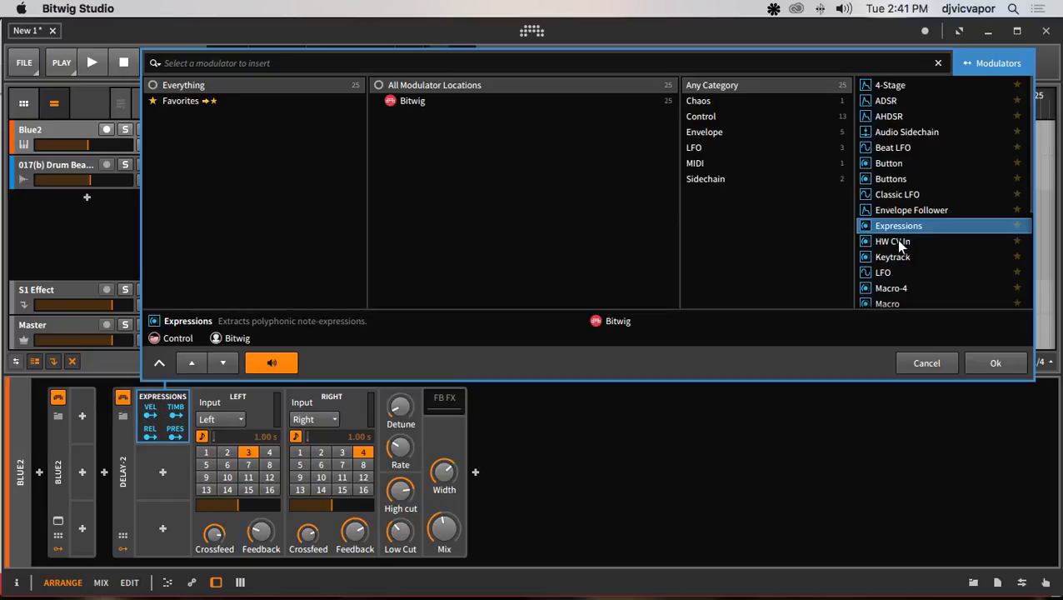
click(890, 240)
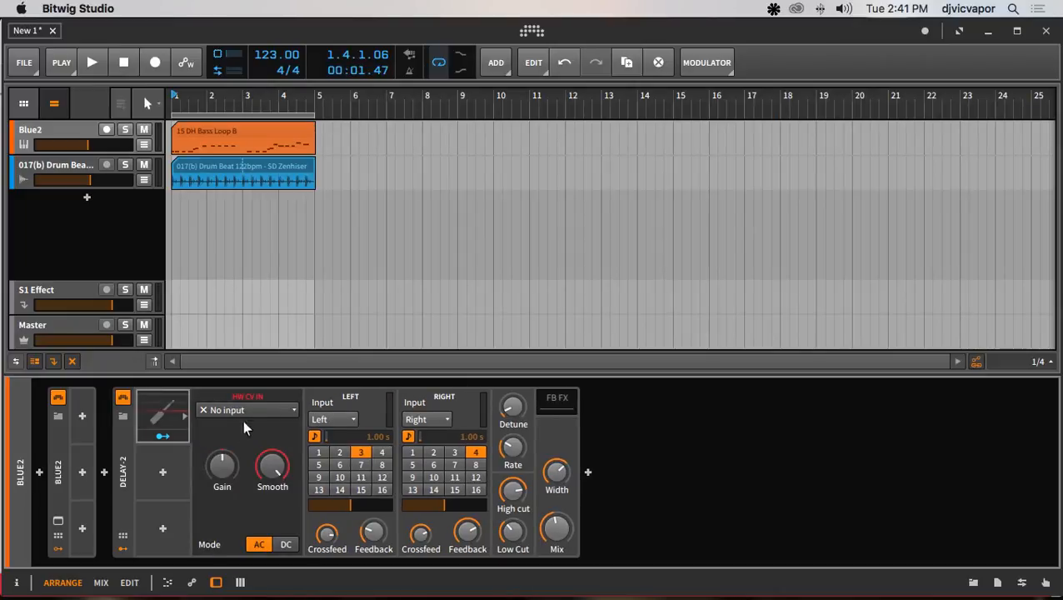
mouse_move(237, 425)
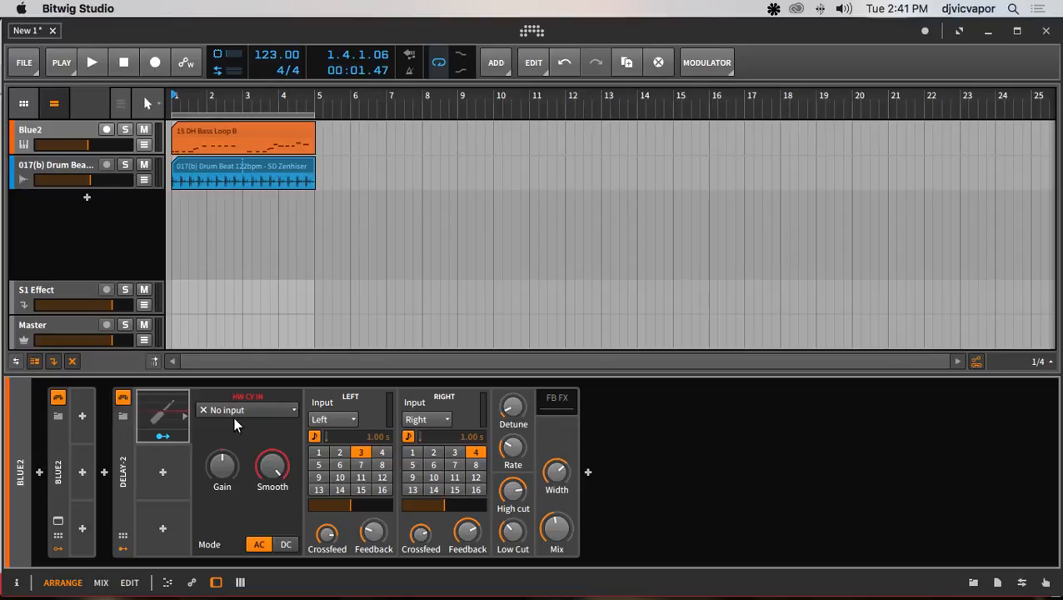
Step: Check the HW CV In modulator's input list, which offers only No input
click(246, 409)
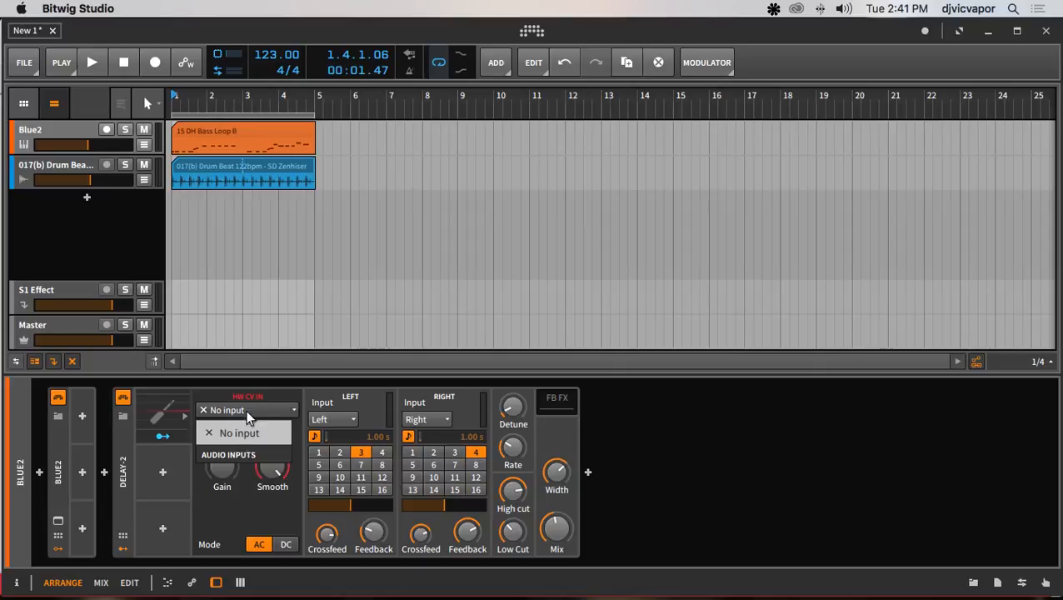
click(239, 433)
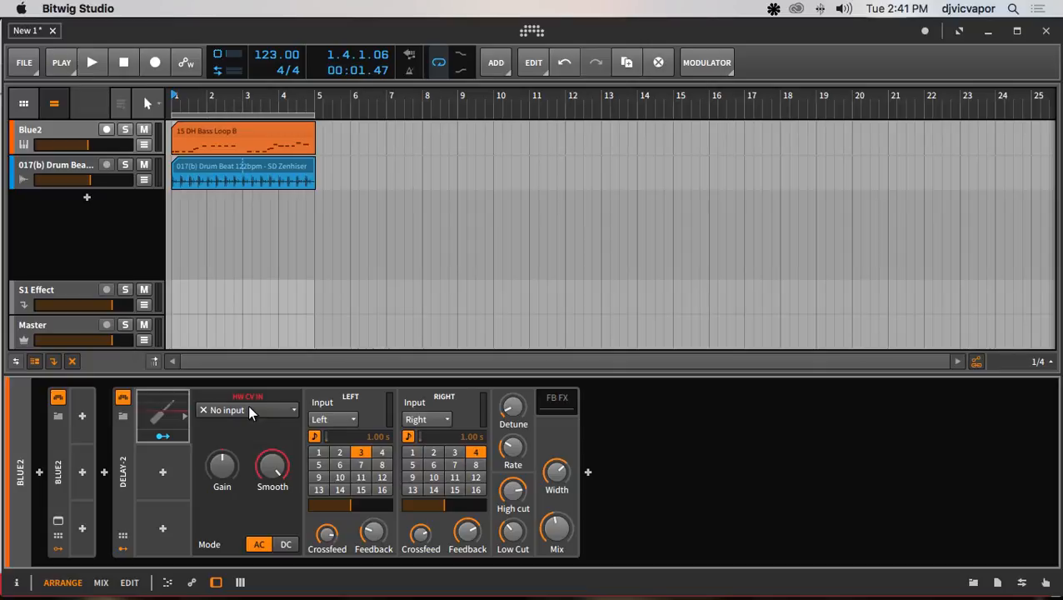
click(246, 409)
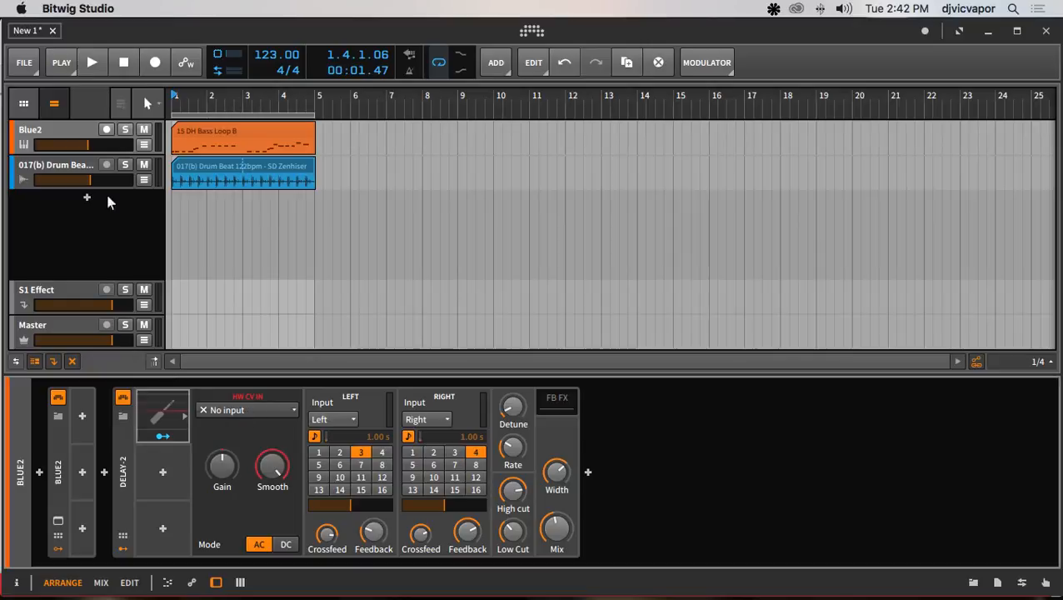
click(246, 410)
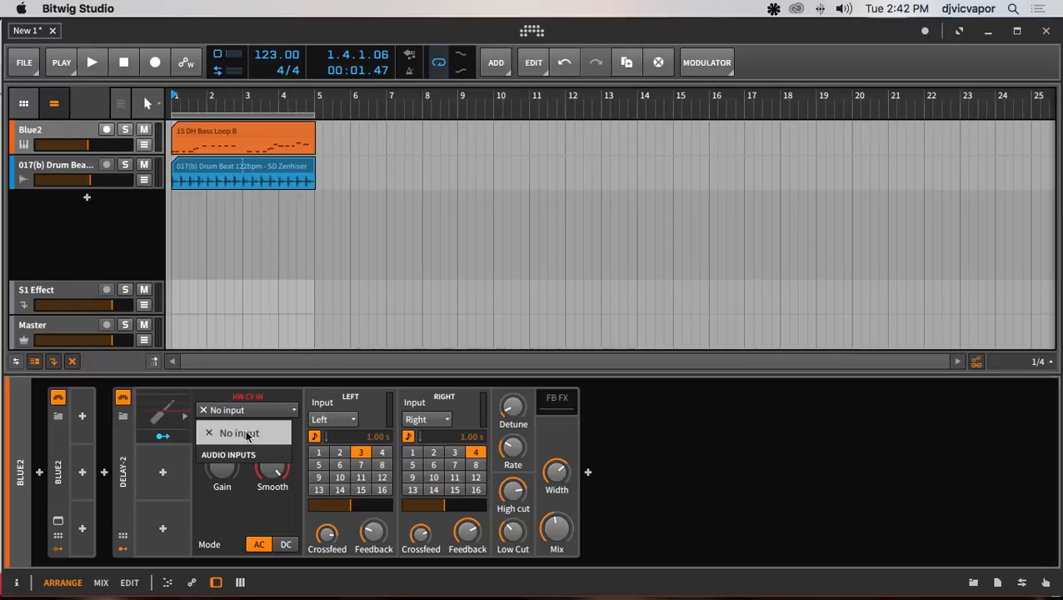
click(238, 433)
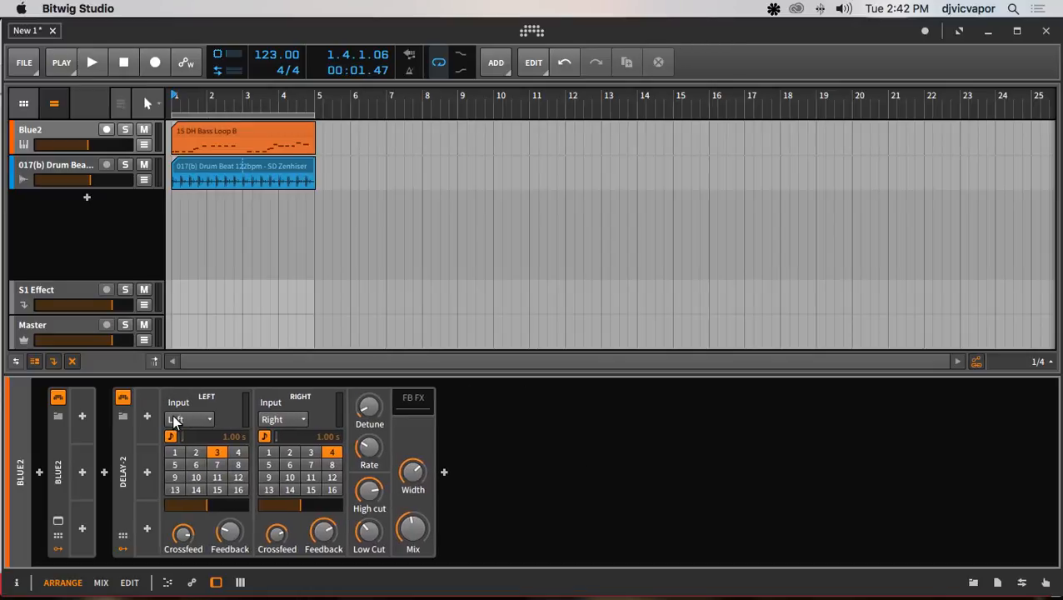
Step: Preview Macro-4, insert a Mix modulator on Delay-2 and adjust one of its amounts
click(147, 417)
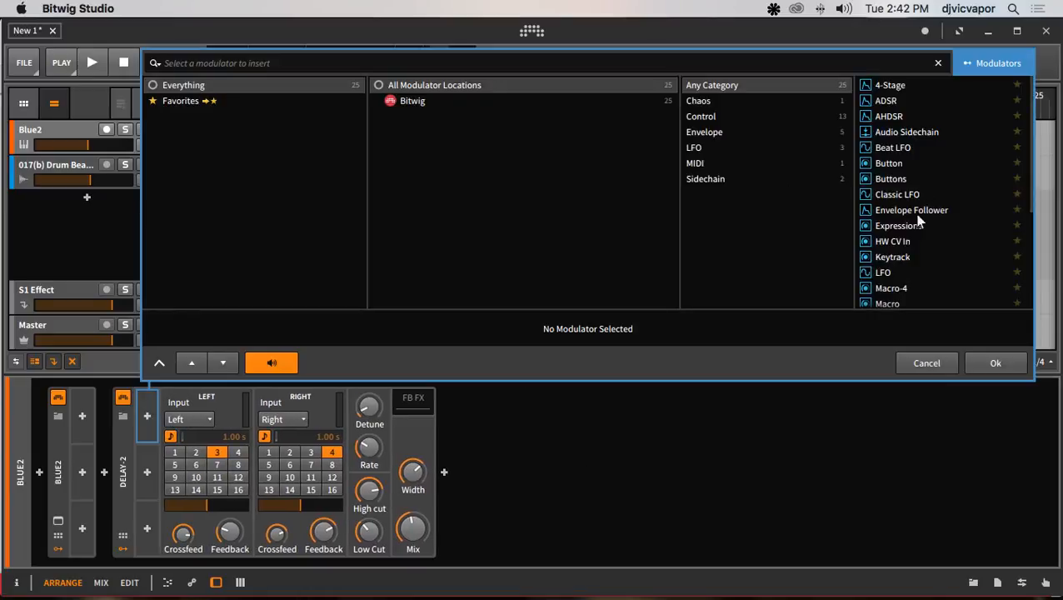
scroll(down, 3)
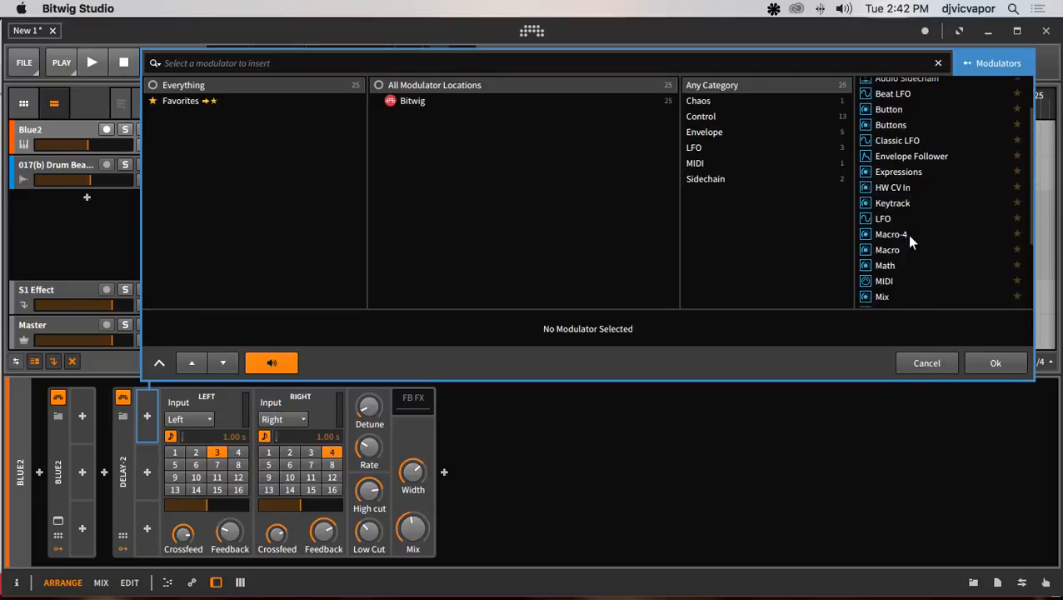
click(891, 233)
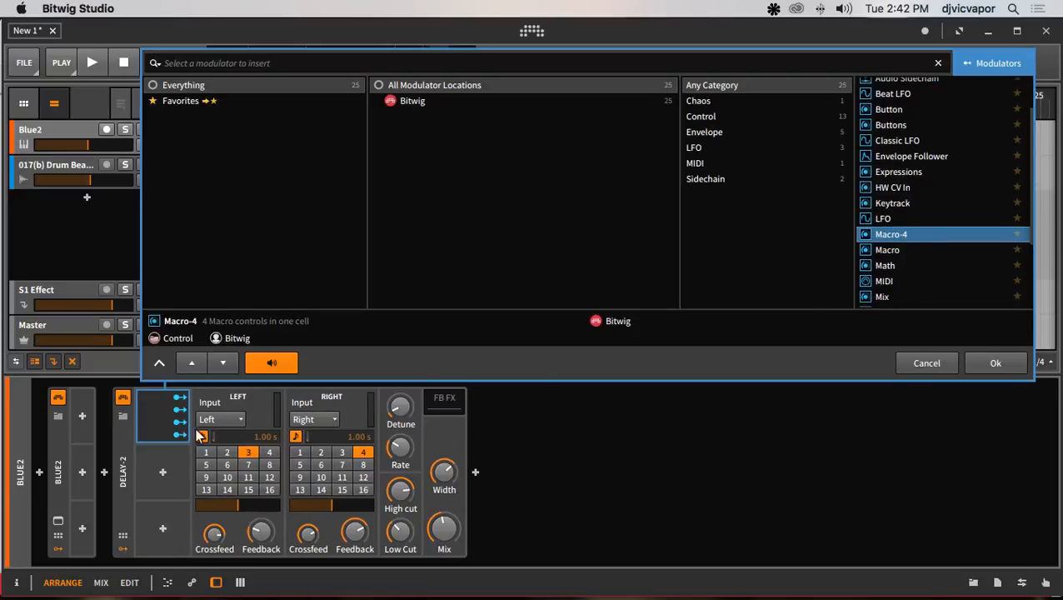
click(926, 364)
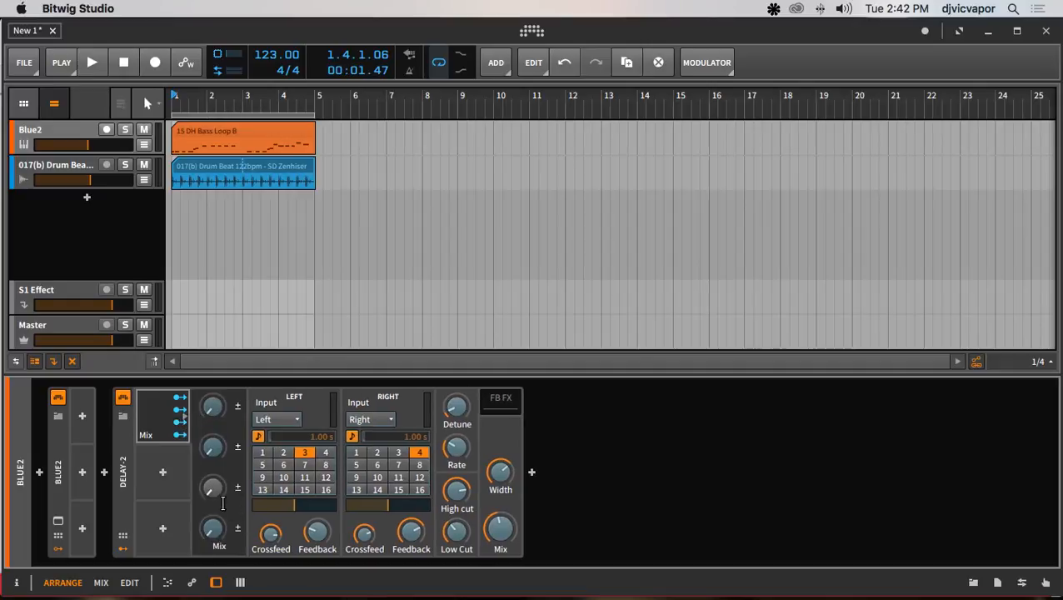
mouse_move(210, 453)
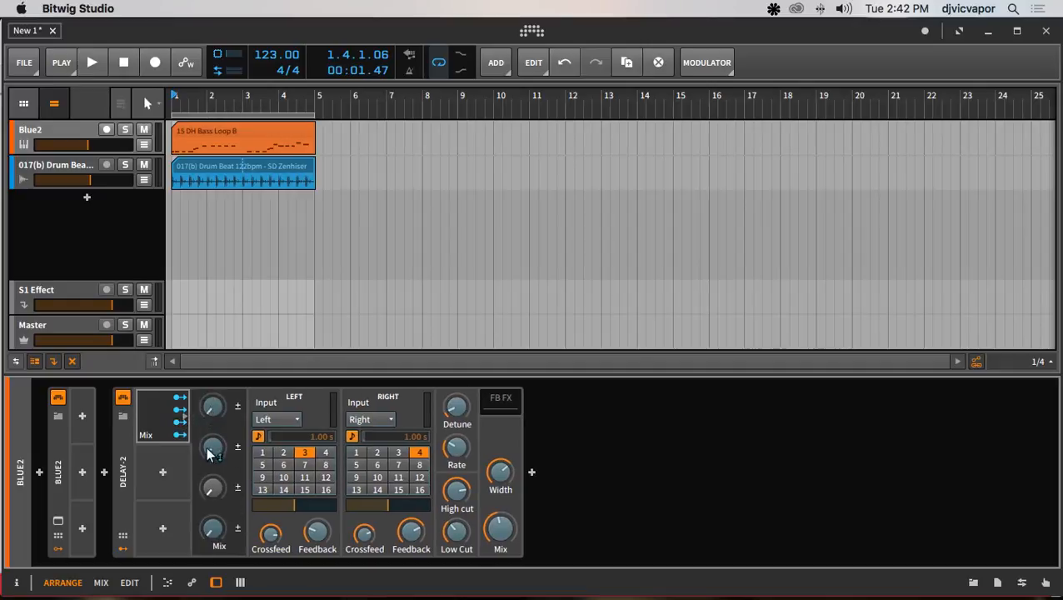
drag(212, 448, 211, 453)
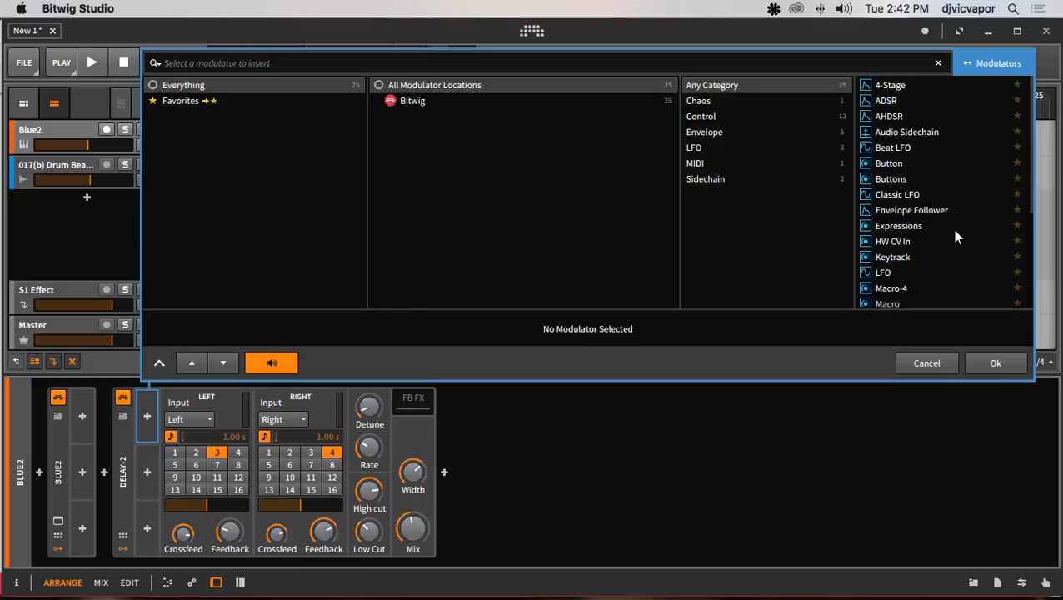
Step: Reinsert the modulator and set how much it moves the left delay time
scroll(down, 3)
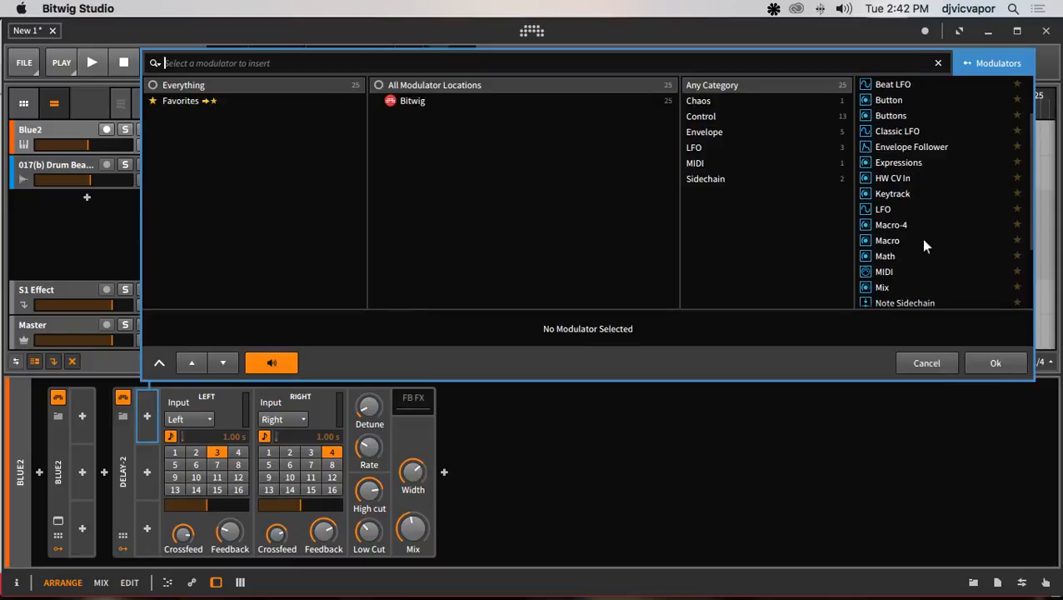
click(926, 363)
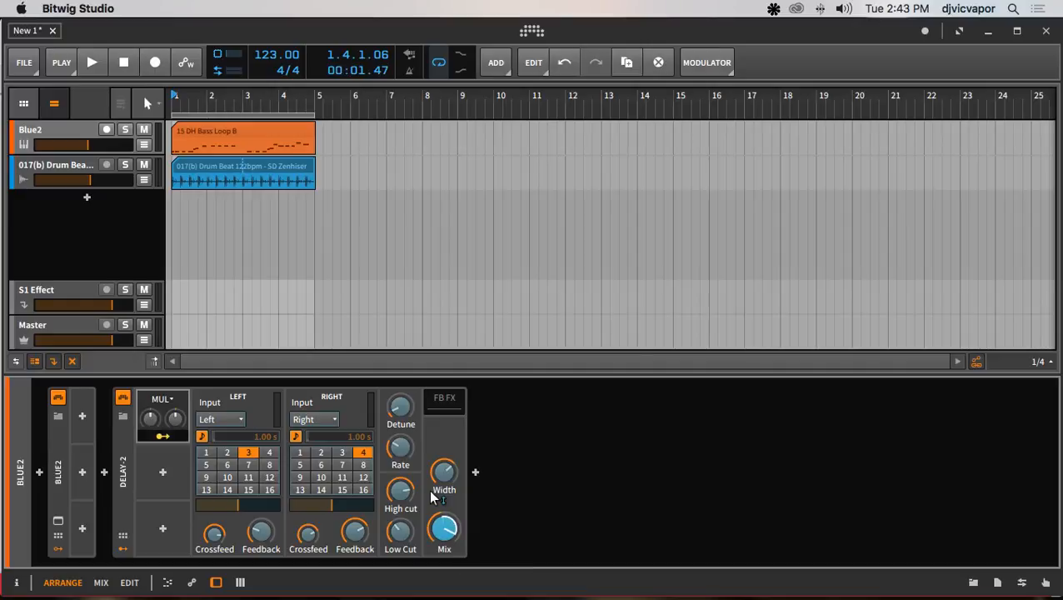
drag(353, 533, 353, 541)
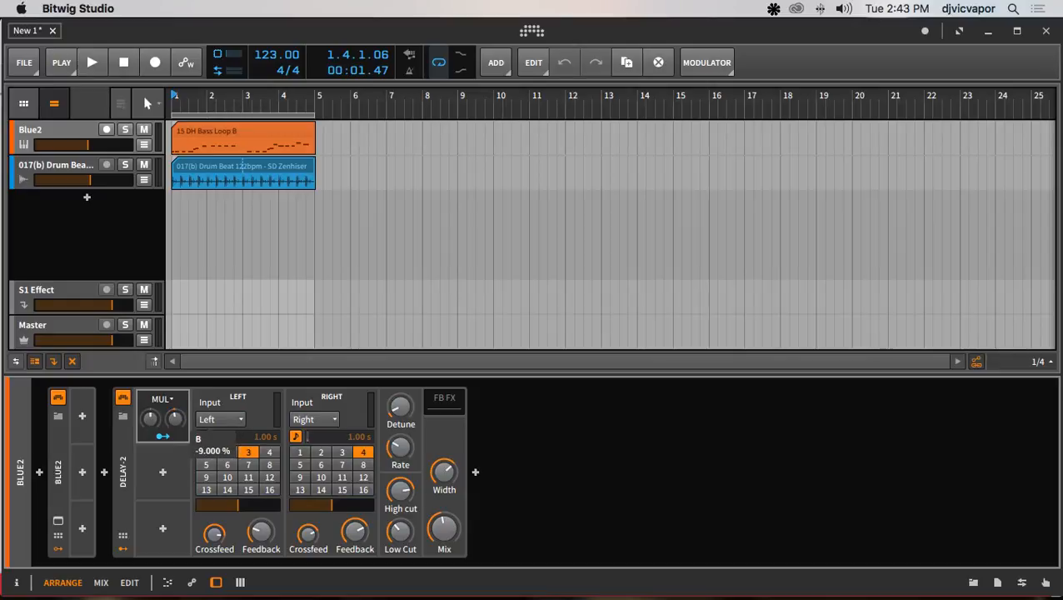
Step: Set the modulator's blend mode from MUL to MAX and audition it during playback
click(163, 400)
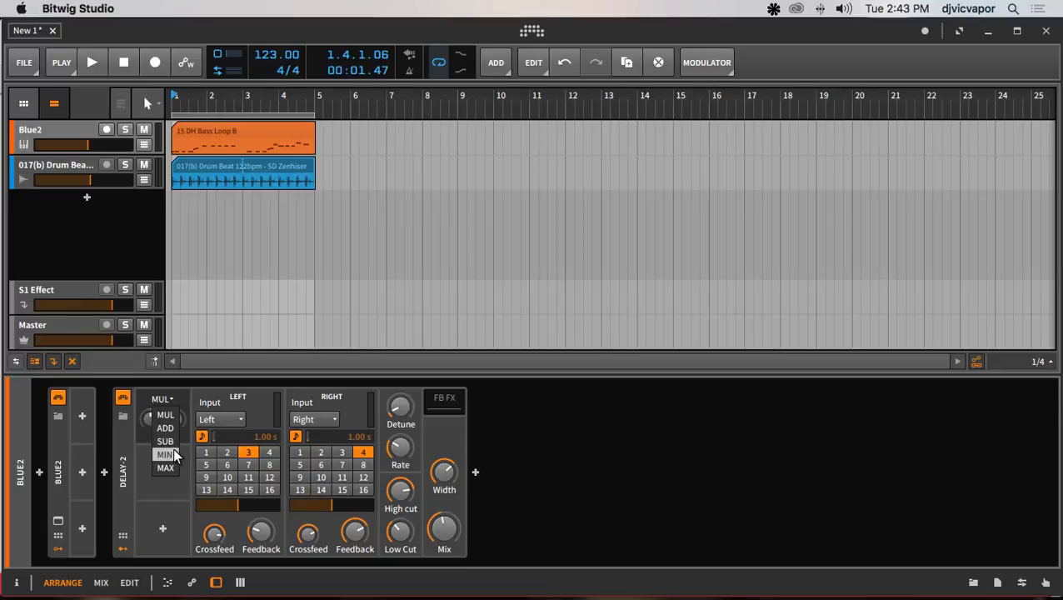
click(163, 467)
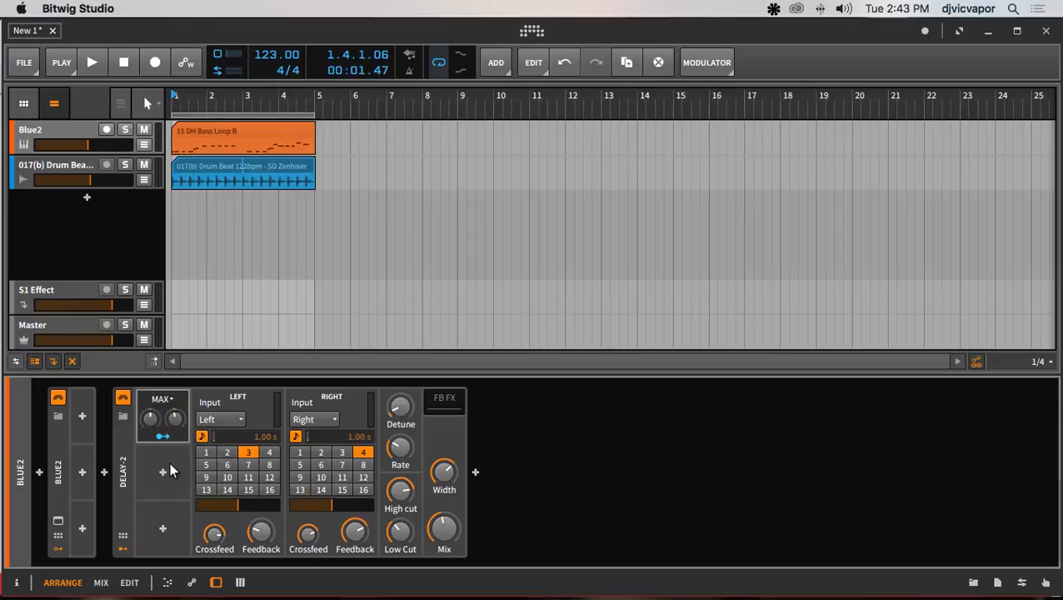
click(95, 64)
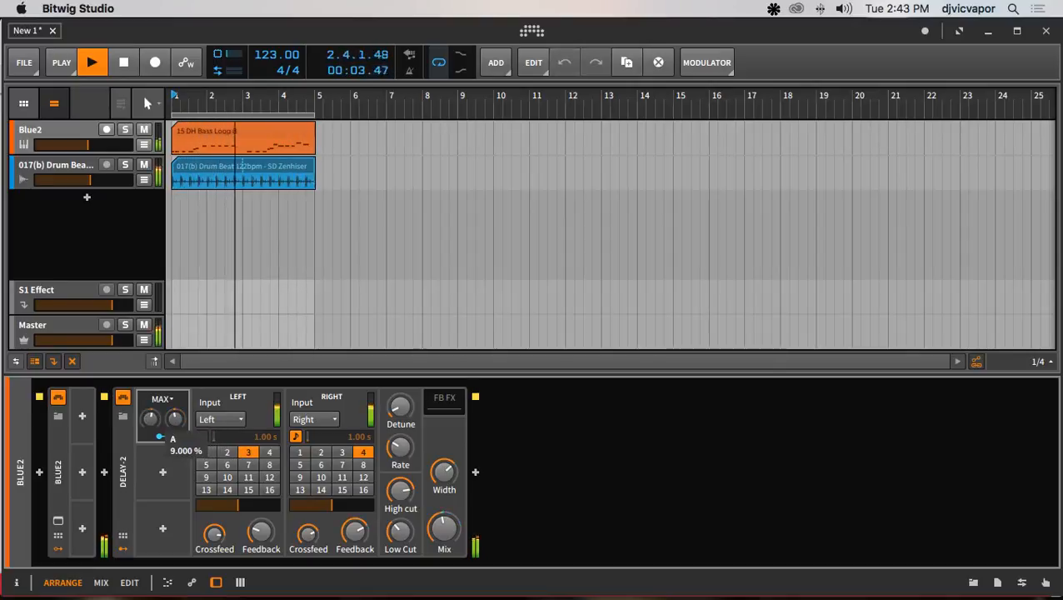
click(93, 61)
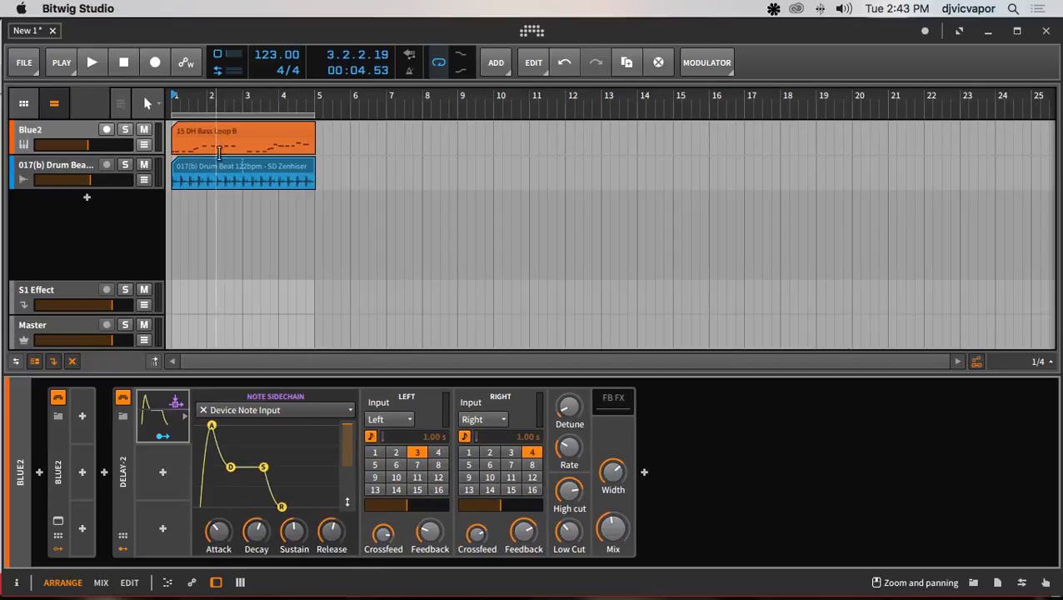
mouse_move(143, 233)
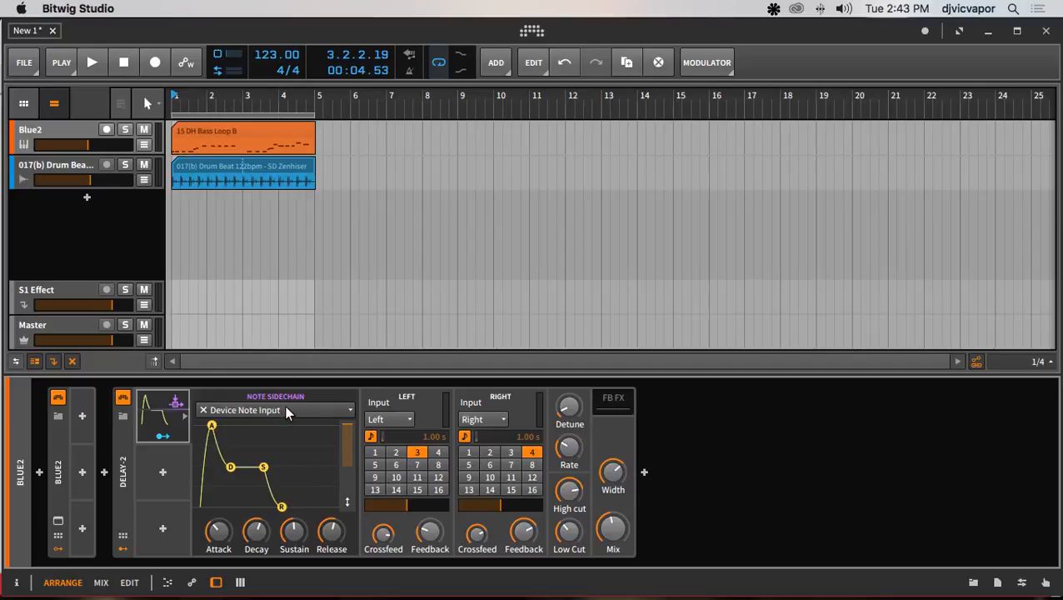
Step: Feed the Note Sidechain from the Blue2 track's notes and audition it with playback
click(274, 409)
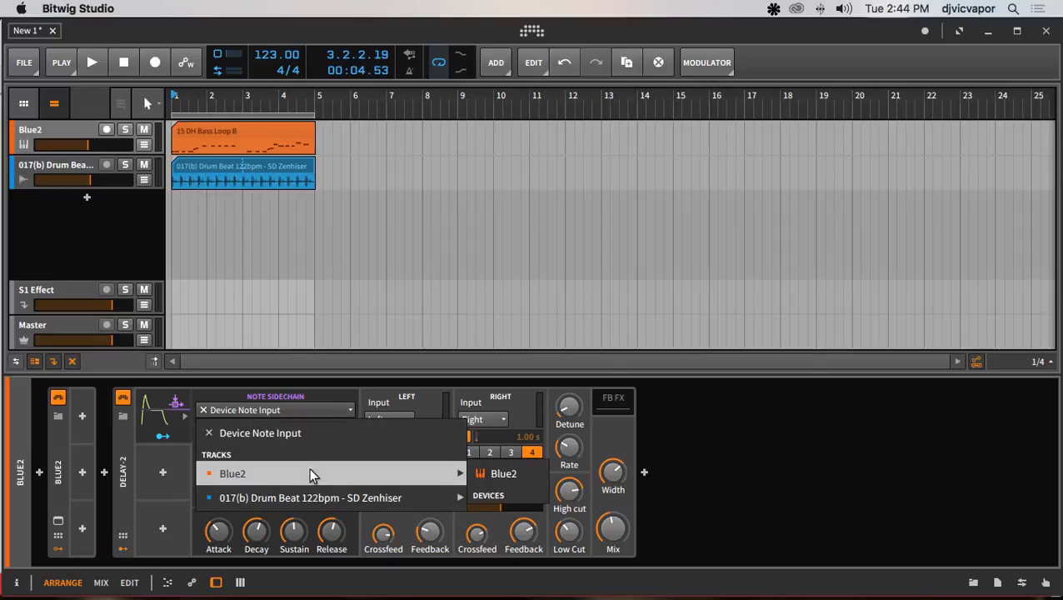
click(232, 473)
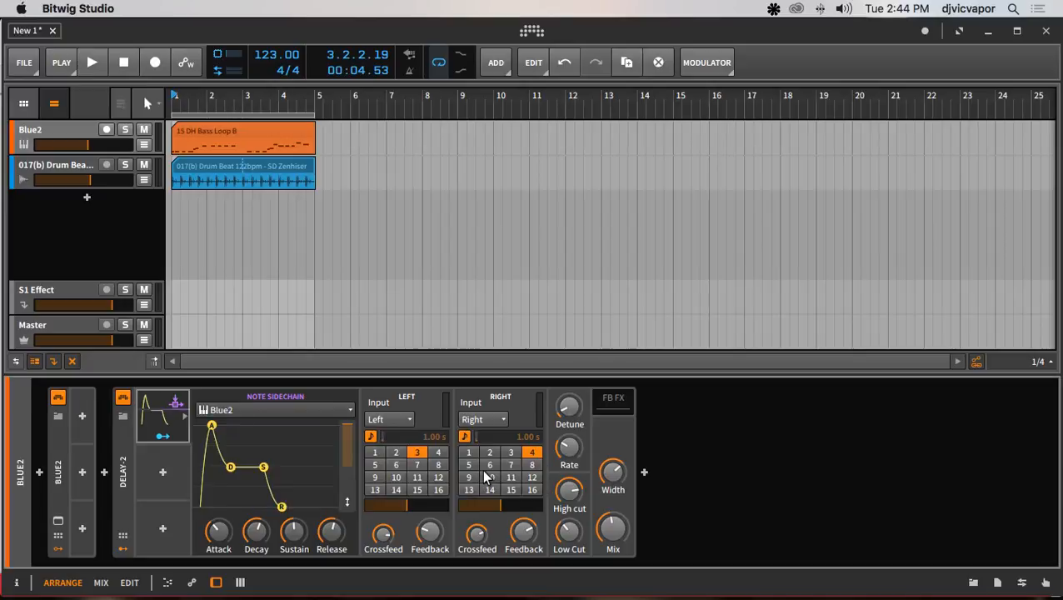
click(94, 62)
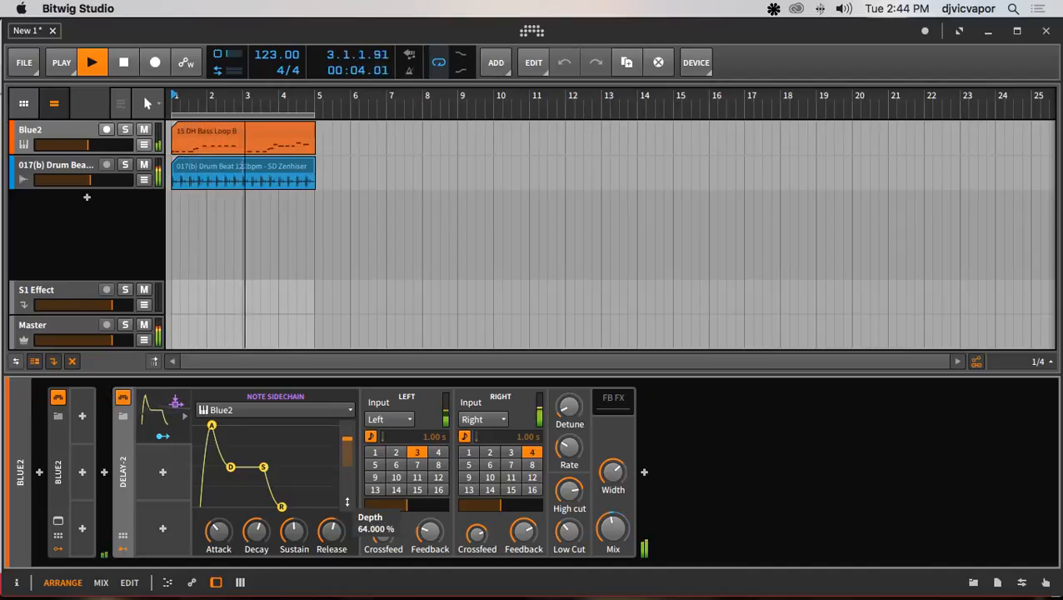
click(93, 62)
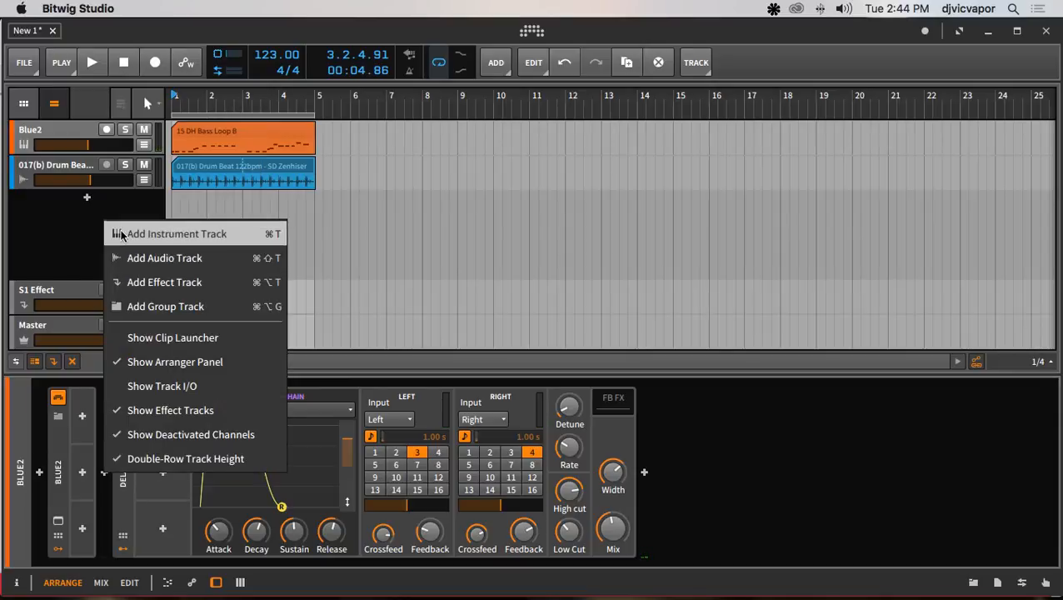
Step: Add instrument track Inst 3 and create a note clip over its first bars
click(176, 233)
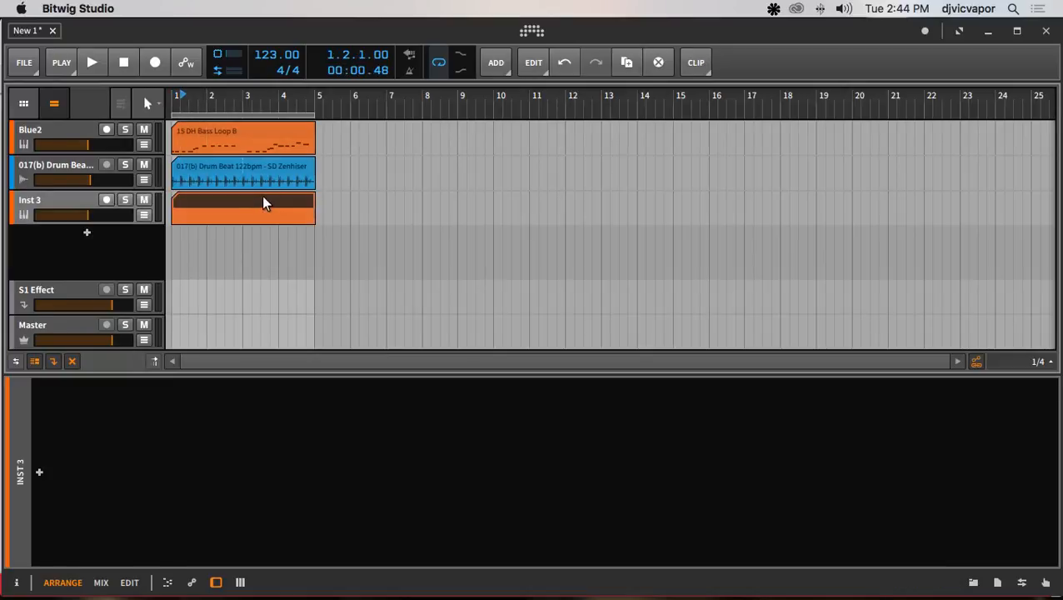
double_click(242, 206)
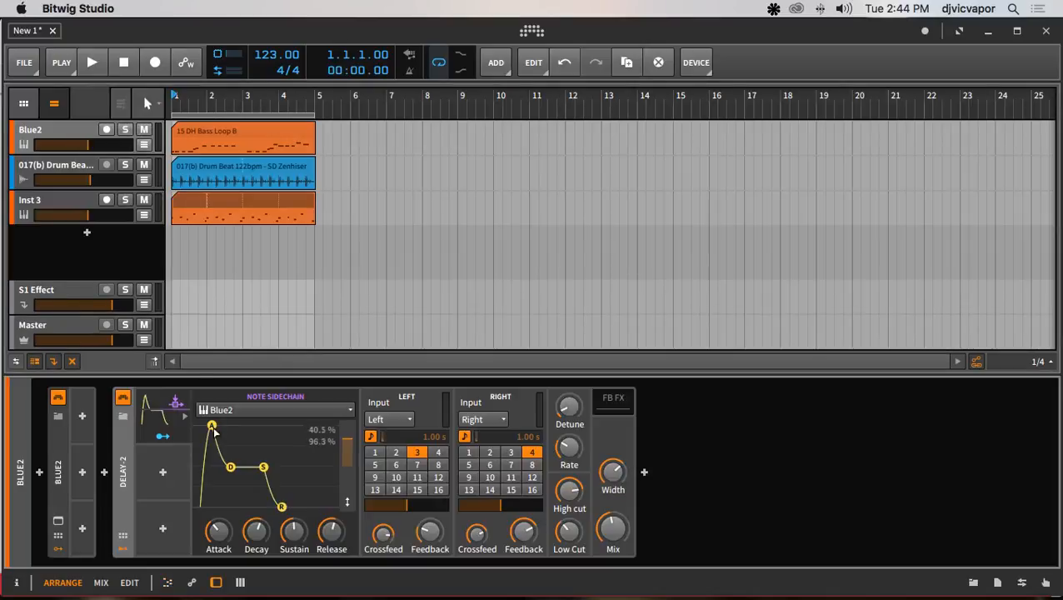
Step: Switch the Note Sidechain source to Inst 3, play it, and raise the envelope attack to about 35%
click(275, 410)
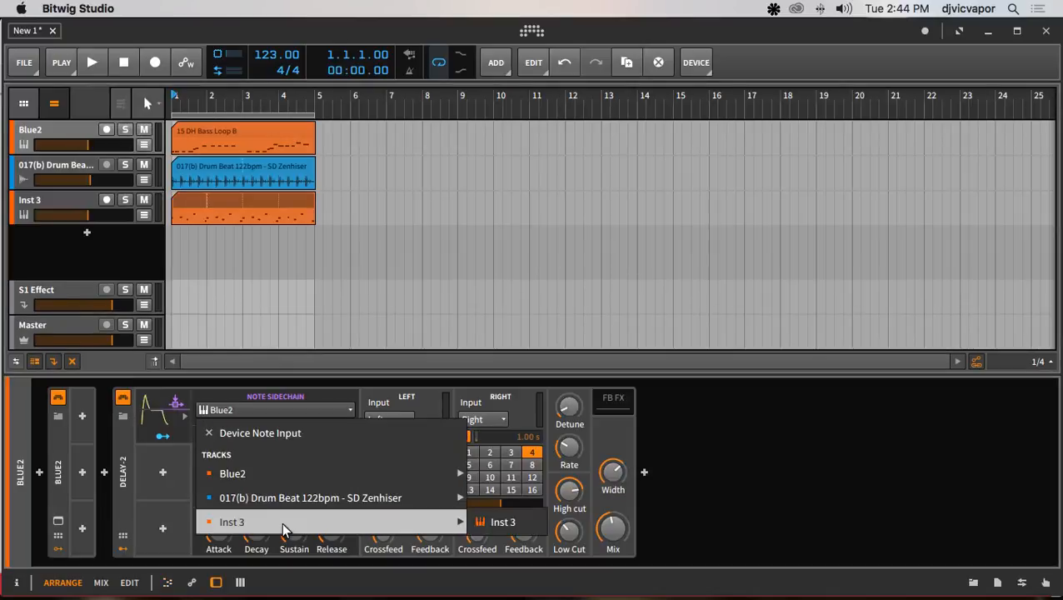
click(231, 521)
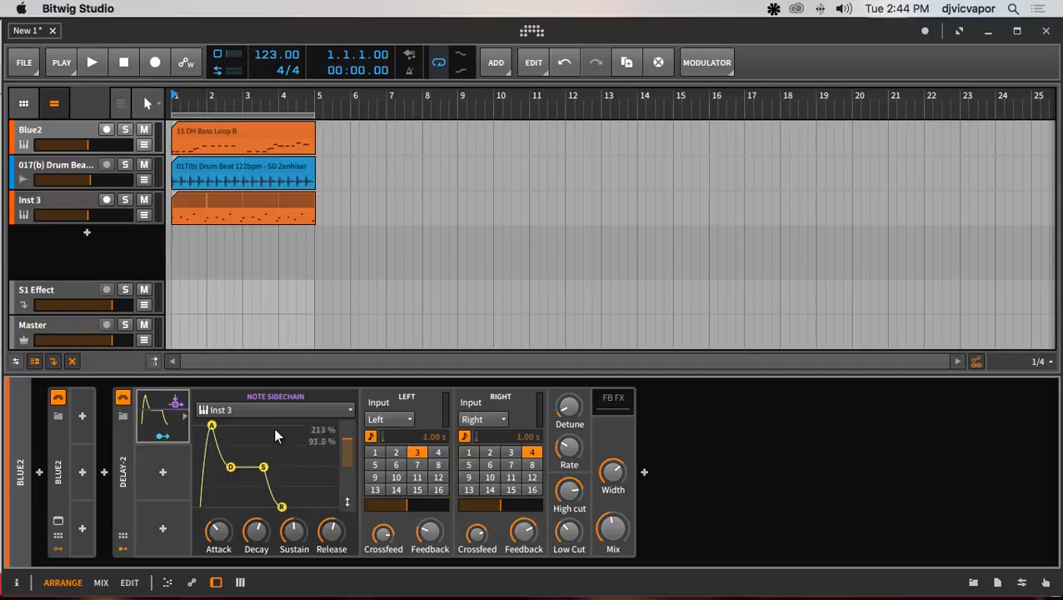
click(97, 61)
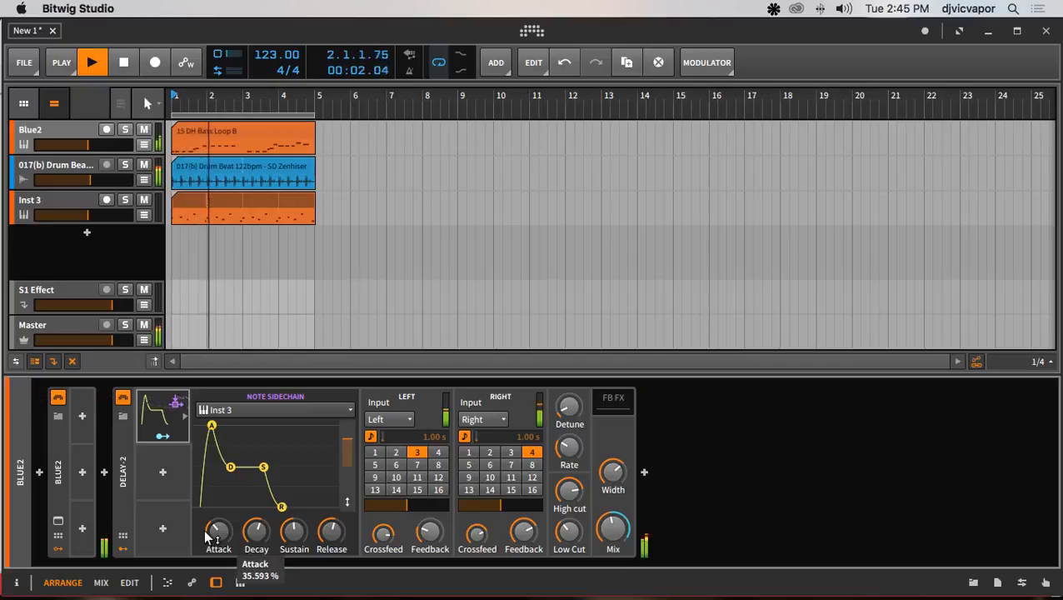
drag(216, 533, 216, 500)
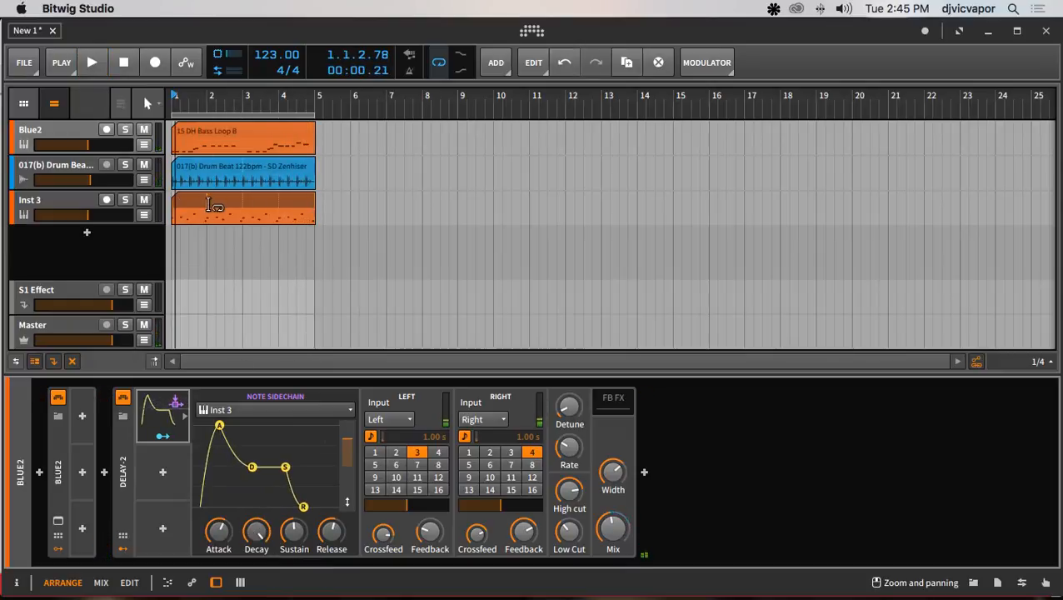
drag(251, 466, 249, 465)
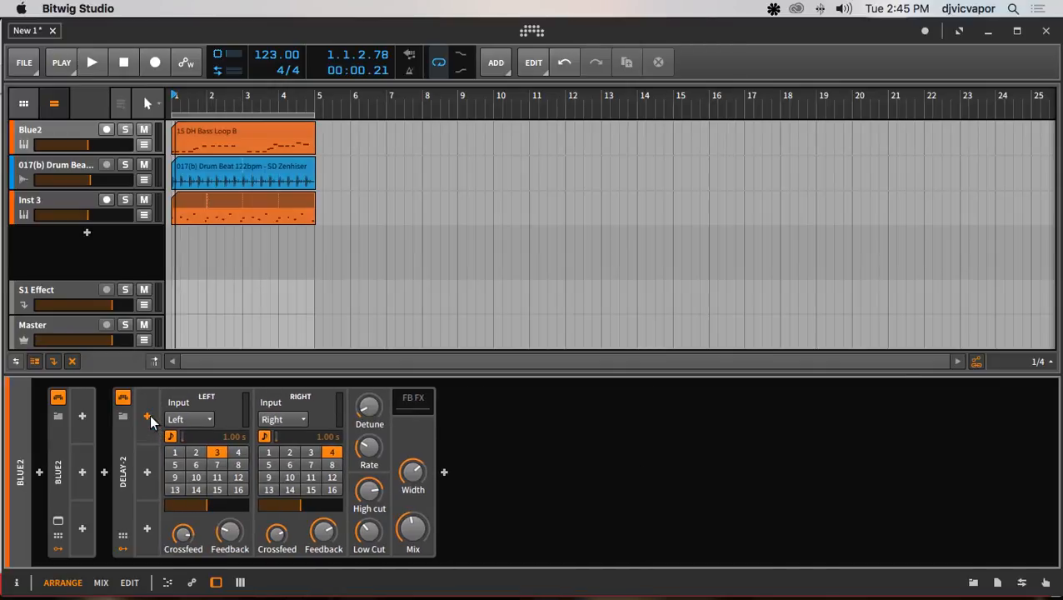
Step: Insert a Vector-8 modulator on Delay-2 from the modulator browser
click(147, 416)
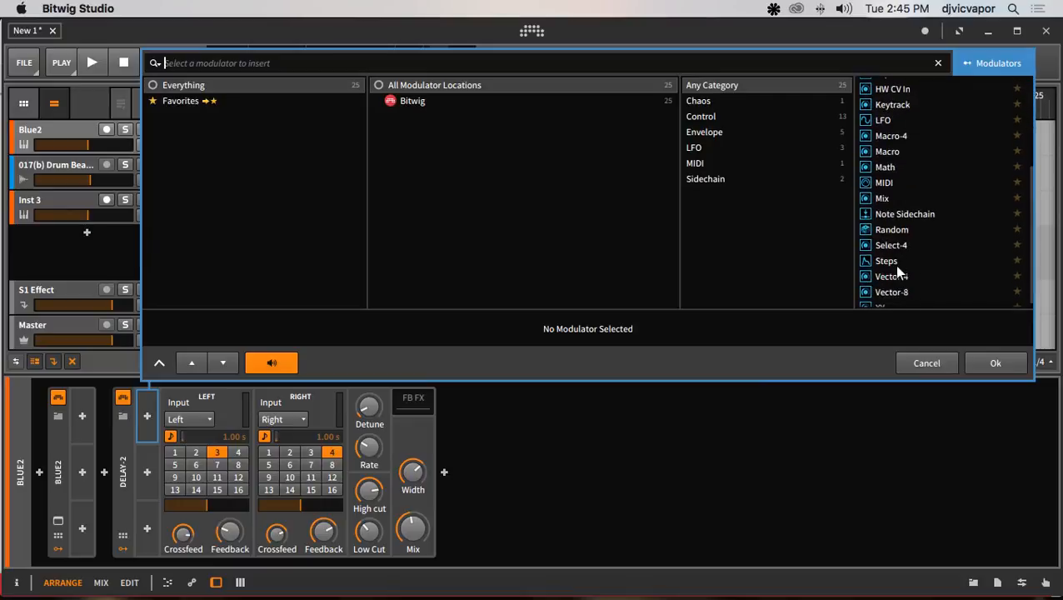
scroll(down, 3)
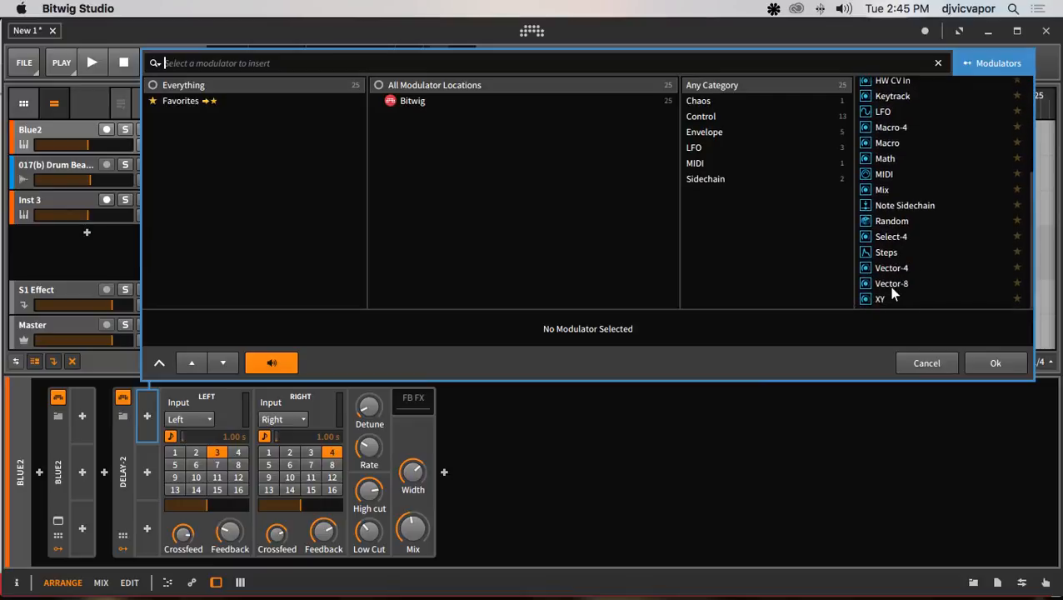
click(891, 283)
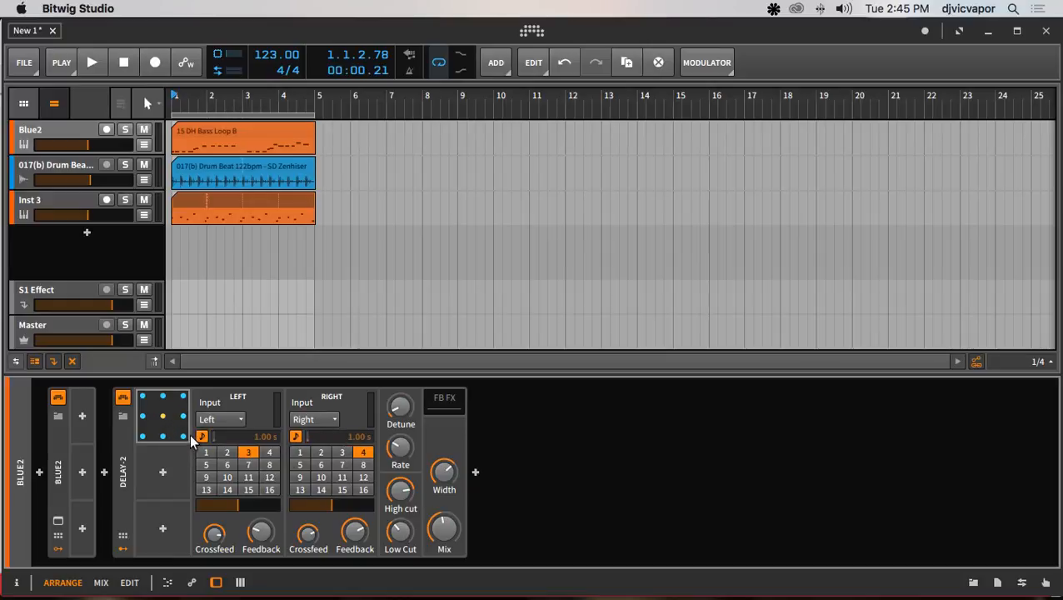
drag(443, 529, 443, 520)
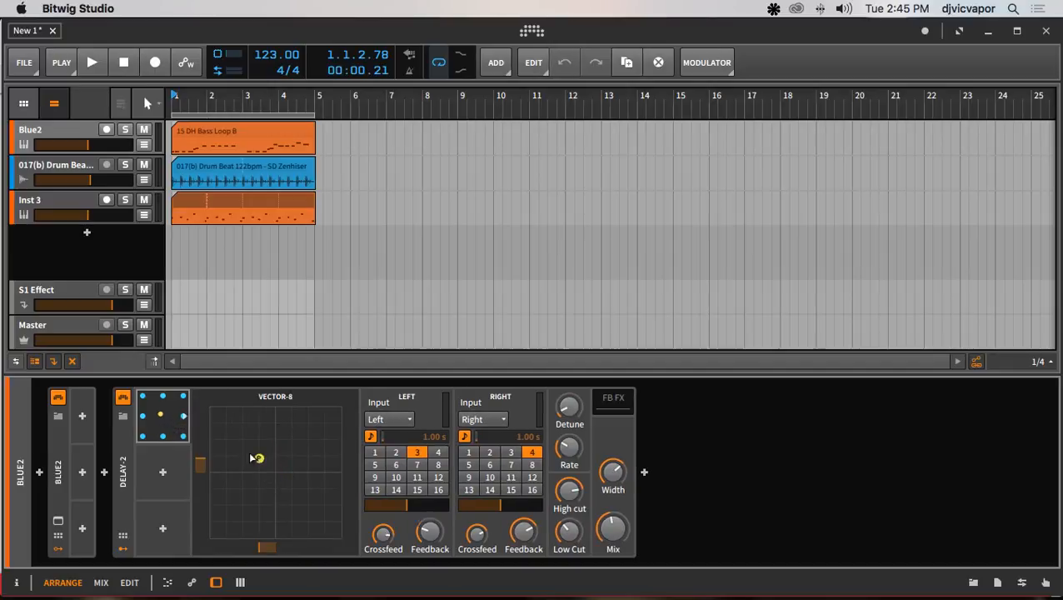
Step: Sweep the Vector-8 XY point toward the bottom, back to centre and across the pad
drag(257, 458, 283, 509)
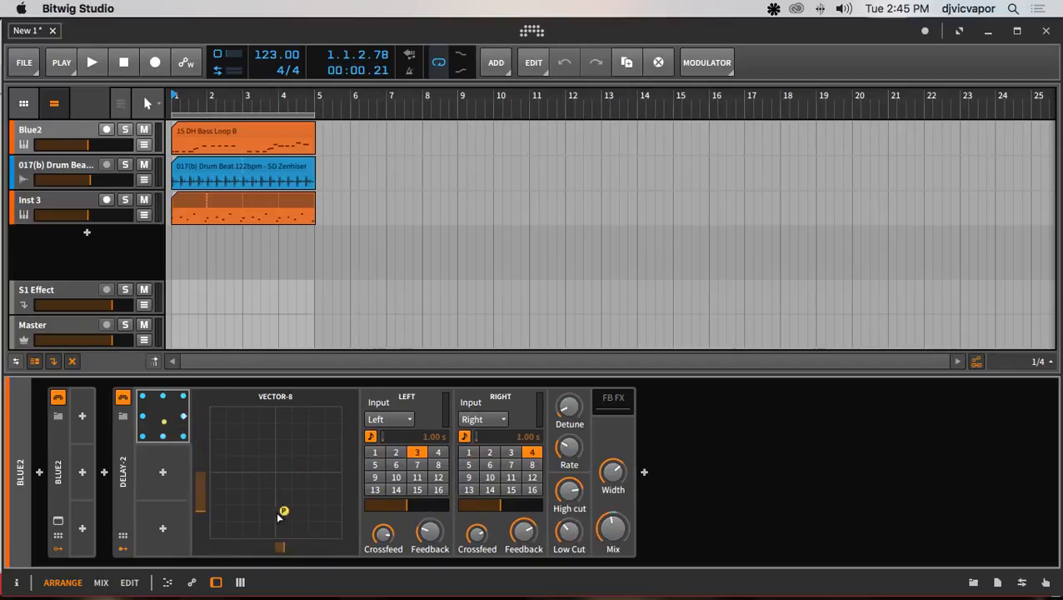
drag(283, 512, 285, 506)
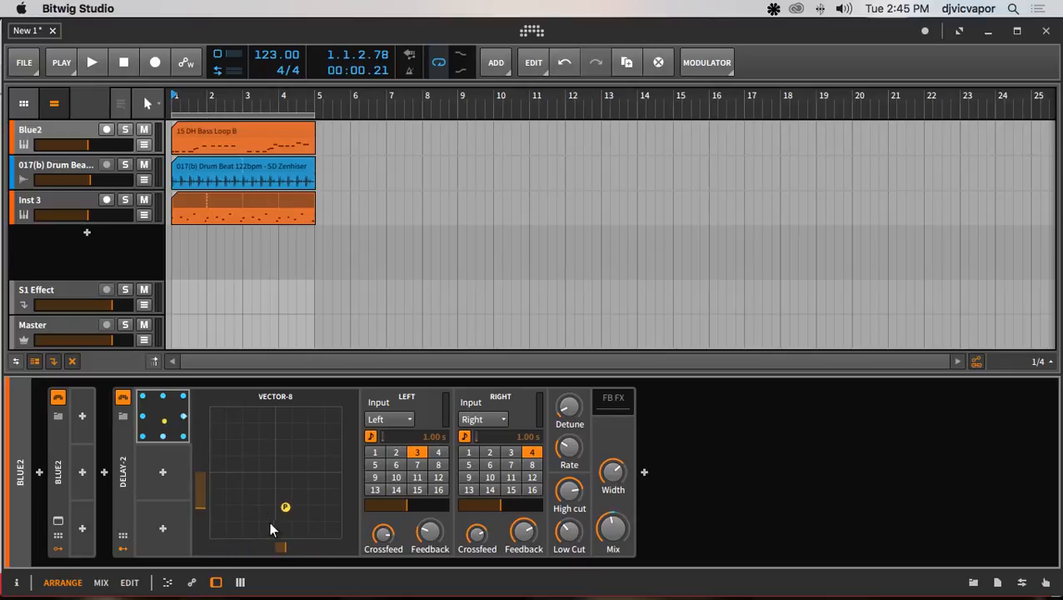
drag(285, 506, 272, 451)
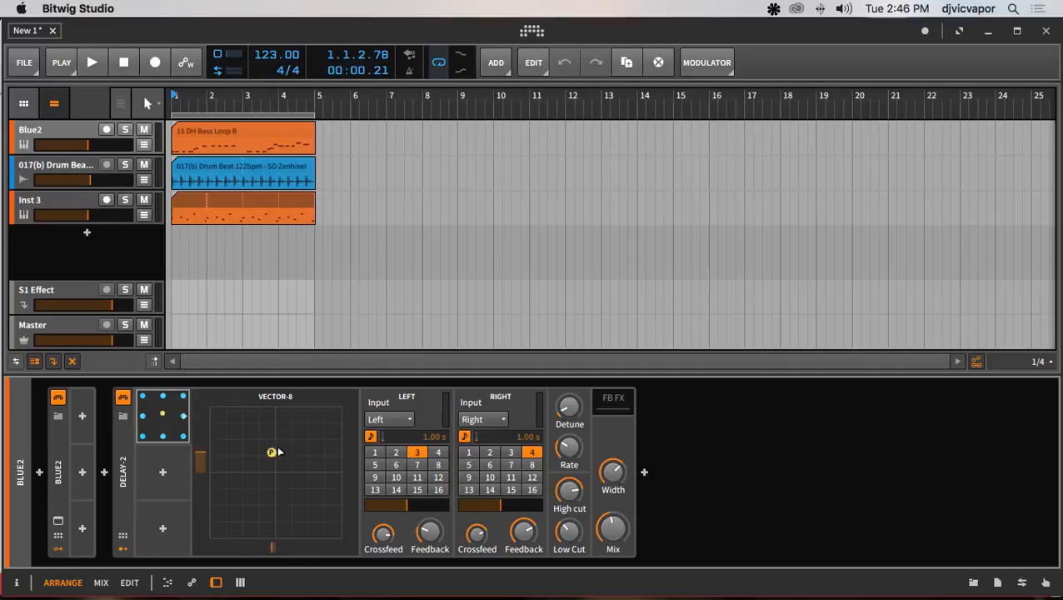
drag(272, 451, 269, 480)
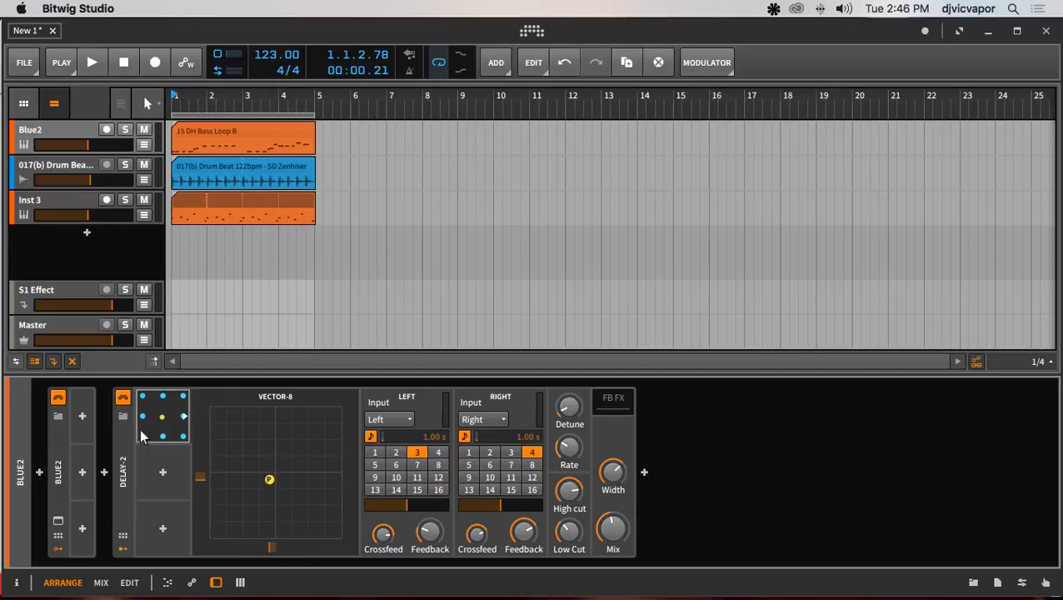
mouse_move(163, 413)
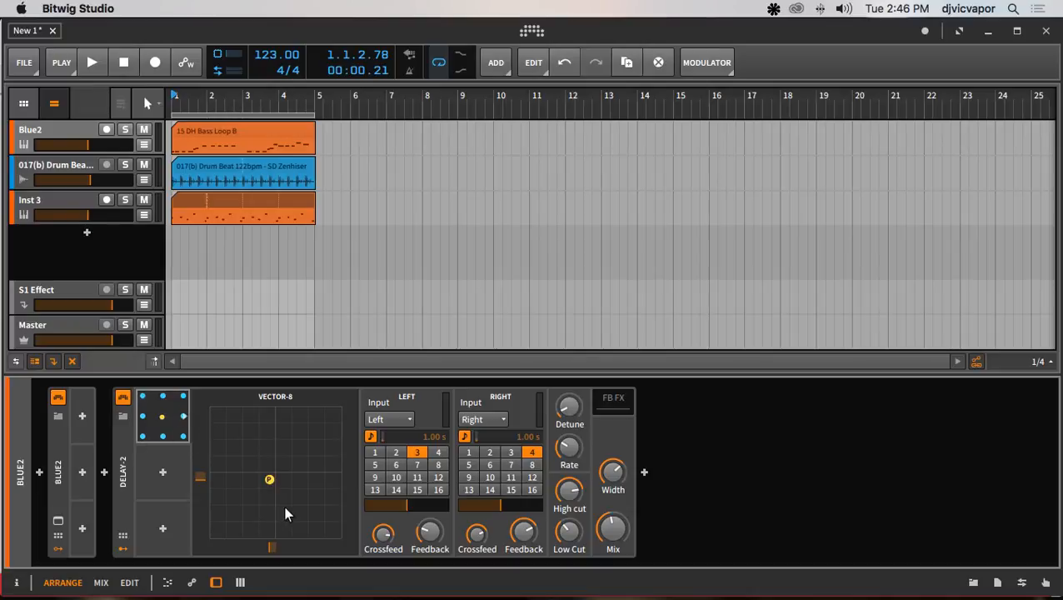
drag(270, 480, 296, 480)
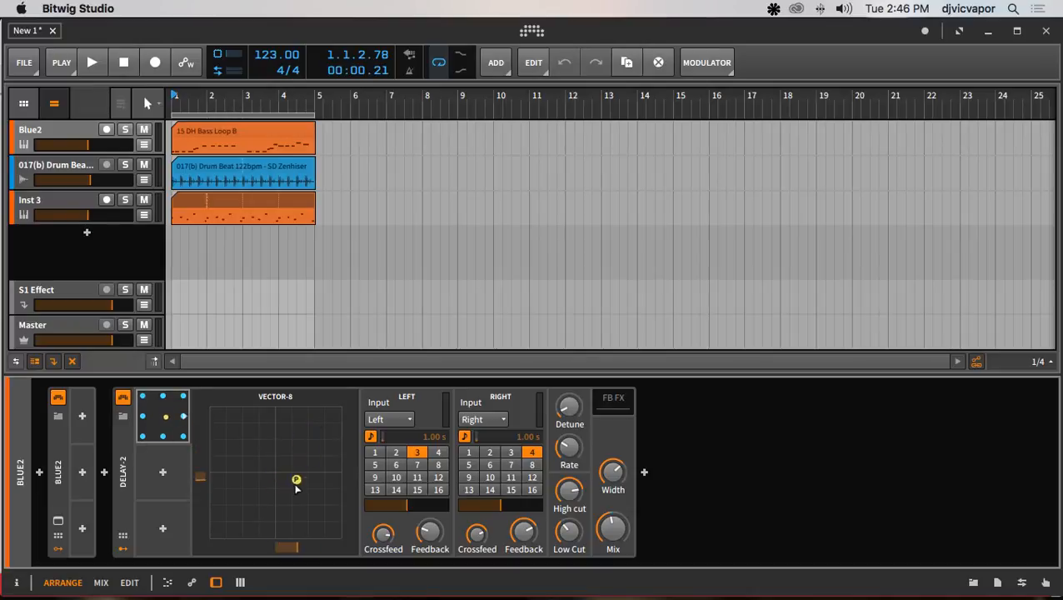
drag(297, 479, 276, 477)
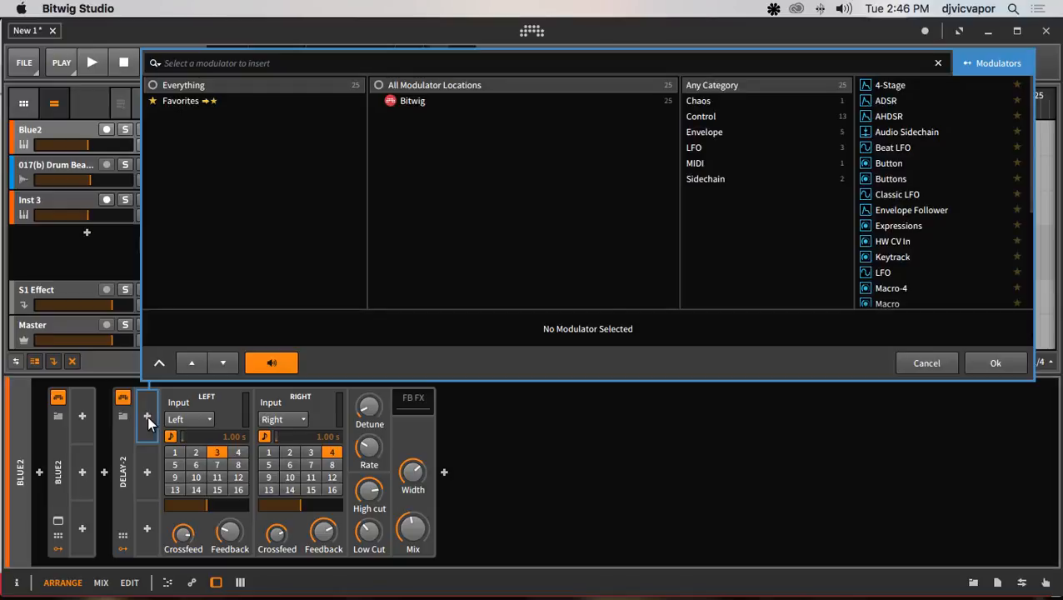
Step: Add a MIDI modulator and cycle its message type through CC, Pressure and Bend
scroll(down, 3)
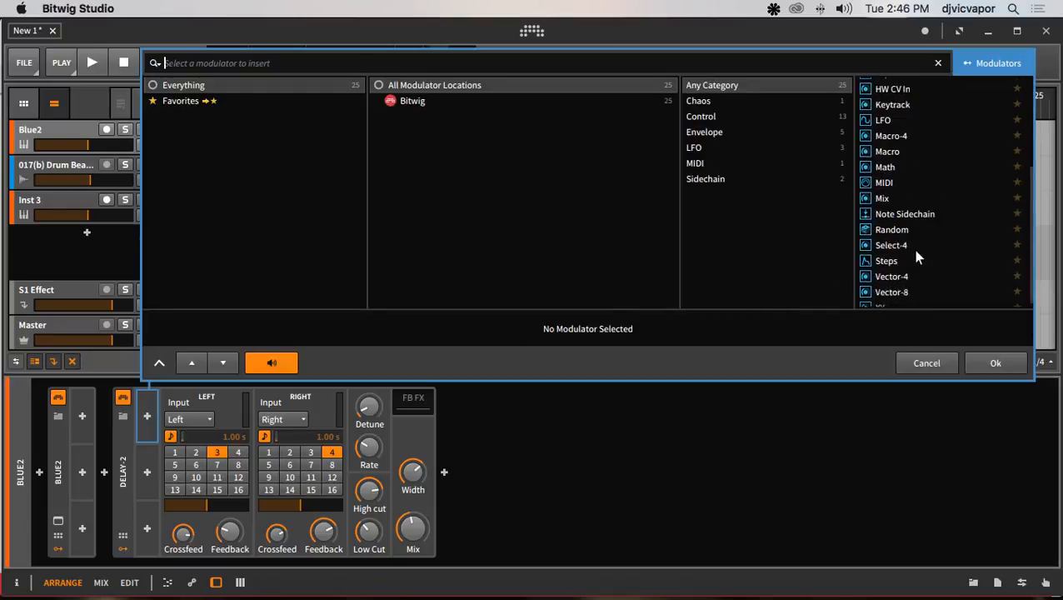
scroll(down, 3)
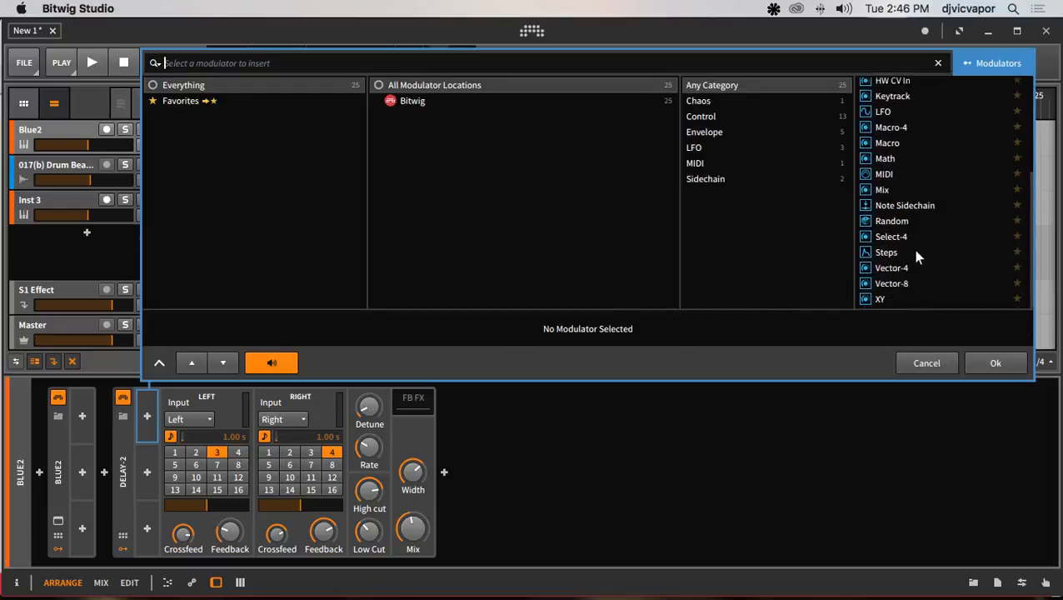
mouse_move(897, 192)
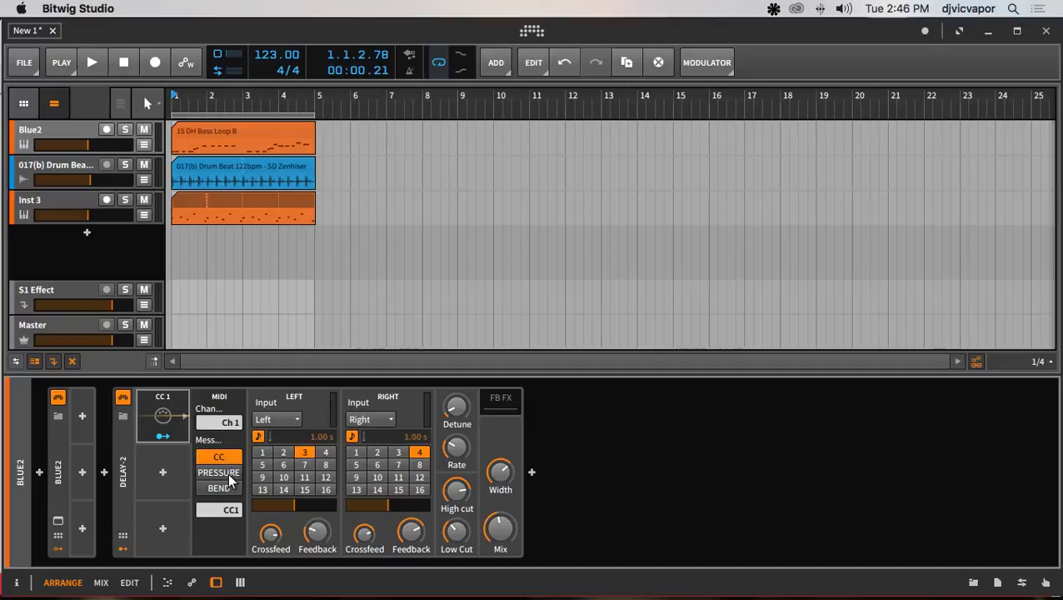
click(218, 473)
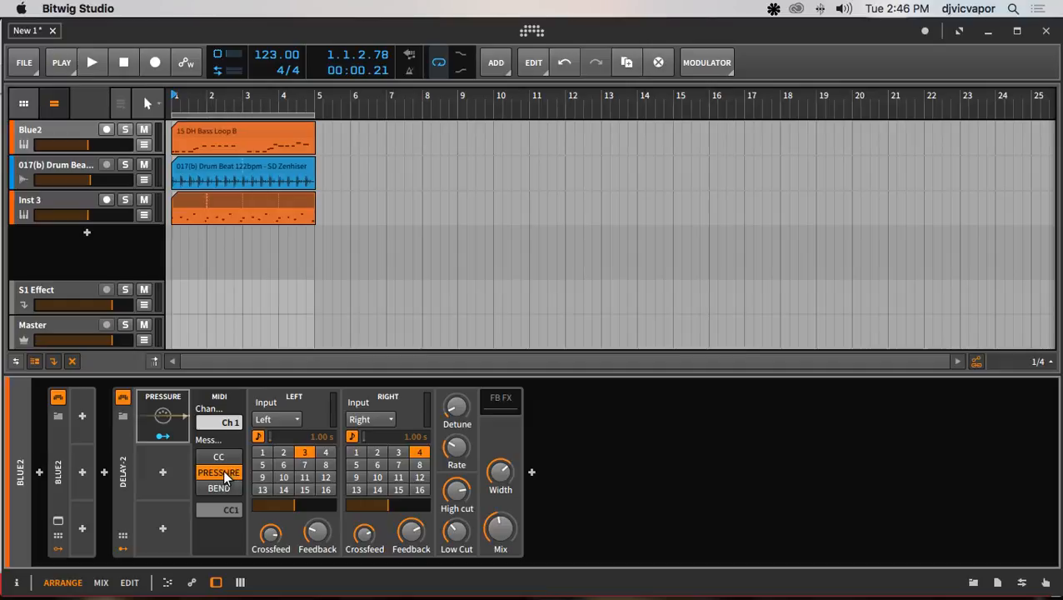
mouse_move(219, 489)
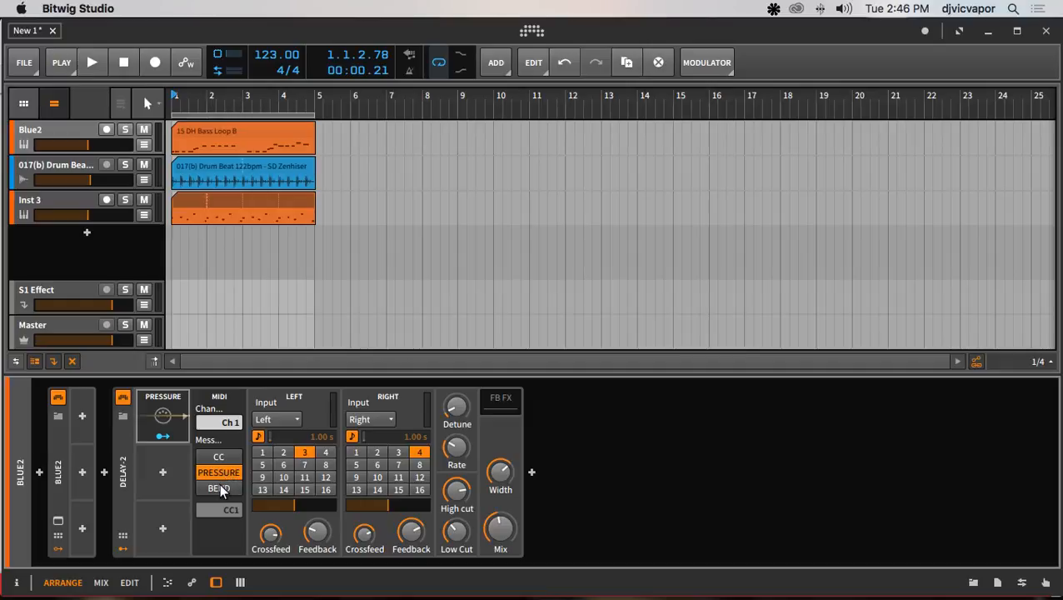
click(218, 486)
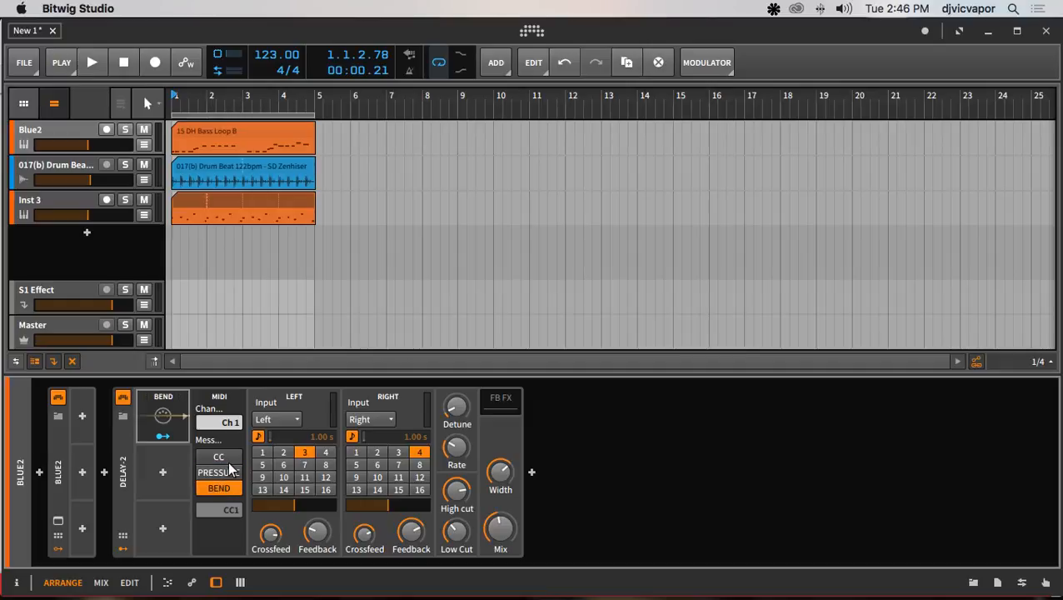
click(218, 456)
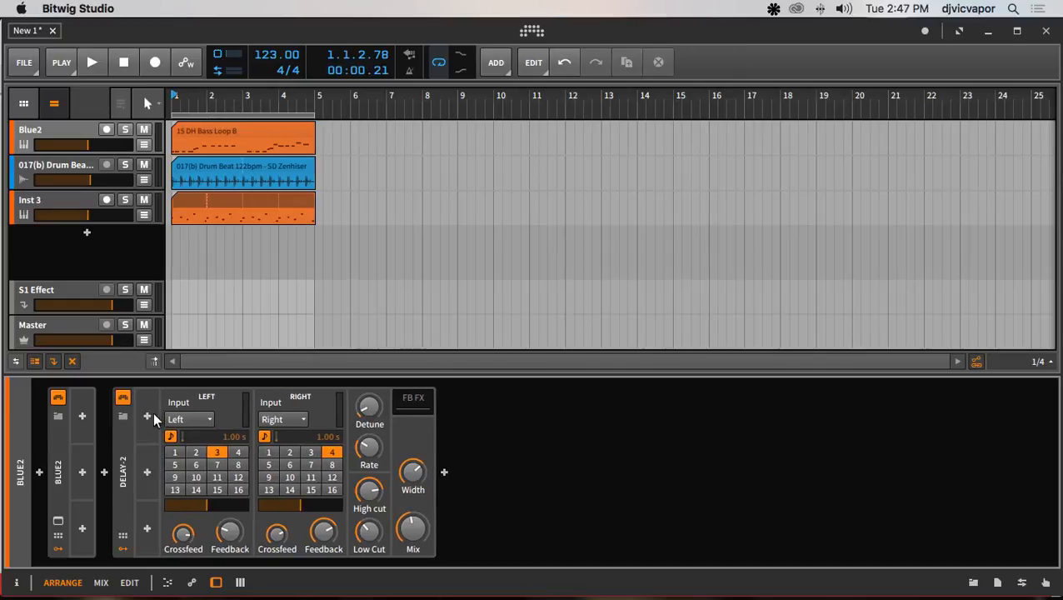
Step: Insert a Mix modulator on Delay-2 and confirm it
click(147, 416)
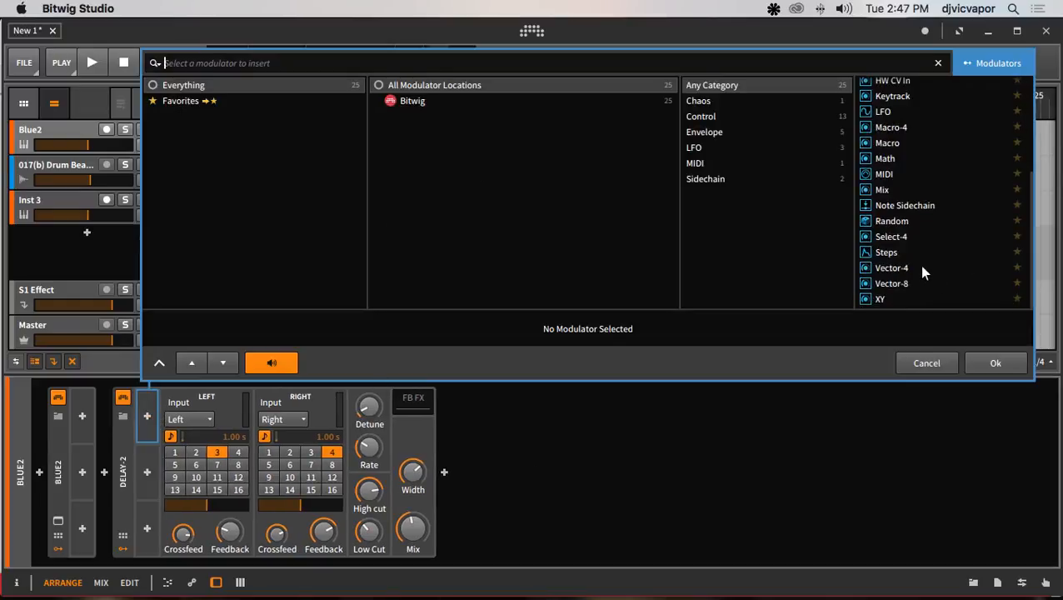
mouse_move(901, 189)
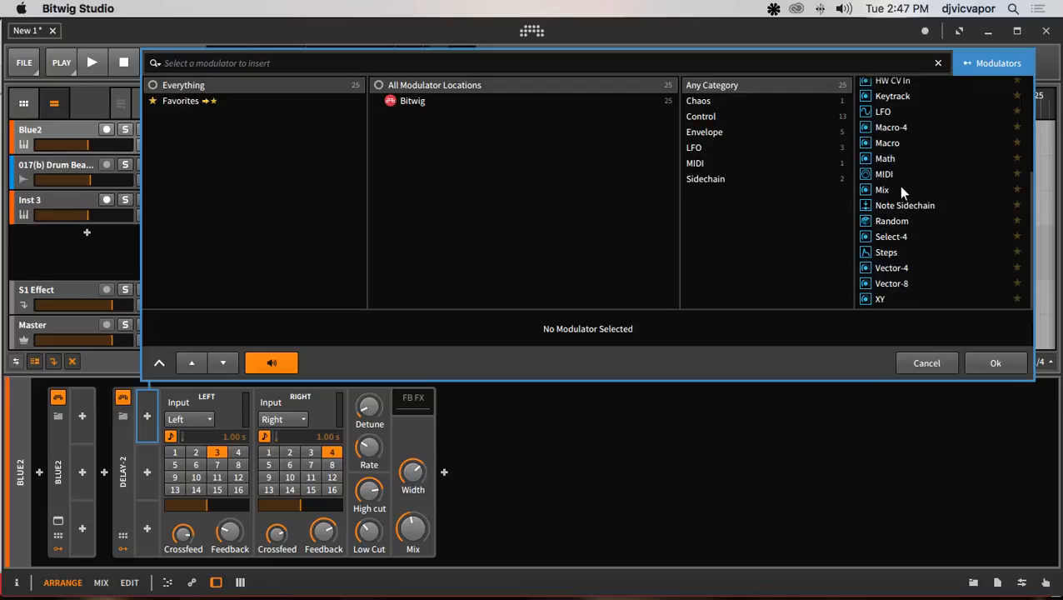
click(883, 190)
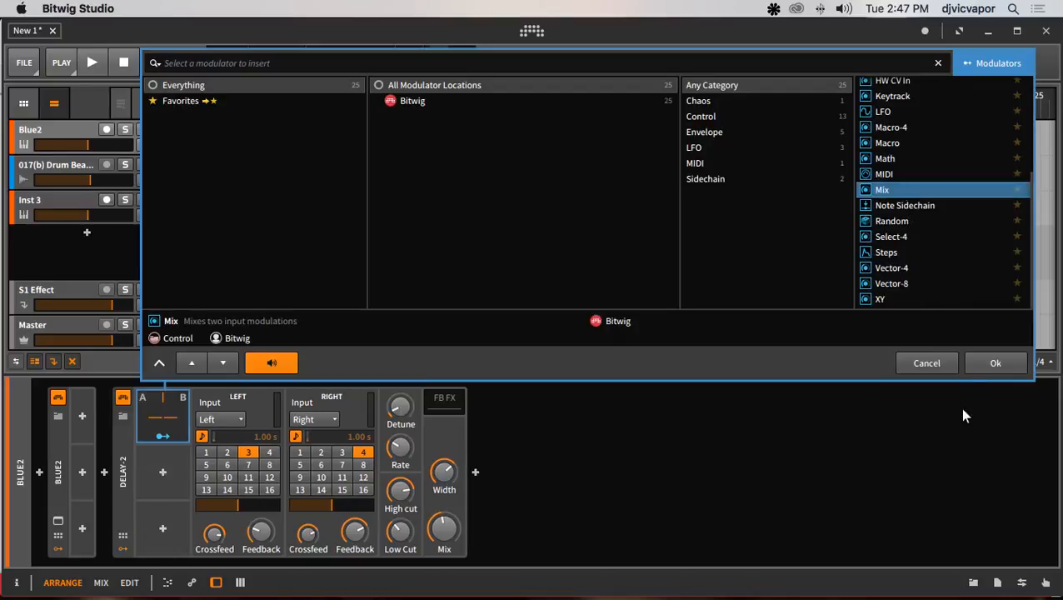
click(926, 363)
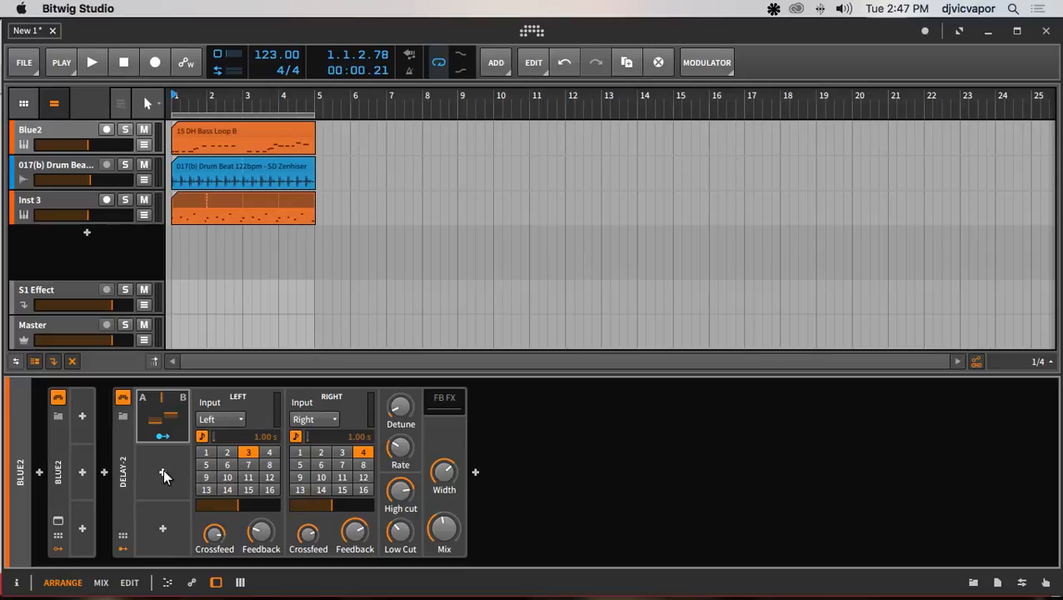
Step: Add a Classic LFO in the slot below Mix and play the project to hear it
click(163, 473)
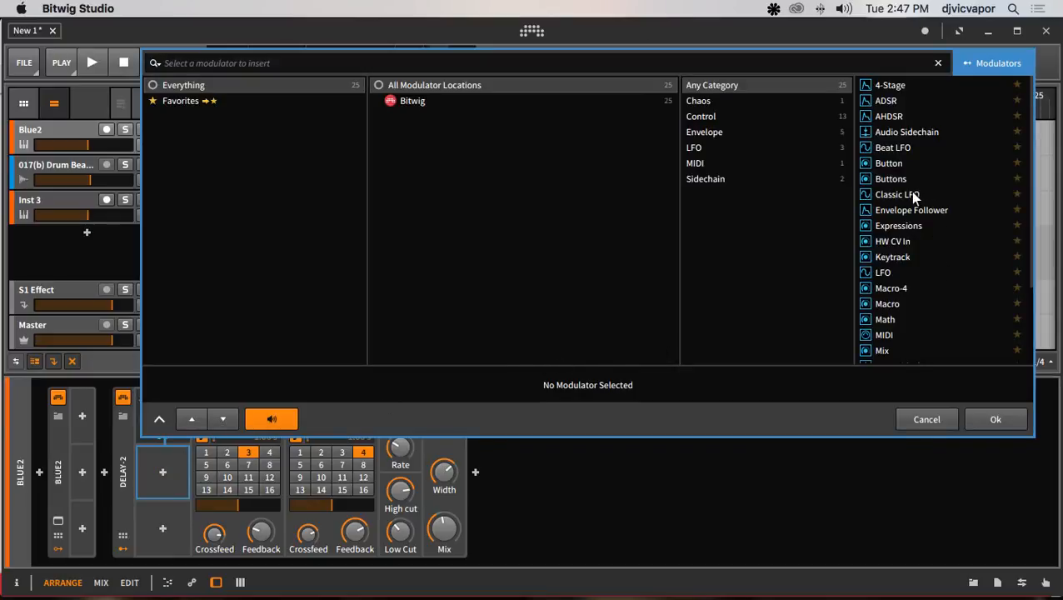
click(898, 193)
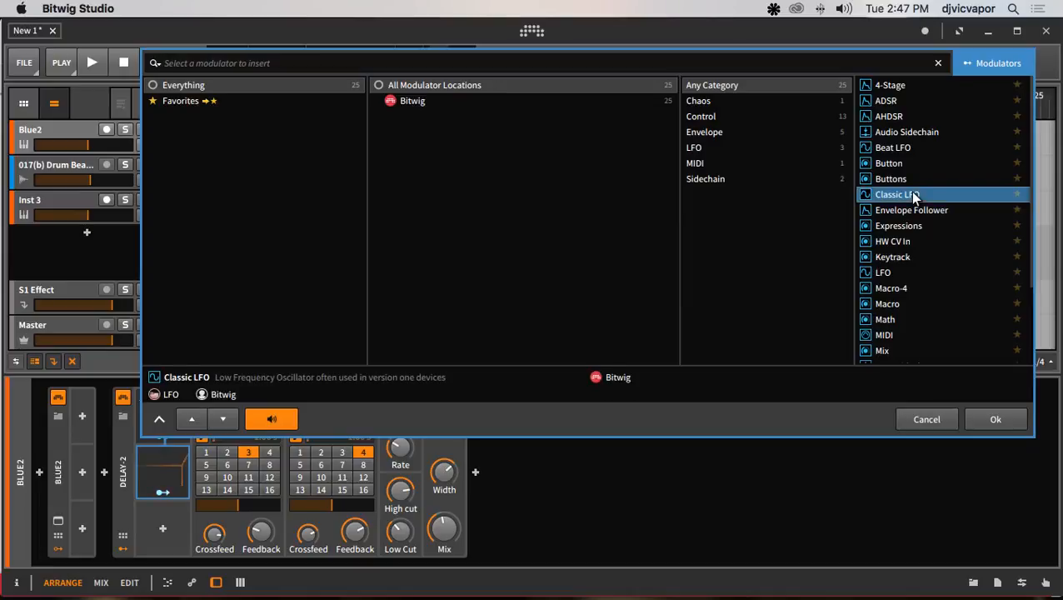
click(994, 419)
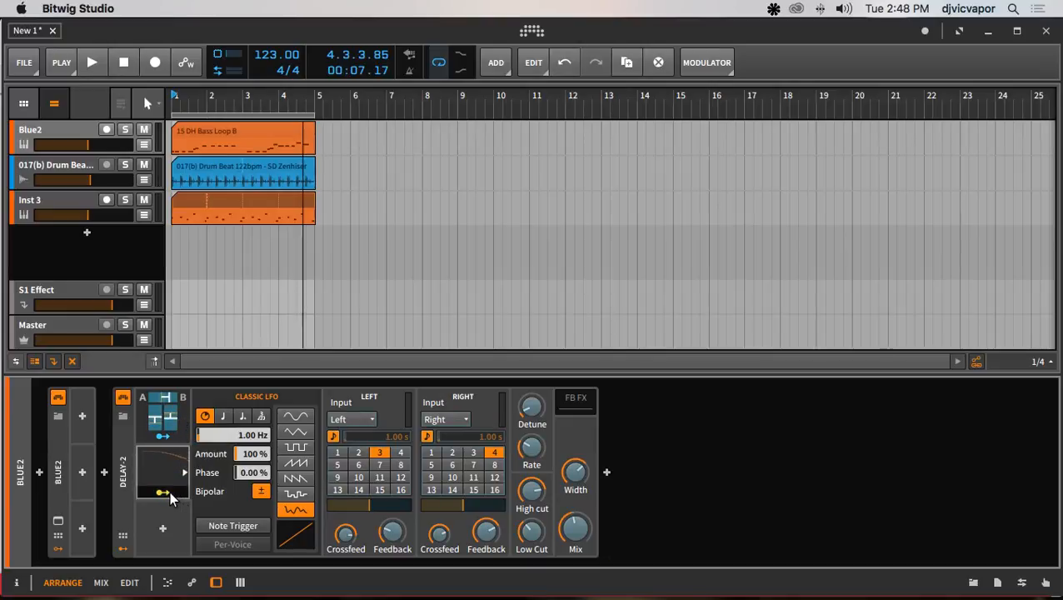
click(94, 62)
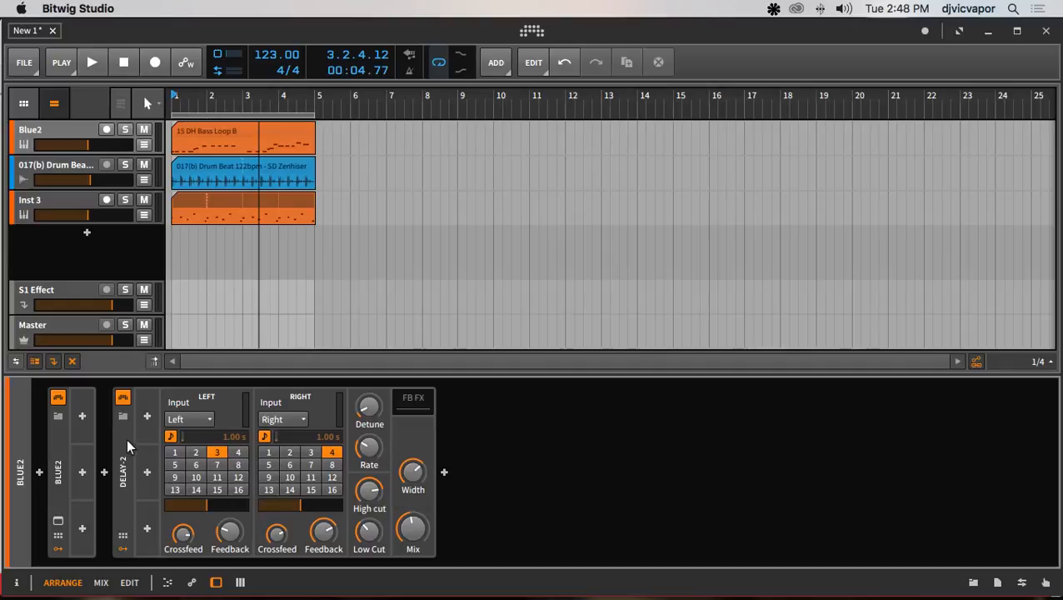
click(146, 417)
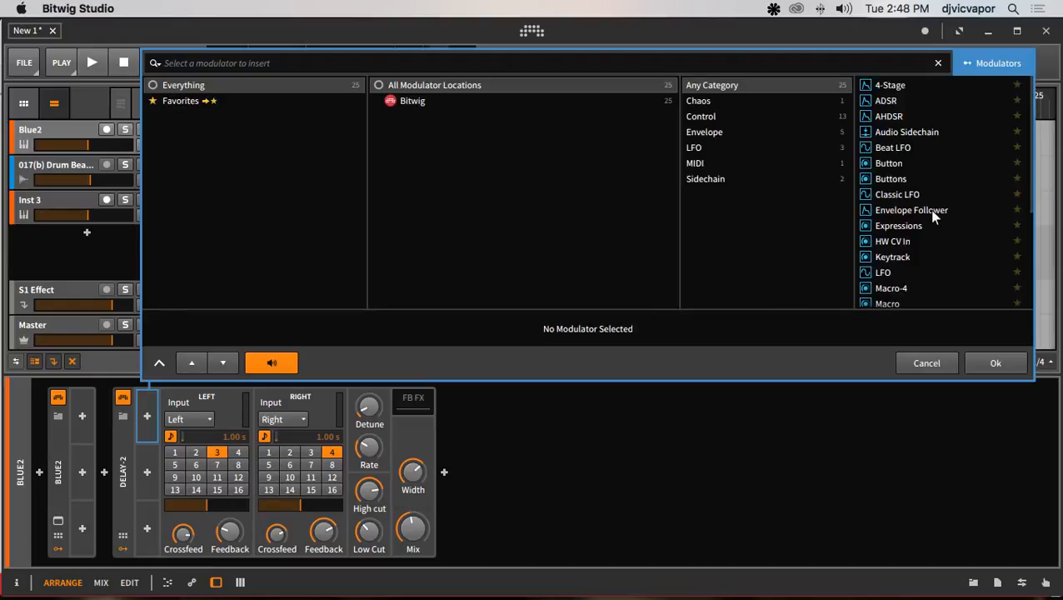
scroll(down, 3)
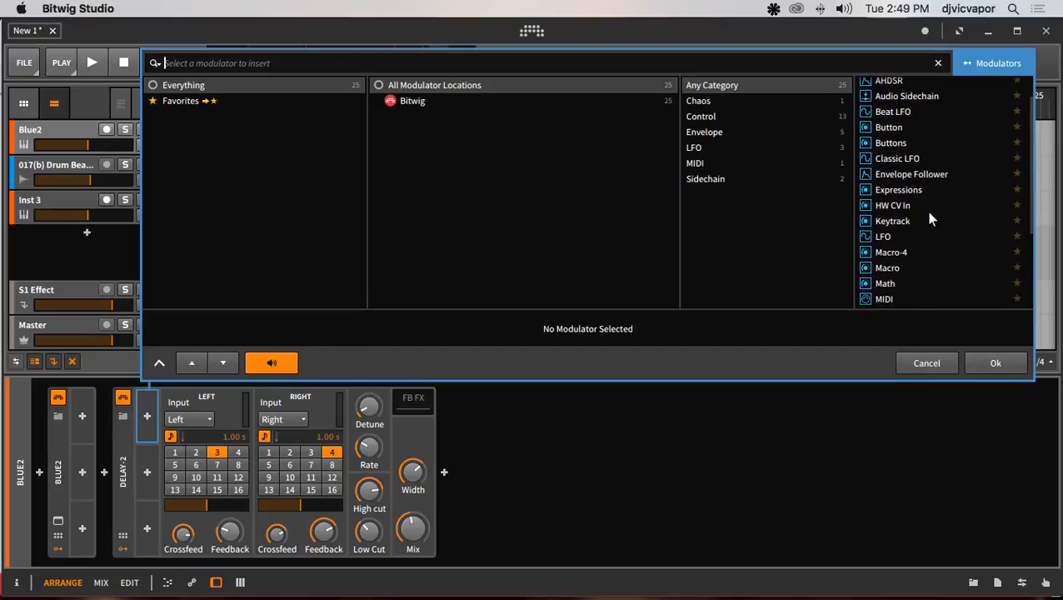
scroll(down, 3)
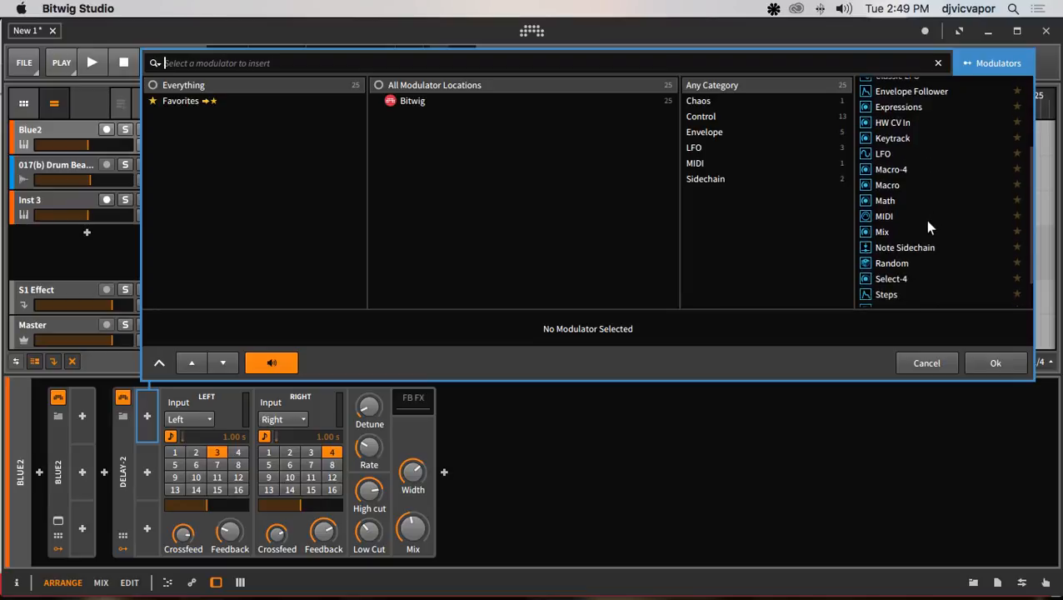
scroll(down, 3)
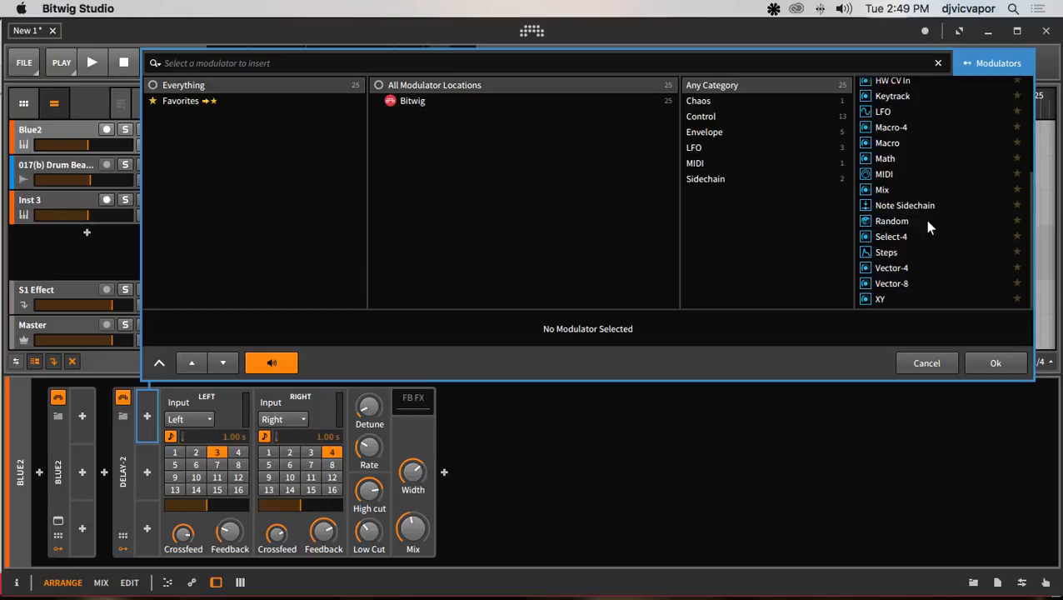
mouse_move(946, 360)
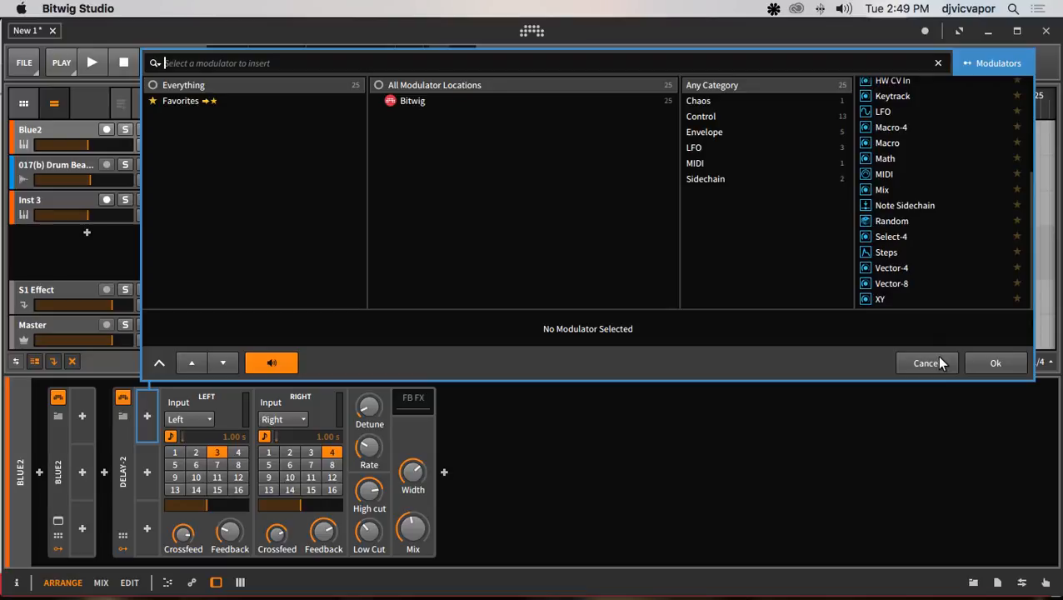
click(926, 363)
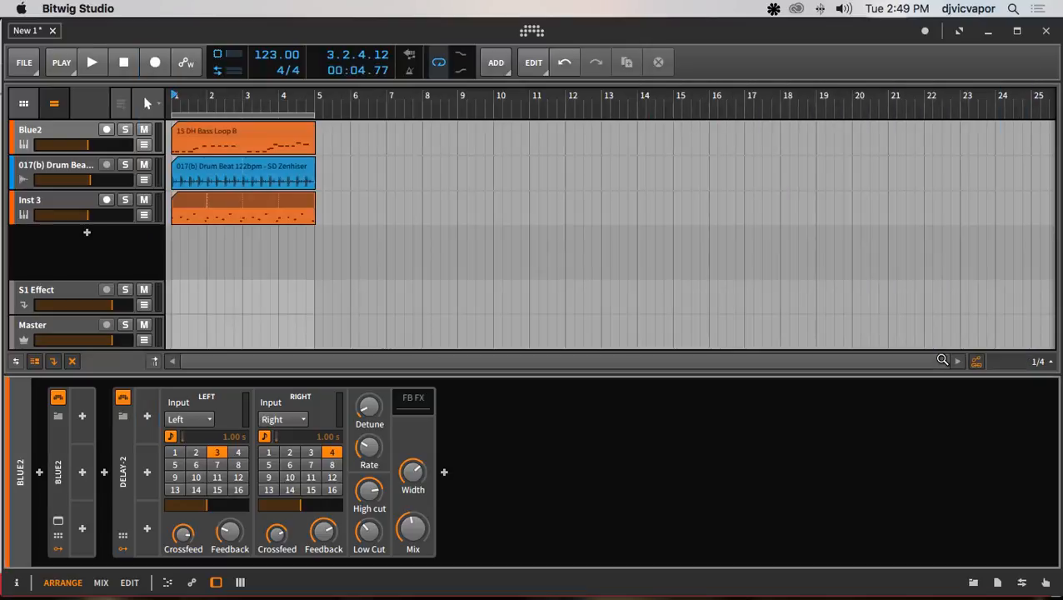